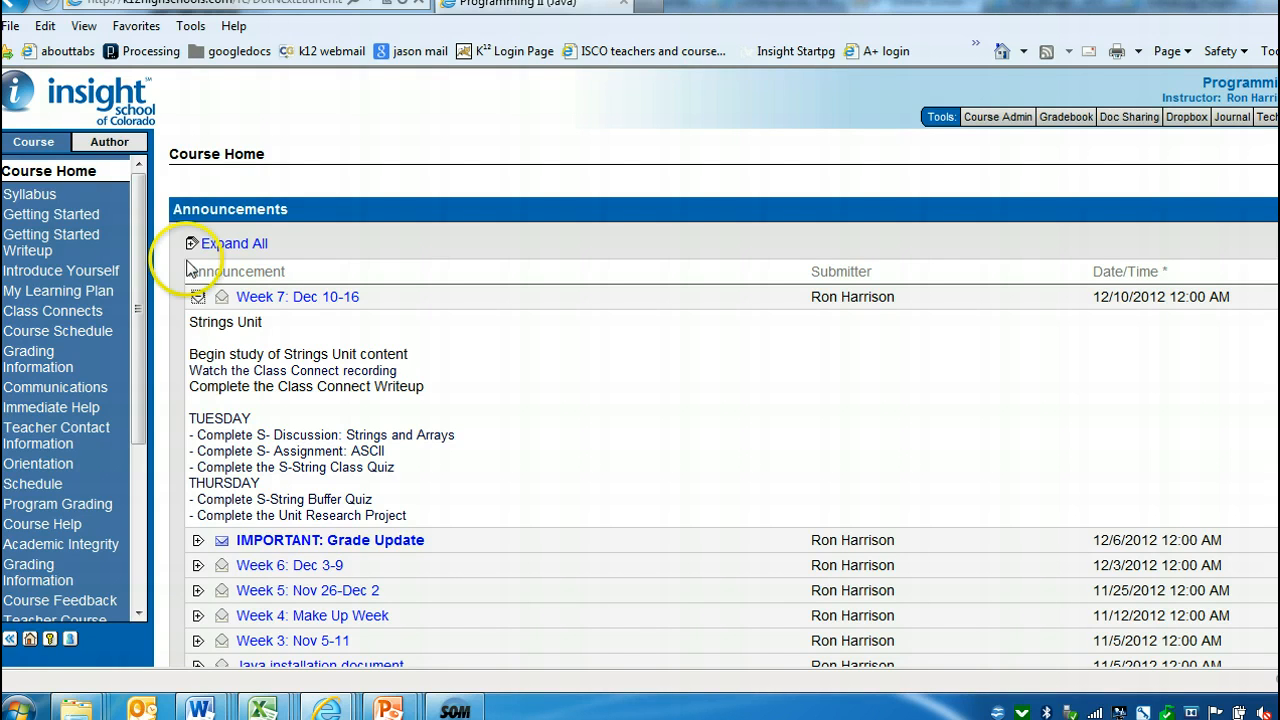
{"action": "mouse_move", "coordinate": [196, 364]}
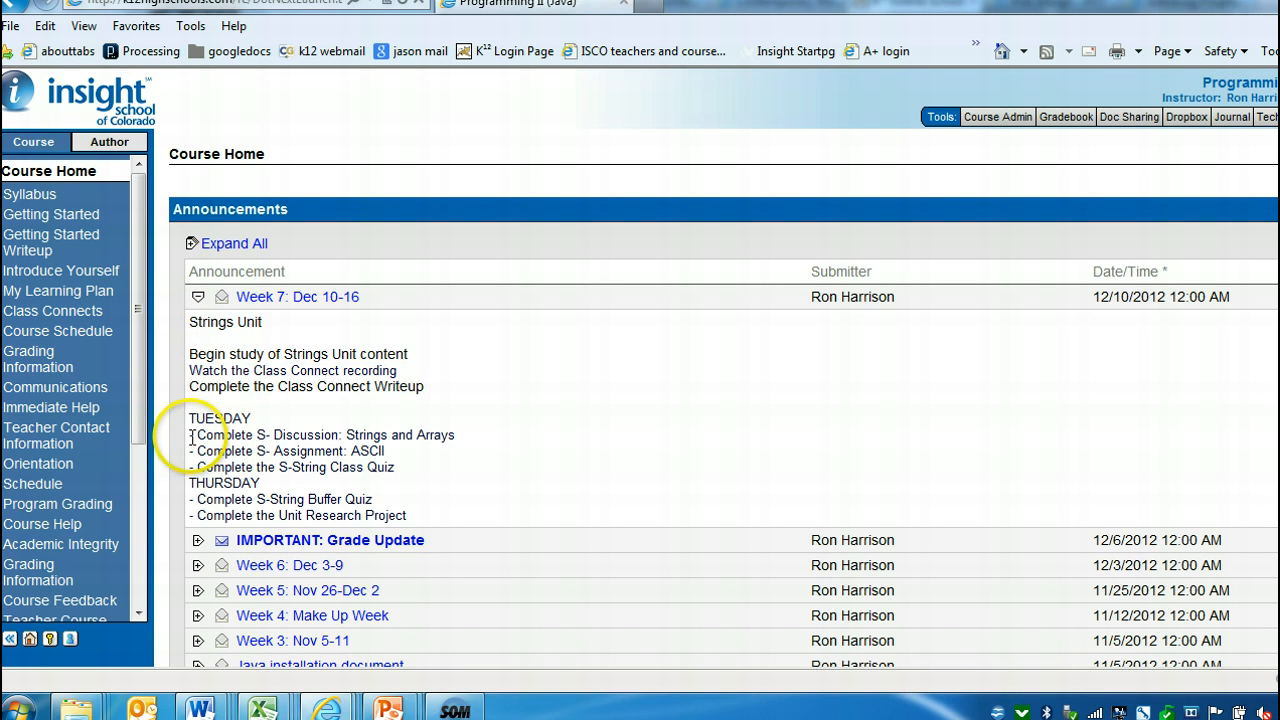
Review the Tuesday tasks in the Week 7 announcement, then collapse it to list only titles.
{"action": "left_click_drag", "start_coordinate": [190, 434], "coordinate": [390, 468]}
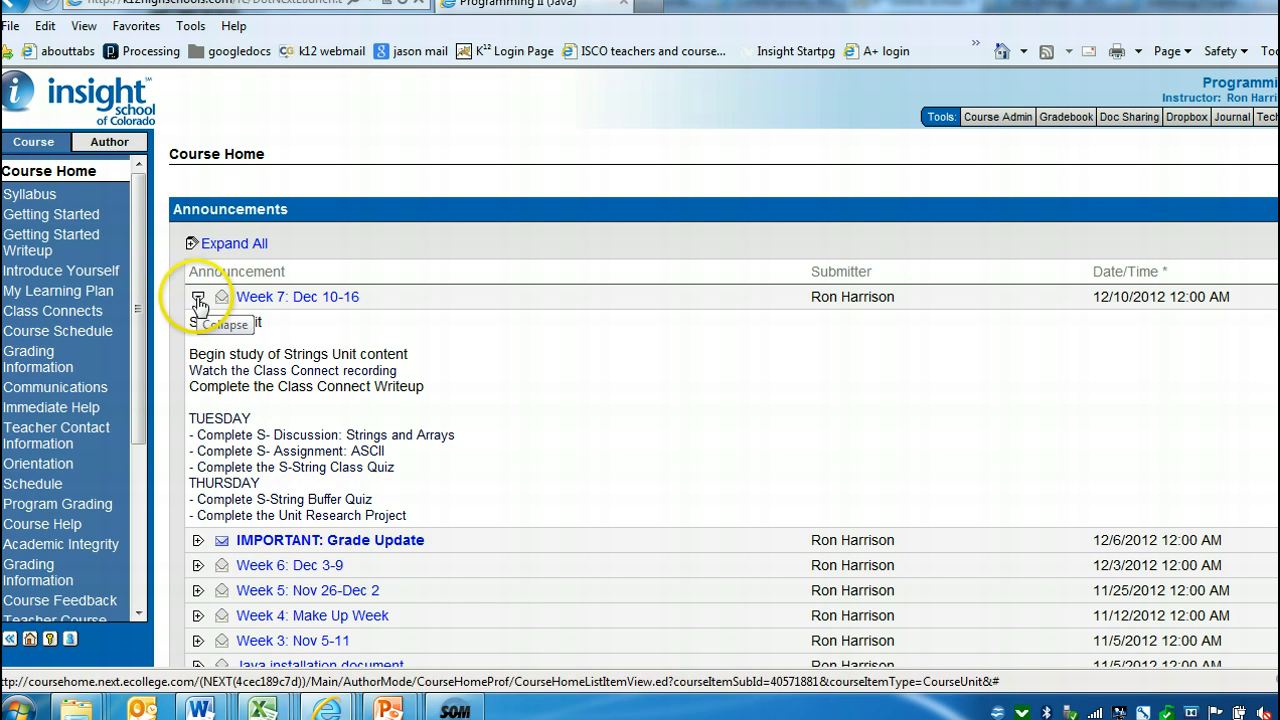
{"action": "left_click", "coordinate": [200, 302]}
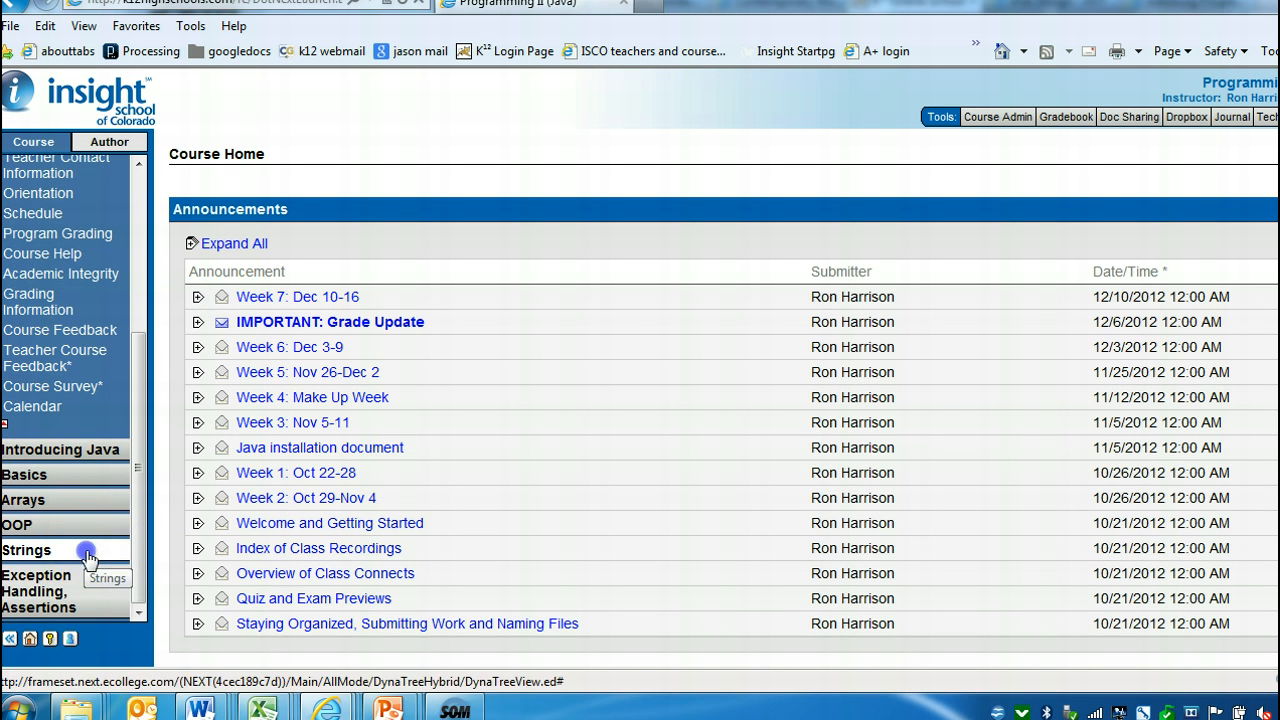
Enter the Strings unit and move from Introduction page 1 to page 2.
{"action": "left_click", "coordinate": [28, 548]}
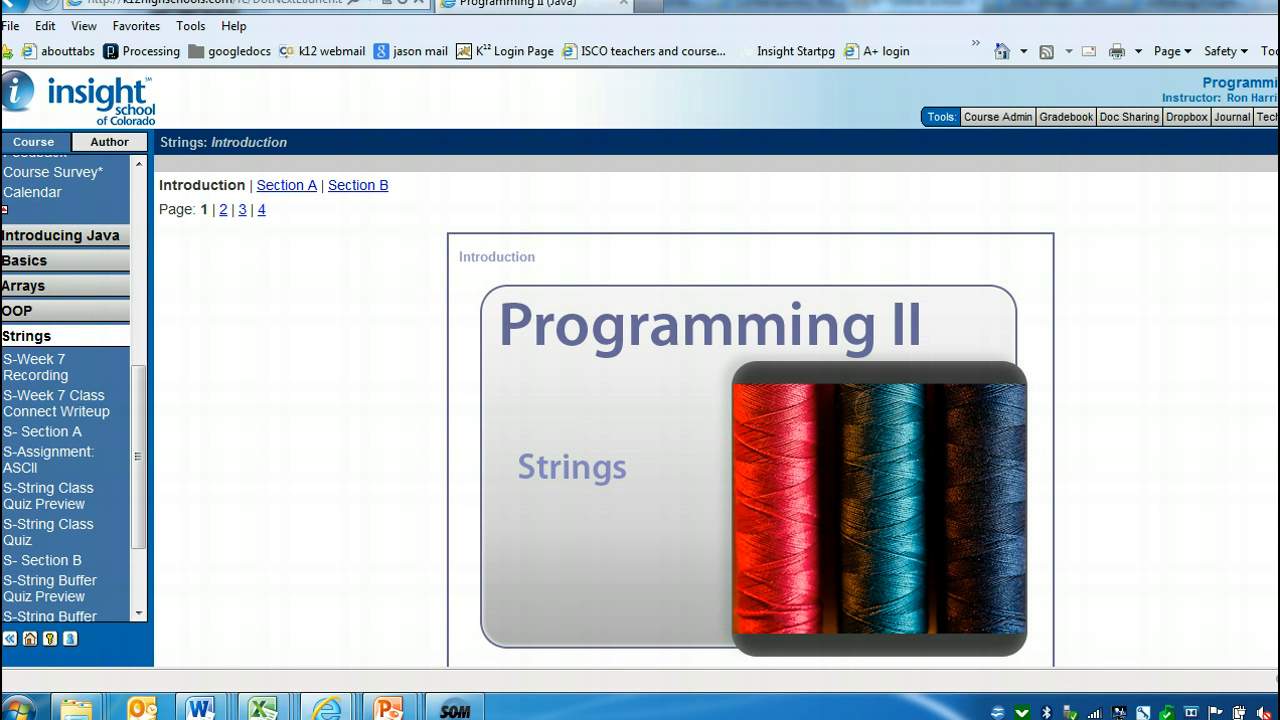
{"action": "scroll", "scroll_direction": "down", "scroll_amount": 3}
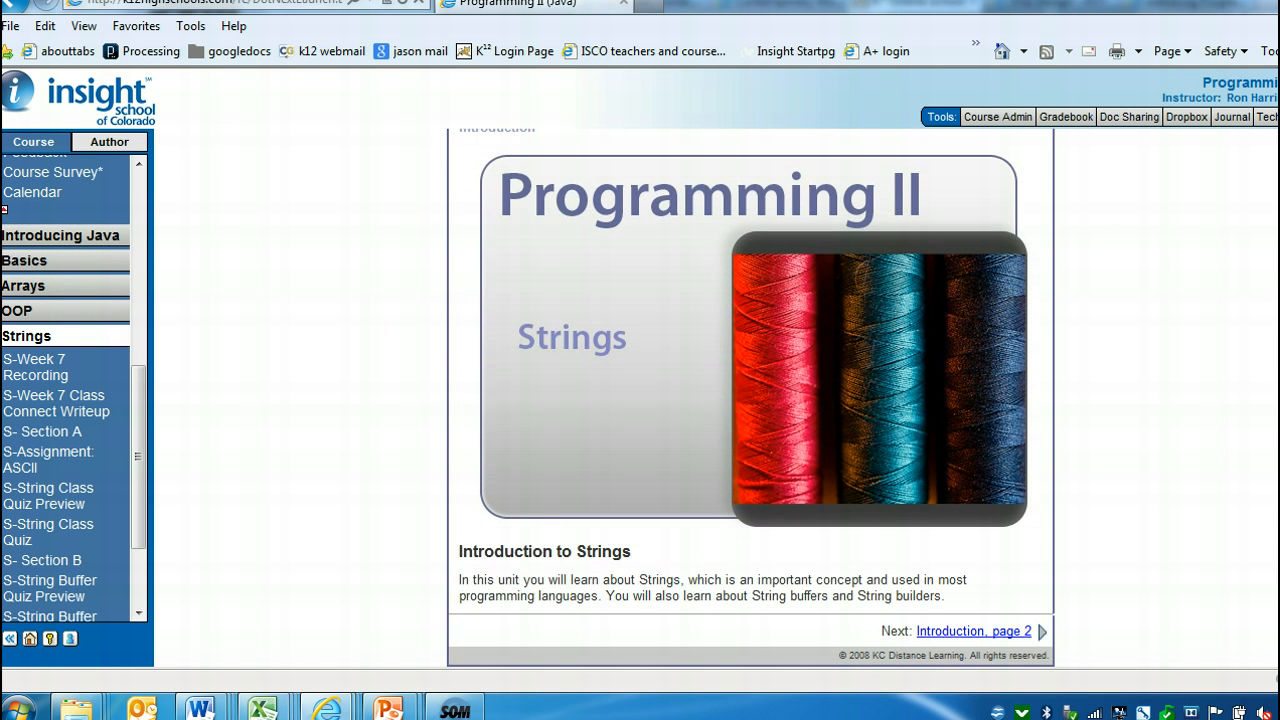
{"action": "left_click_drag", "start_coordinate": [716, 596], "coordinate": [828, 596]}
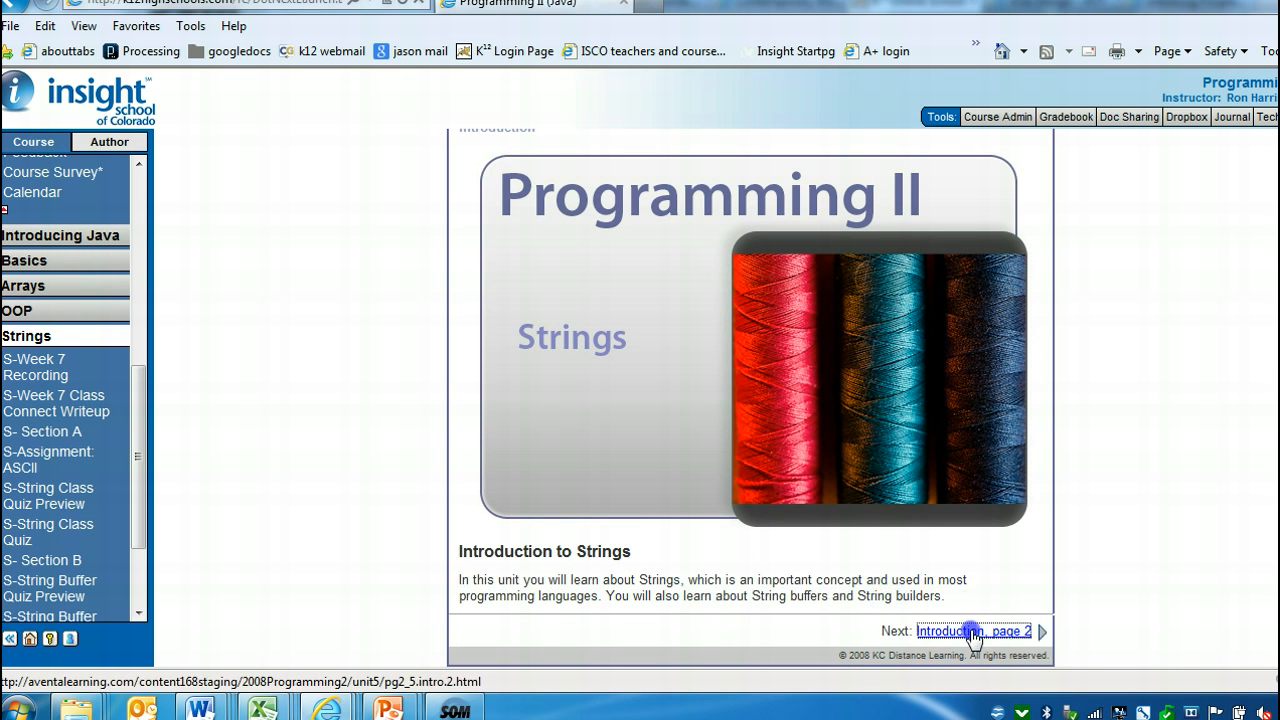
{"action": "left_click", "coordinate": [972, 632]}
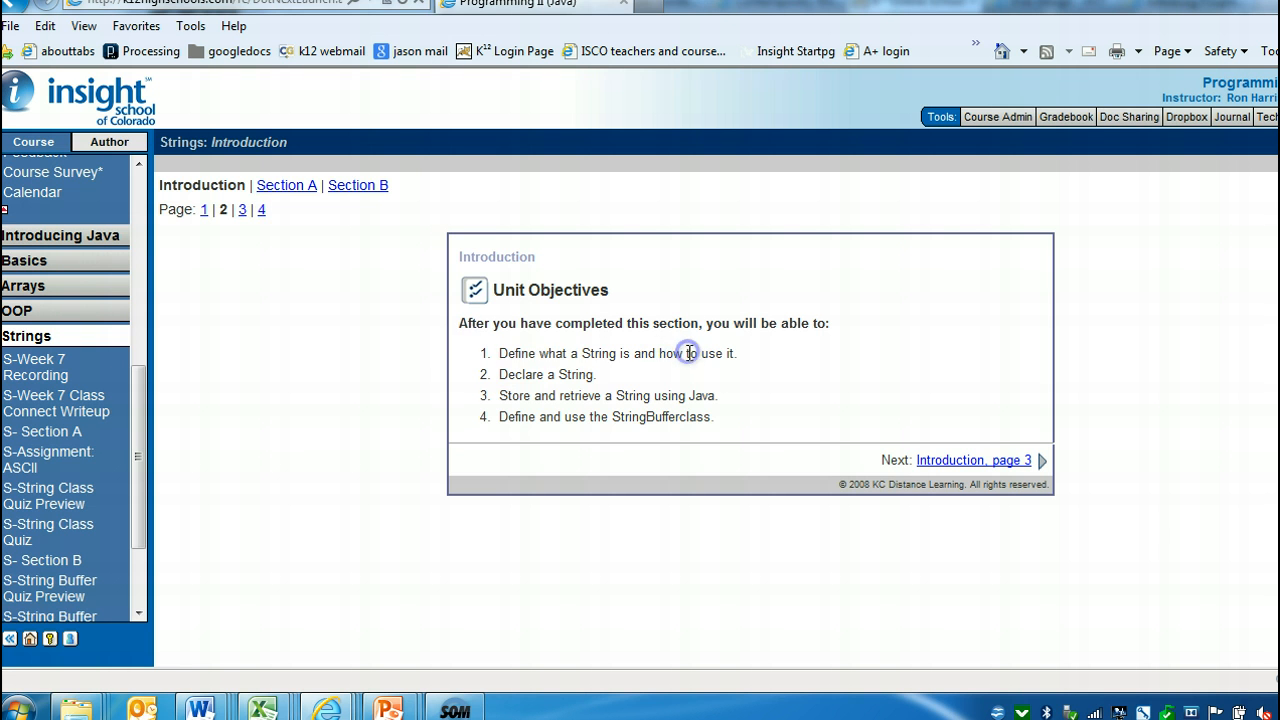
Continue through the graded assignments page to page 4, the Strings and Arrays discussion prompt.
{"action": "double_click", "coordinate": [572, 374]}
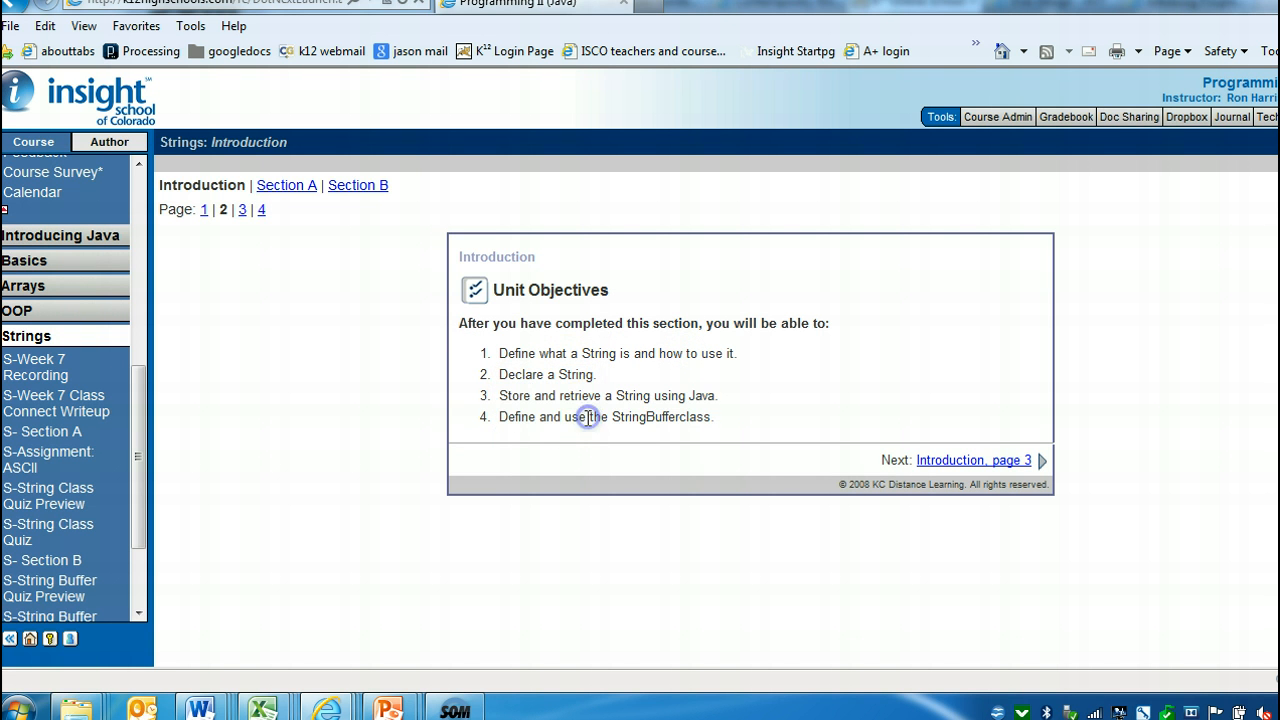
{"action": "left_click_drag", "start_coordinate": [564, 418], "coordinate": [710, 418]}
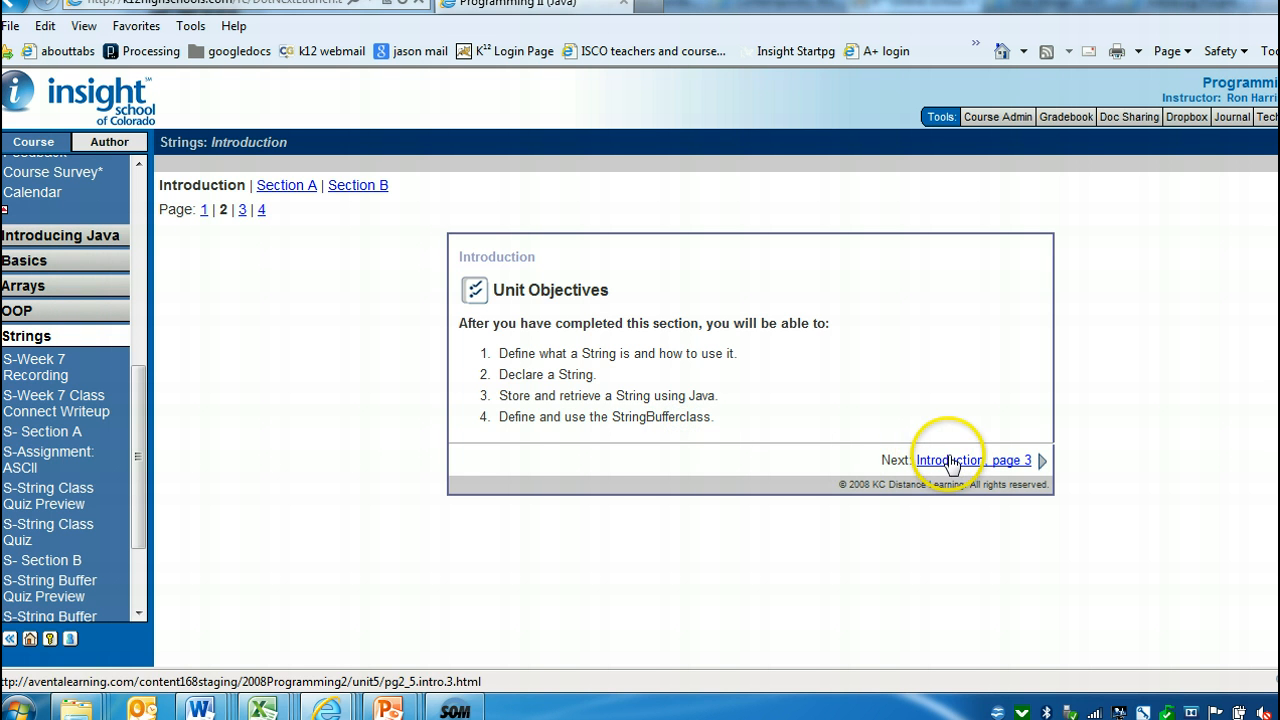
{"action": "left_click", "coordinate": [948, 460]}
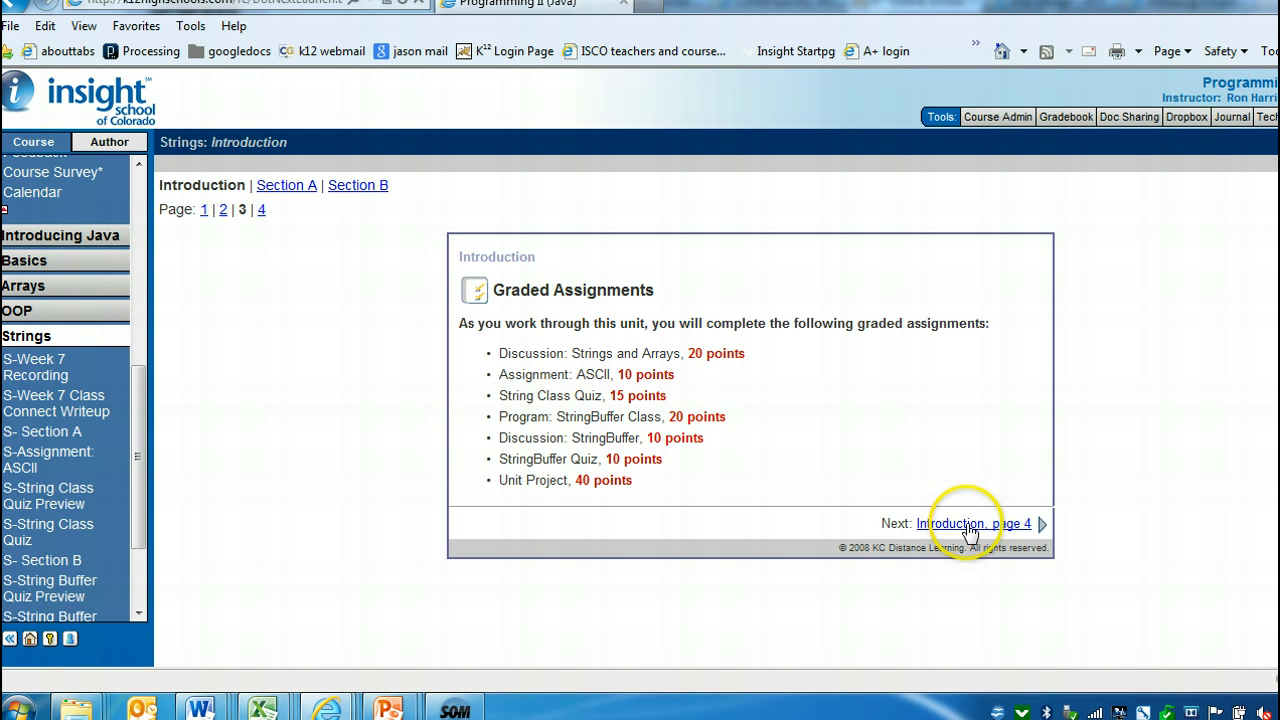
{"action": "left_click", "coordinate": [962, 524]}
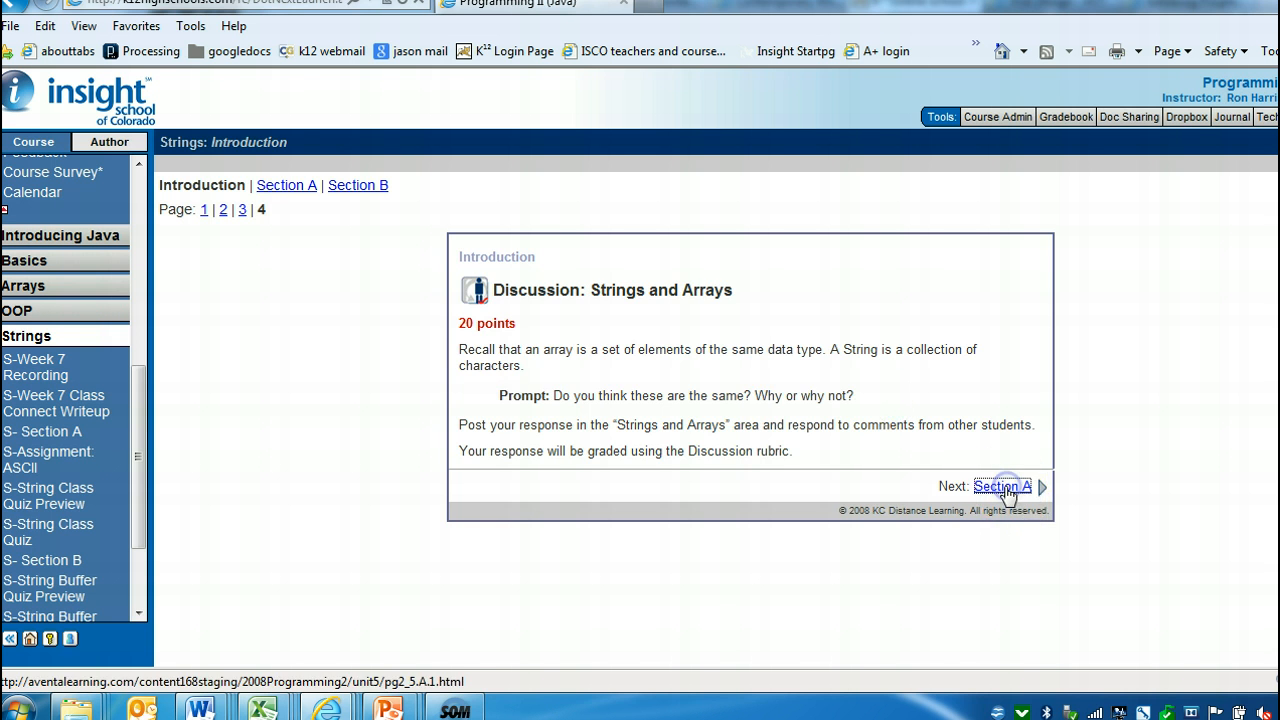
Move into Section A page 1 and note the phrase 'a sequence of characters' in the String Class intro.
{"action": "left_click", "coordinate": [1002, 486]}
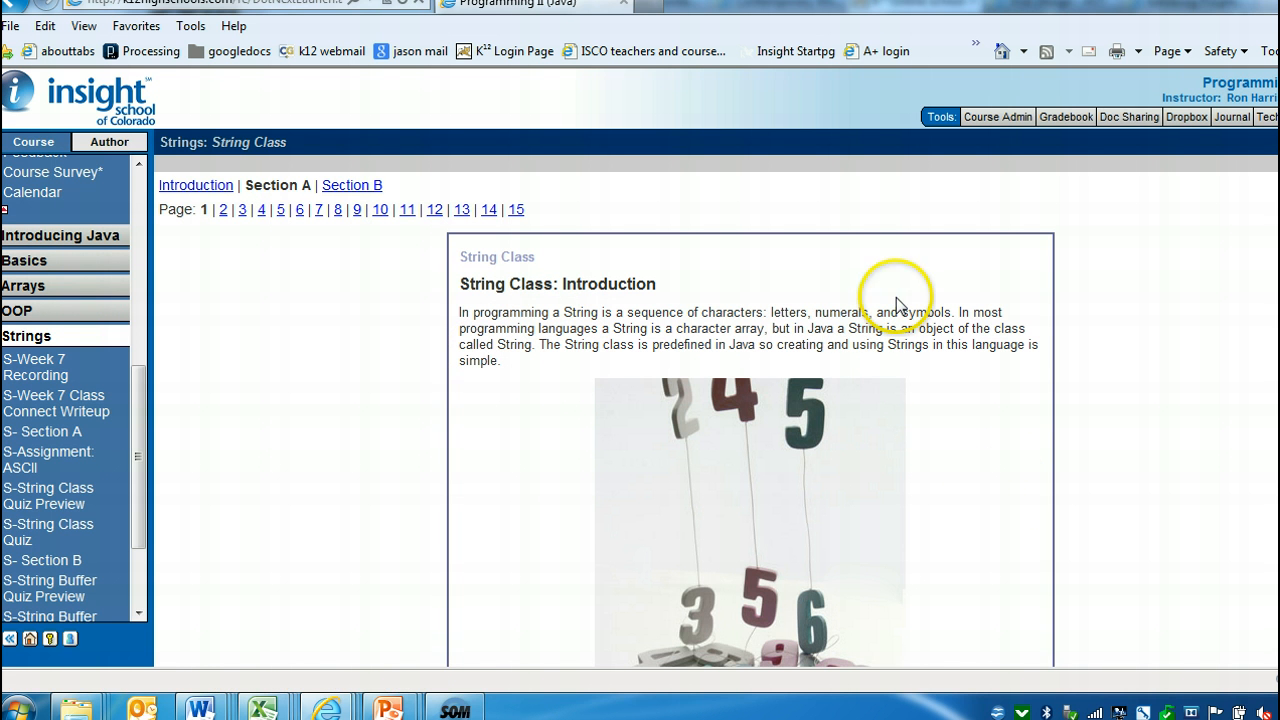
{"action": "mouse_move", "coordinate": [408, 344]}
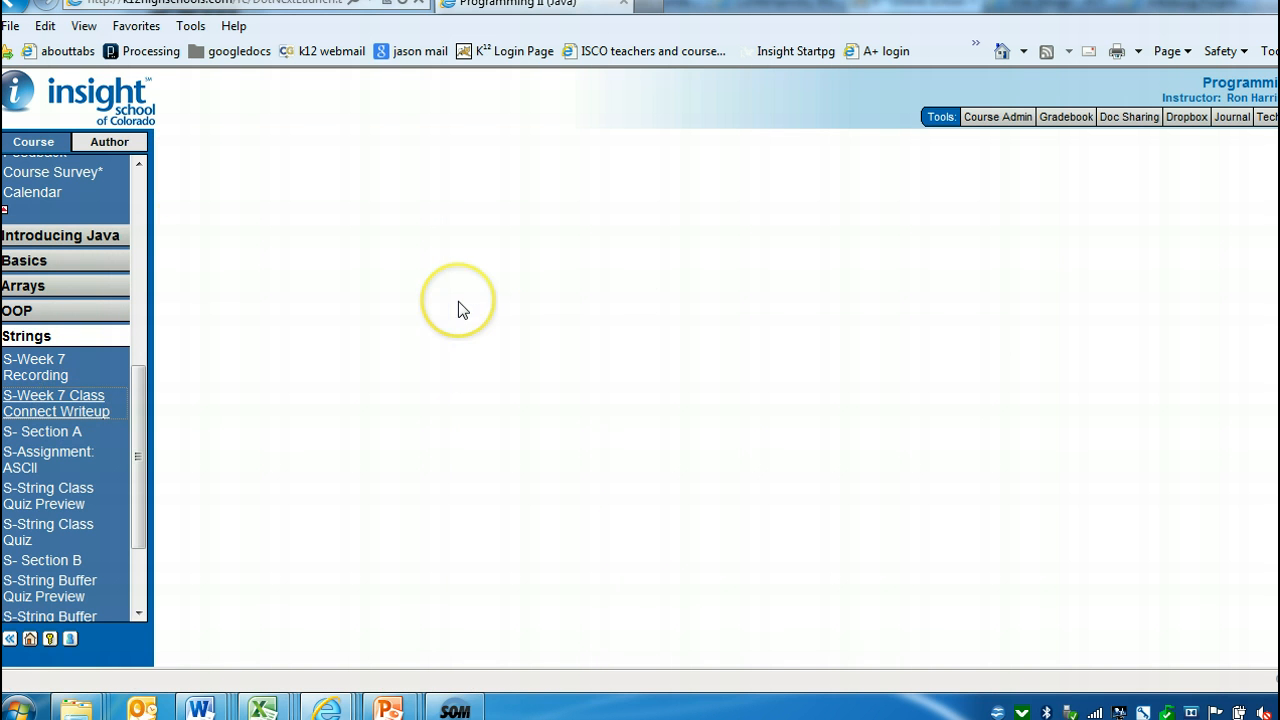
{"action": "left_click", "coordinate": [56, 404]}
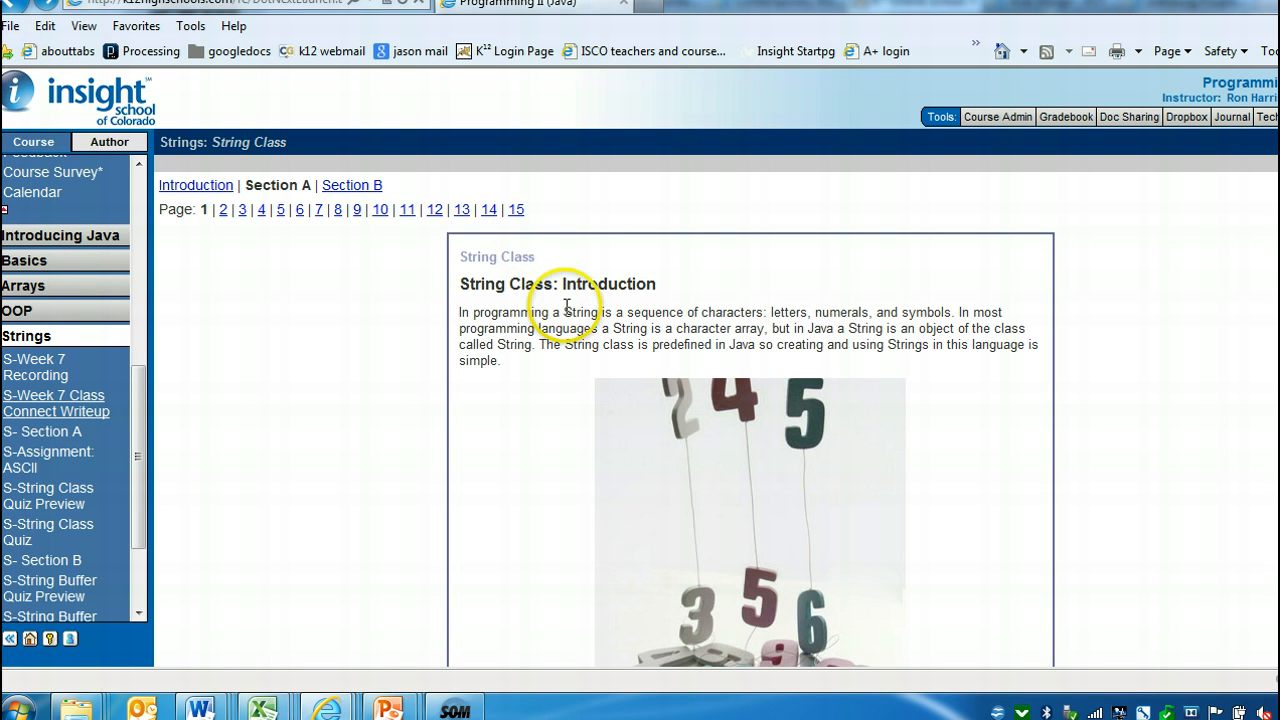
{"action": "left_click_drag", "start_coordinate": [610, 312], "coordinate": [776, 312]}
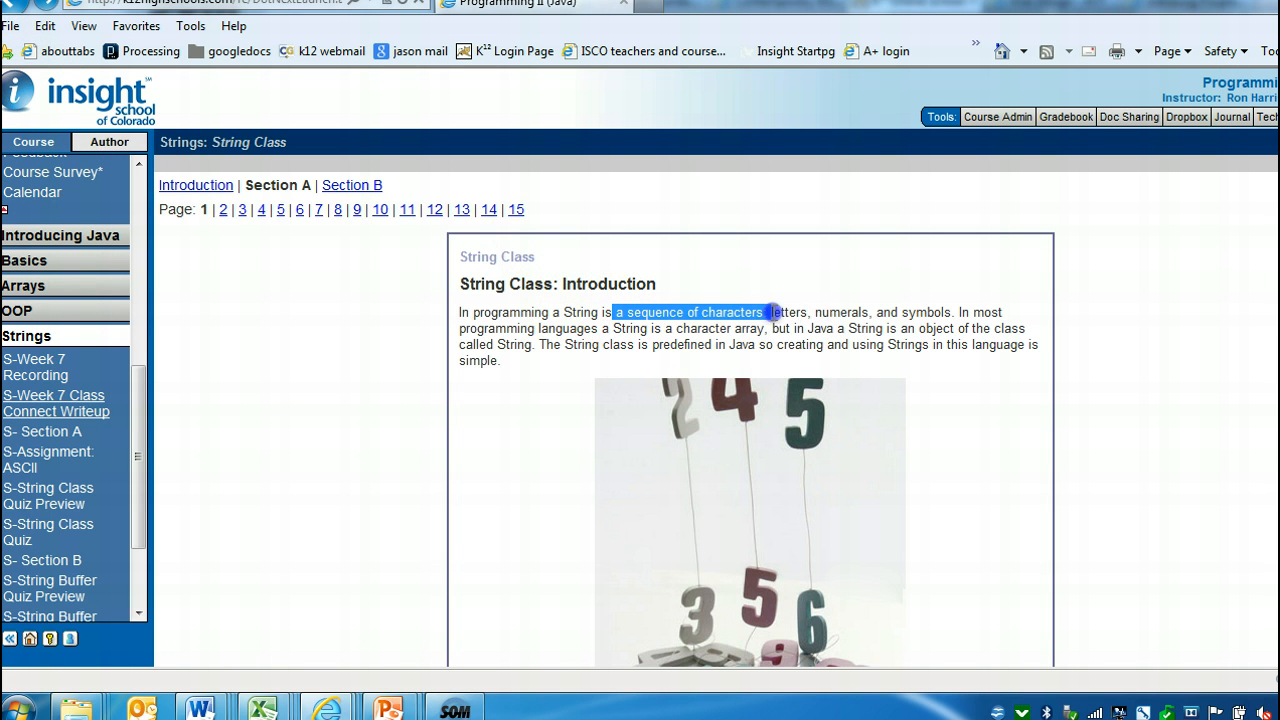
{"action": "left_click", "coordinate": [840, 308]}
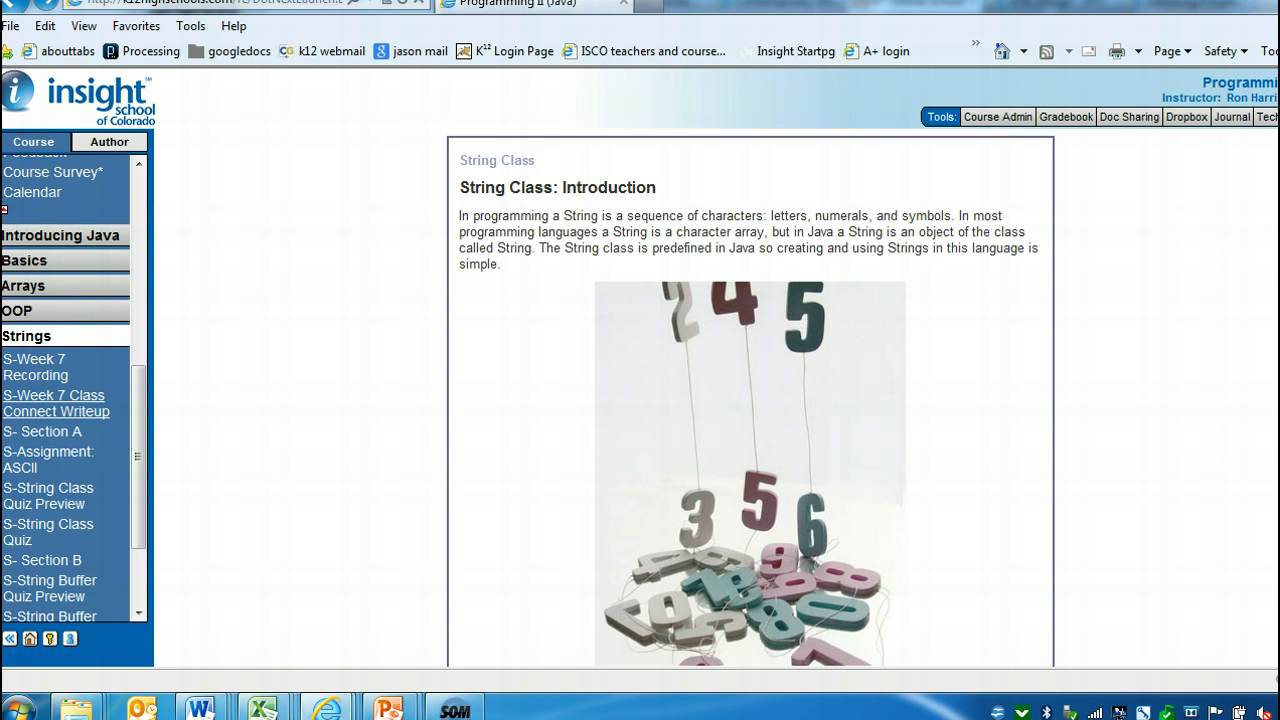
Advance past the Section A objectives to page 3, Benefits of the String Class.
{"action": "scroll", "scroll_direction": "down", "scroll_amount": 3}
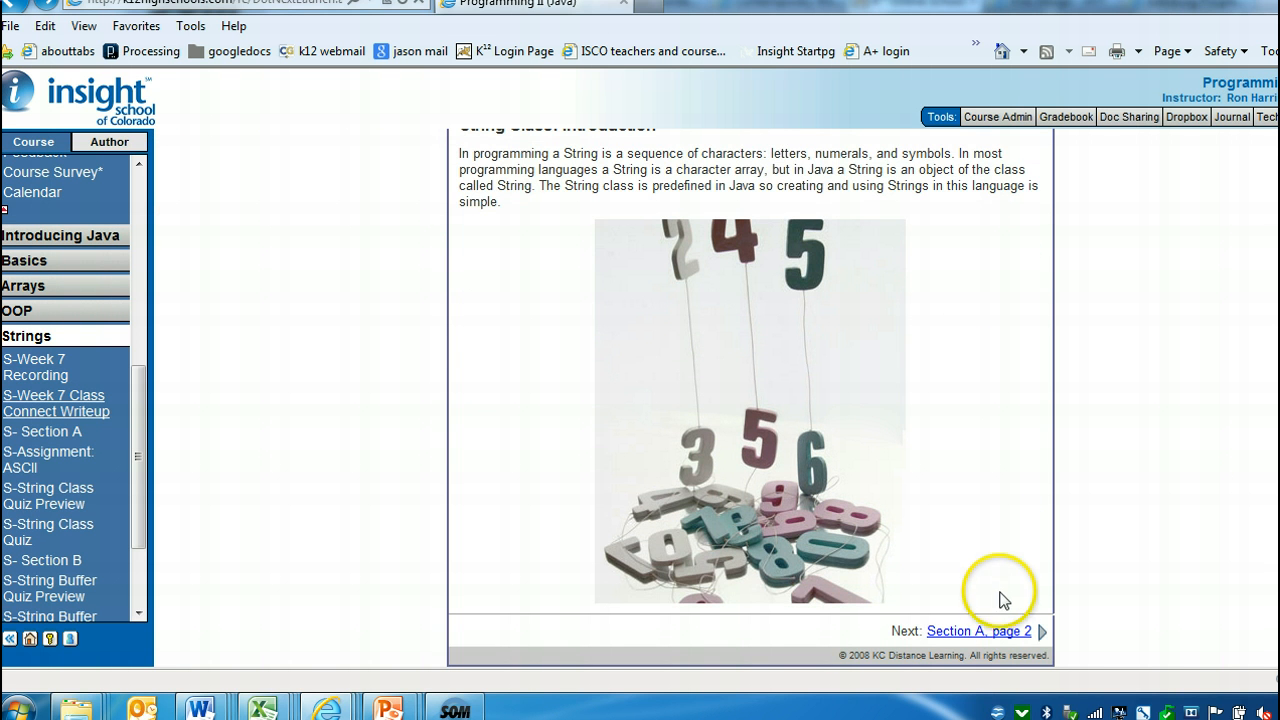
{"action": "left_click", "coordinate": [978, 632]}
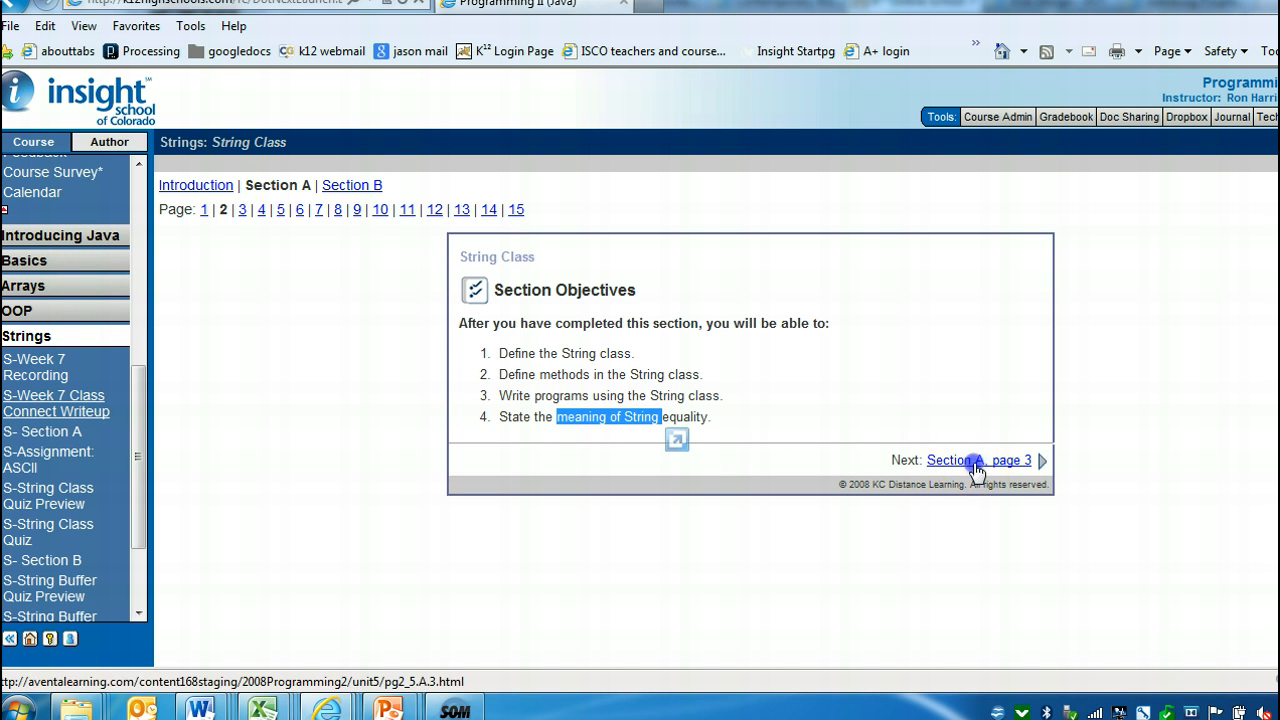
{"action": "left_click", "coordinate": [970, 460]}
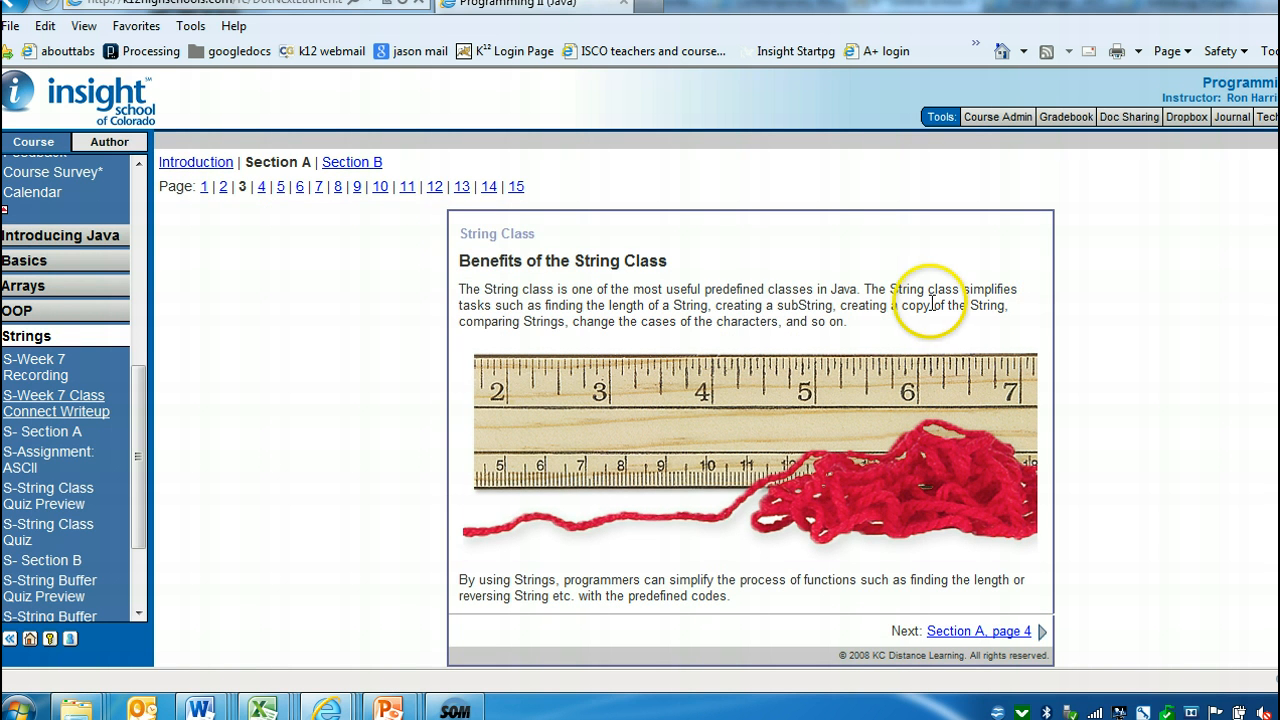
{"action": "mouse_move", "coordinate": [870, 248]}
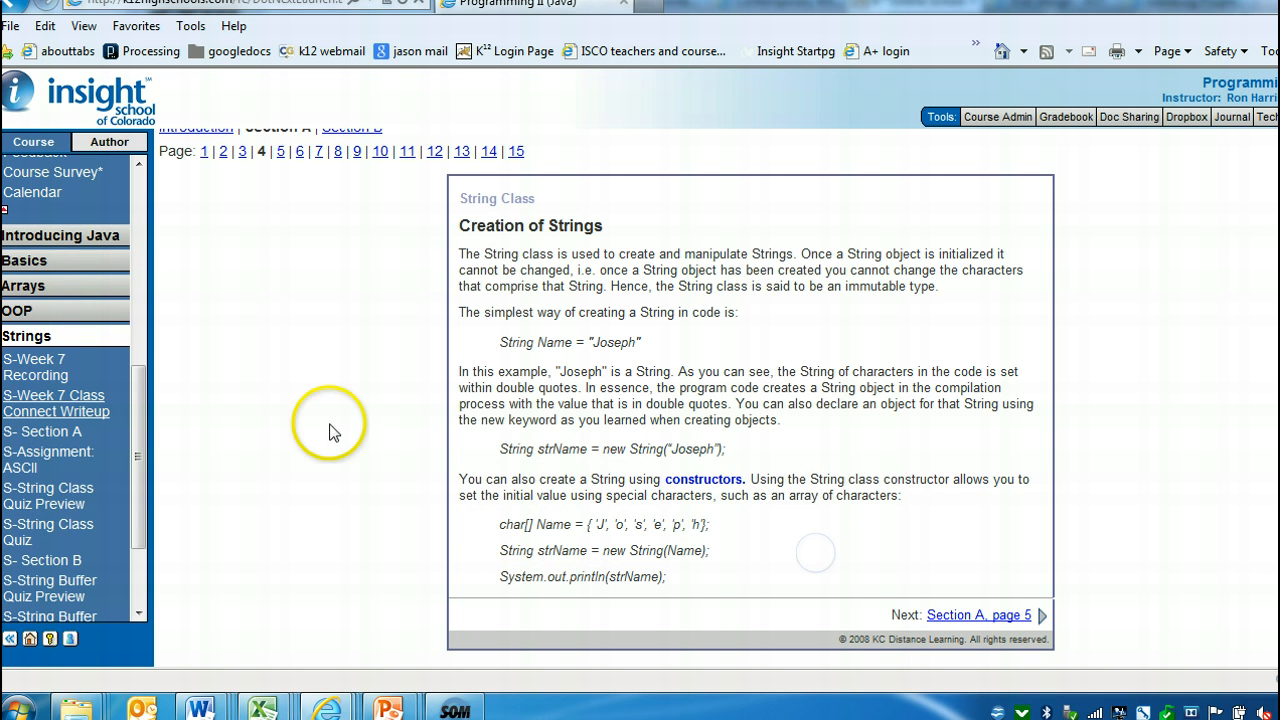
{"action": "mouse_move", "coordinate": [480, 272]}
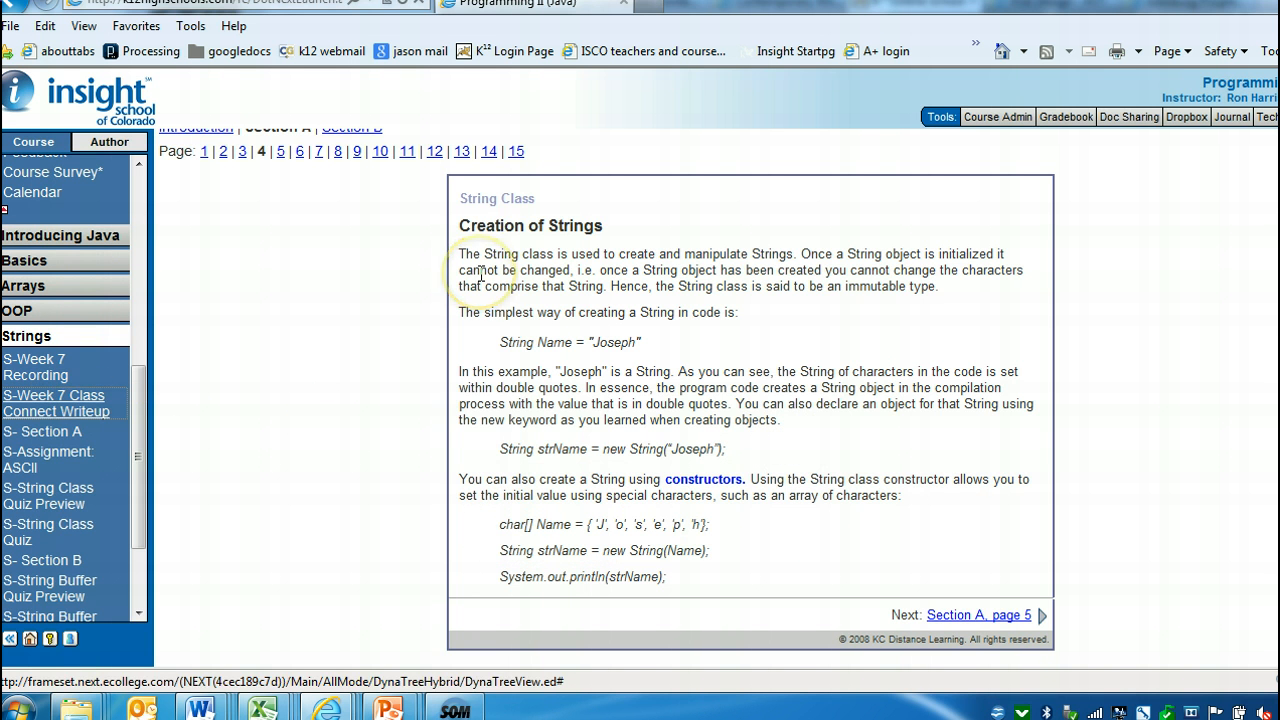
Highlight the immutability explanation on Creation of Strings, then continue to page 5, String Equality.
{"action": "left_click", "coordinate": [56, 404]}
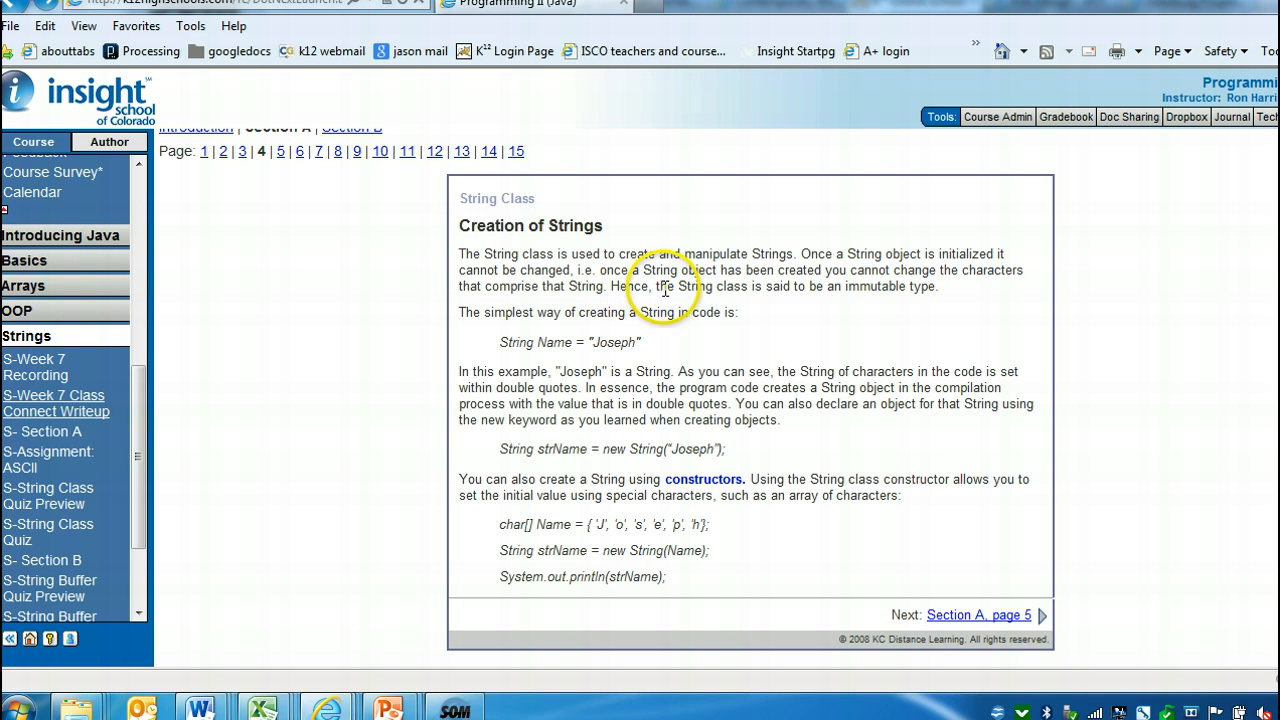
{"action": "left_click_drag", "start_coordinate": [656, 286], "coordinate": [908, 286]}
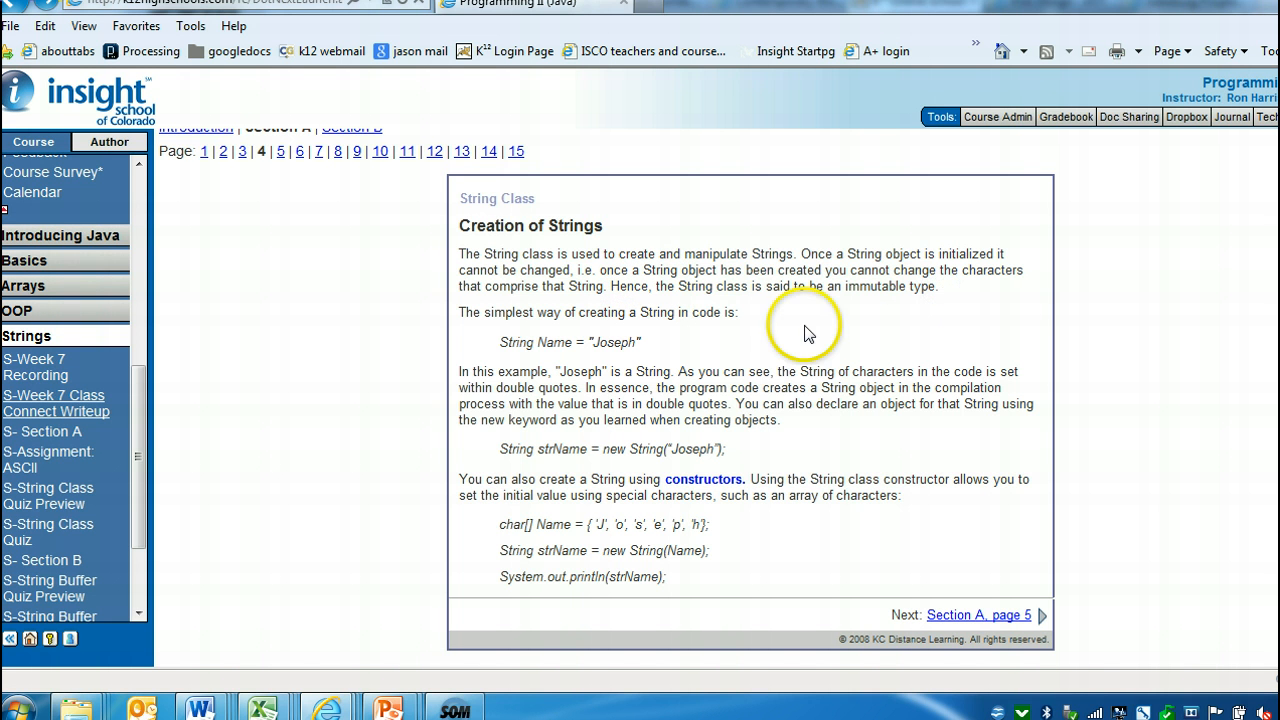
{"action": "double_click", "coordinate": [640, 272]}
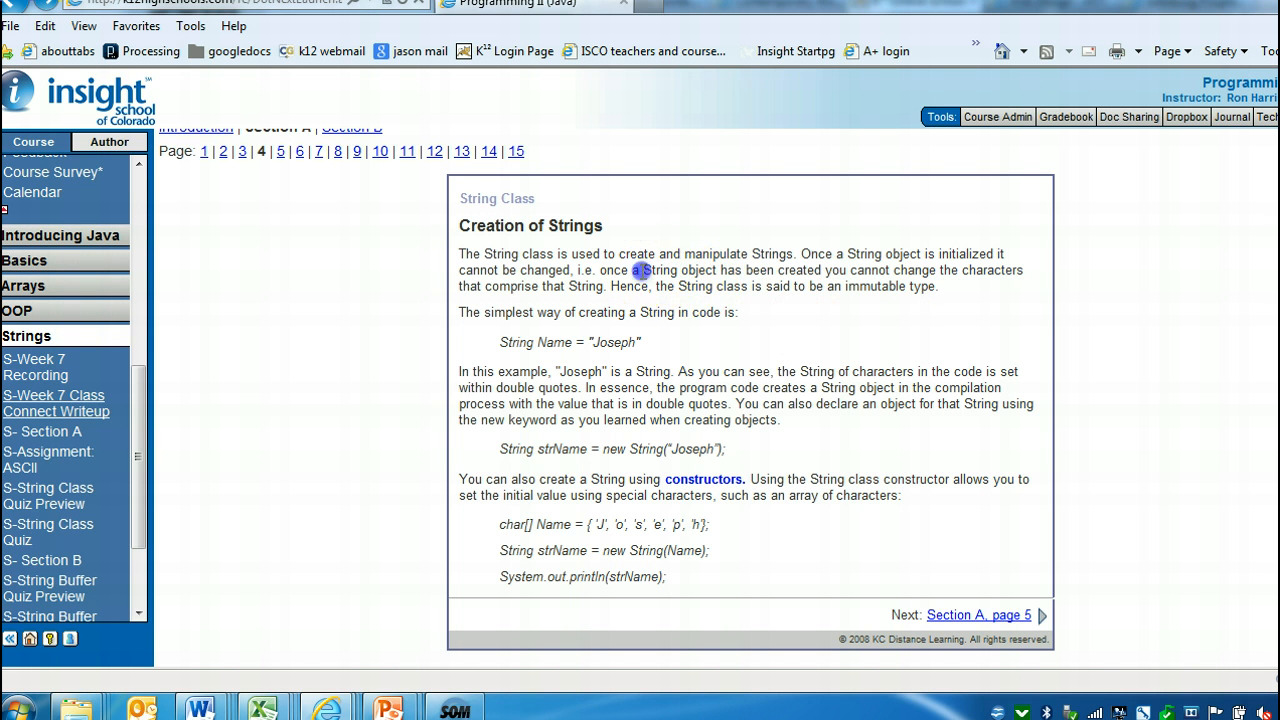
{"action": "left_click_drag", "start_coordinate": [640, 270], "coordinate": [930, 270]}
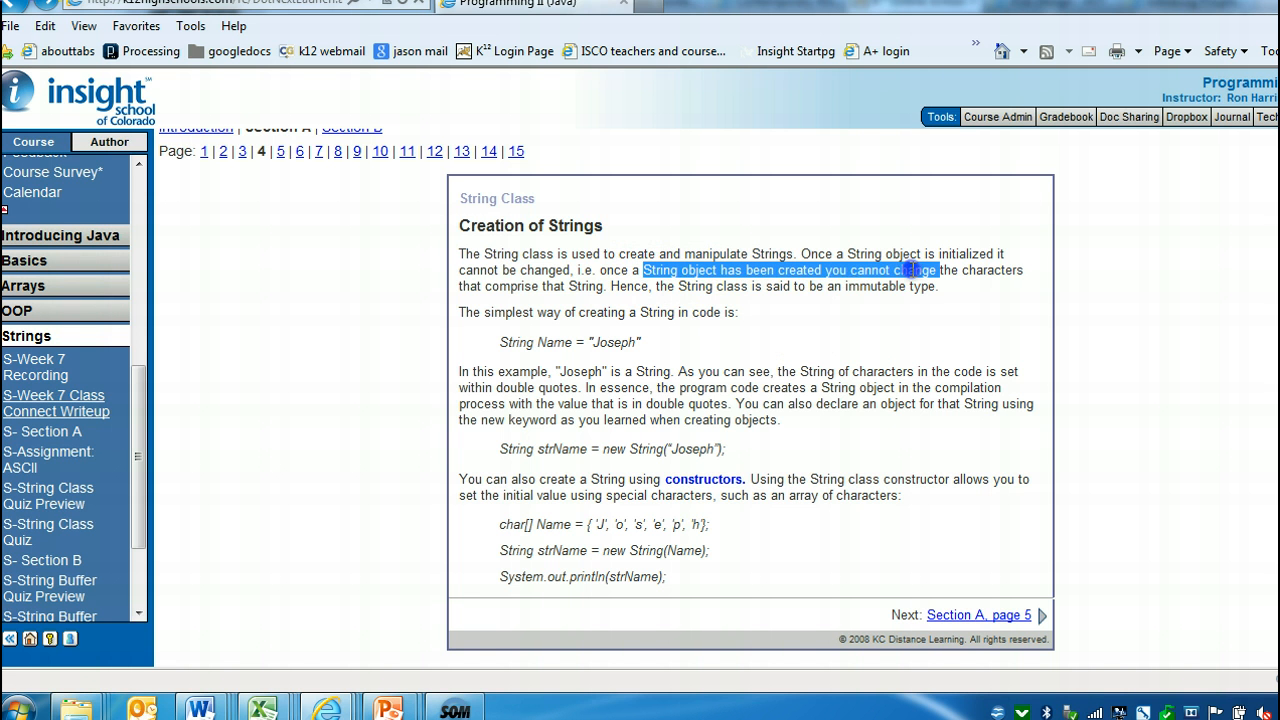
{"action": "left_click_drag", "start_coordinate": [904, 270], "coordinate": [600, 296]}
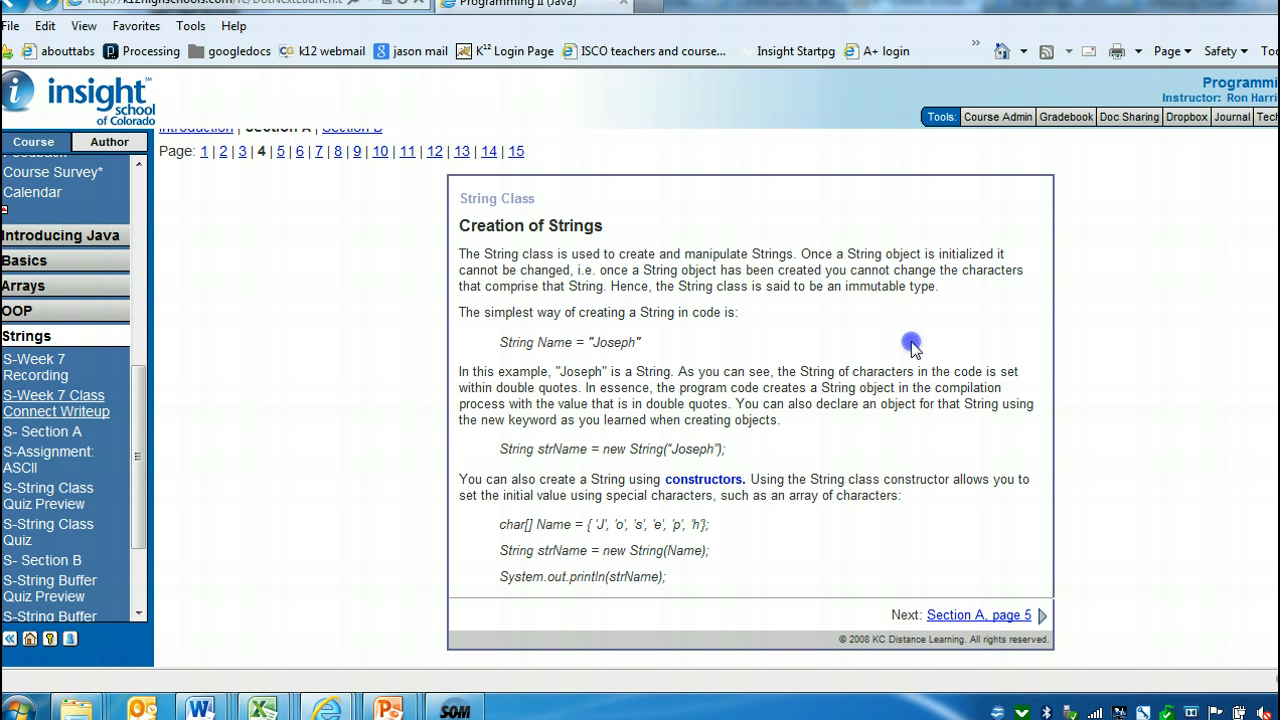
{"action": "left_click", "coordinate": [976, 616]}
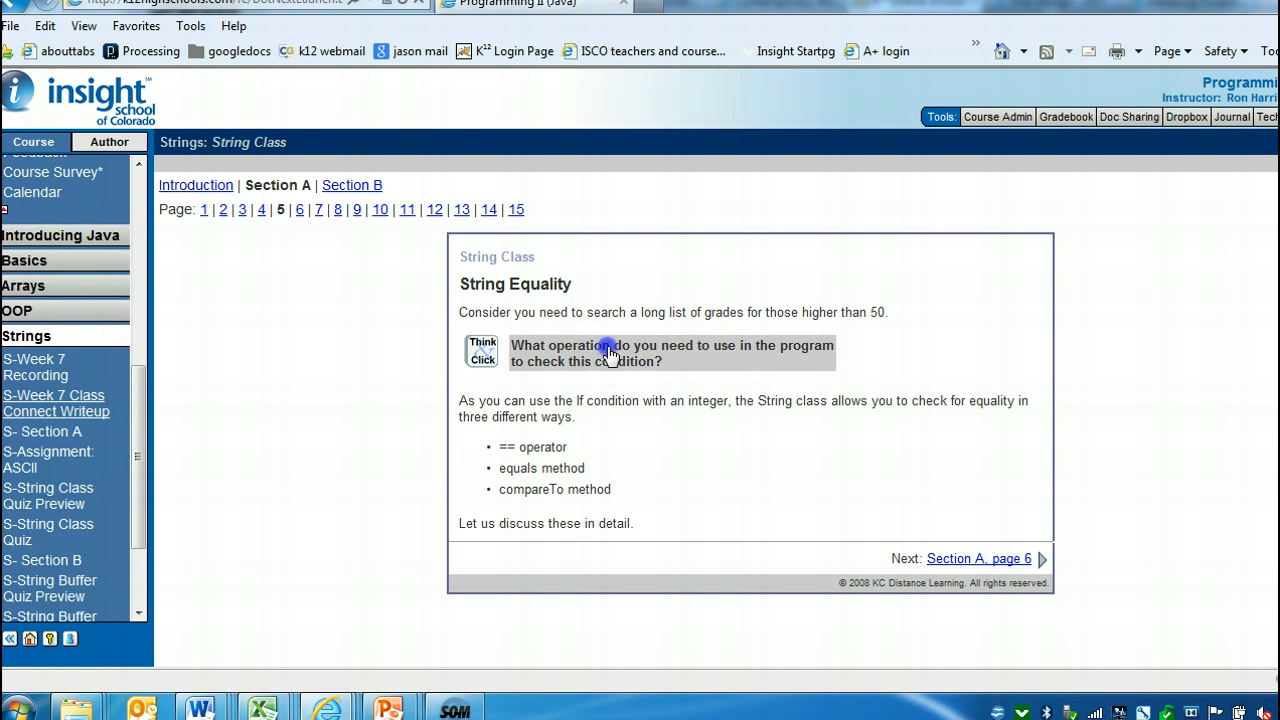
Reveal the equality answer, move to page 6, and check the S-Week 7 Class Connect Writeup questions.
{"action": "left_click", "coordinate": [480, 352]}
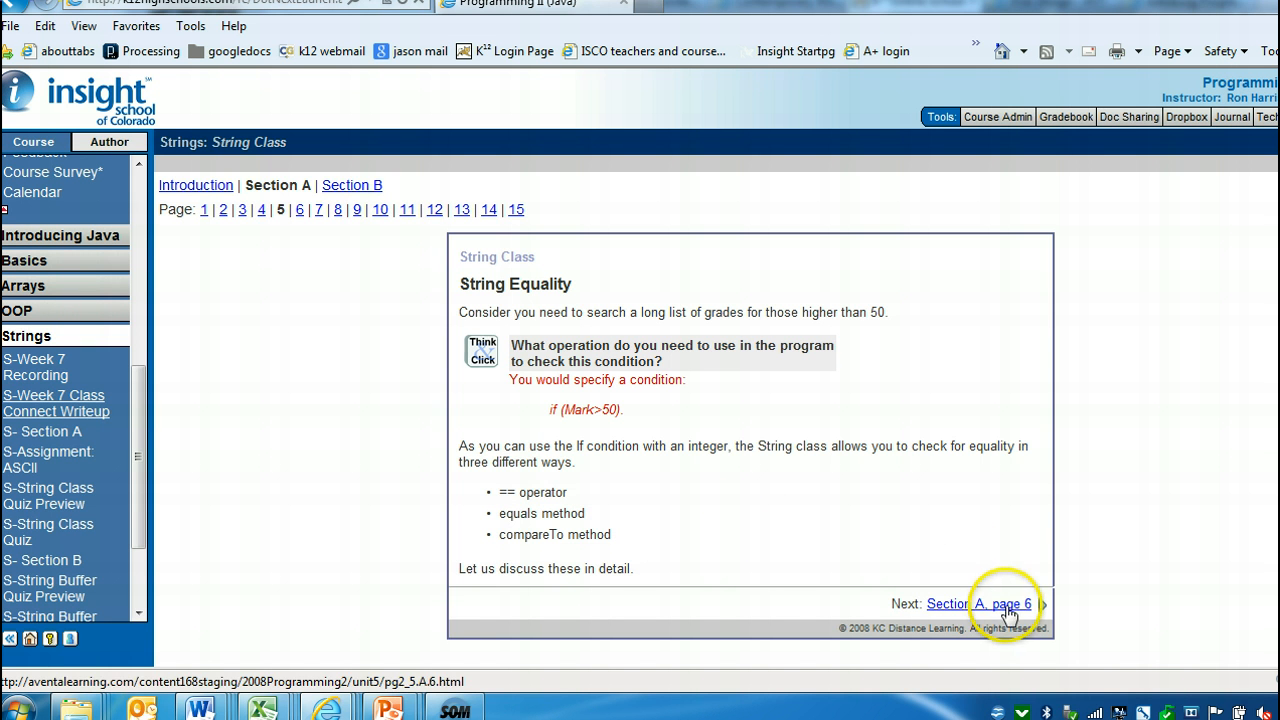
{"action": "left_click", "coordinate": [978, 604]}
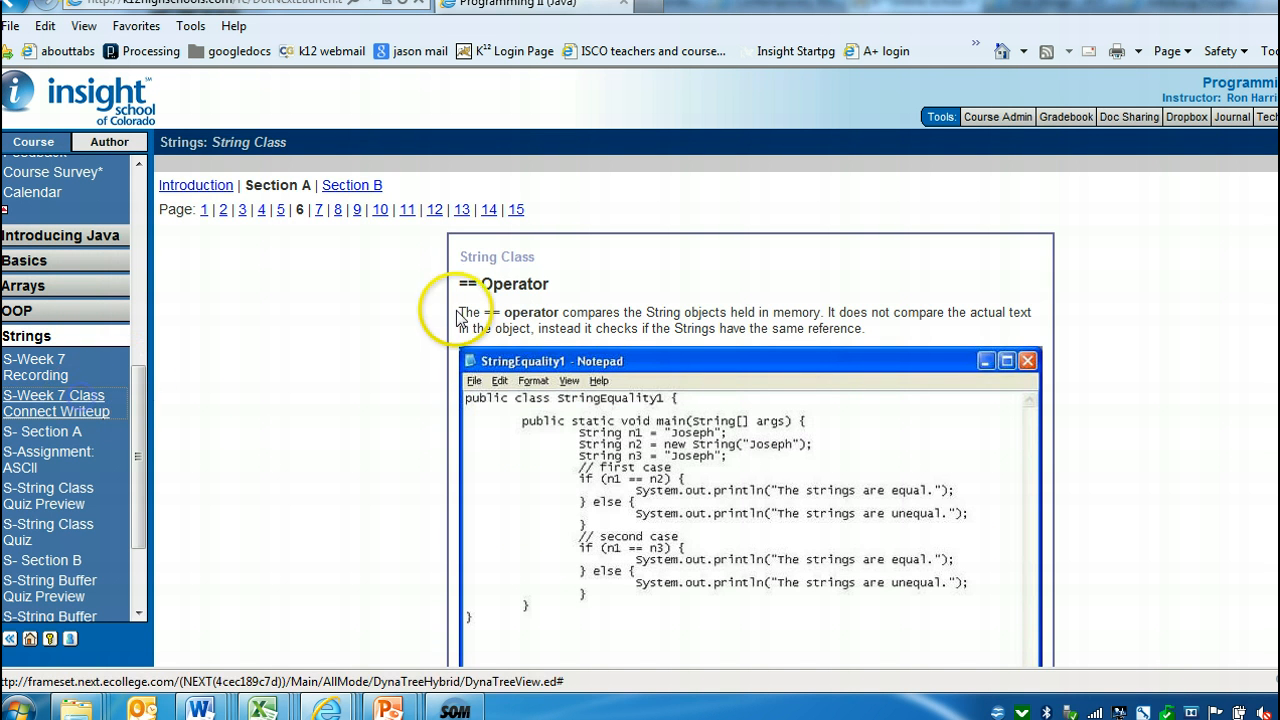
{"action": "left_click", "coordinate": [56, 404]}
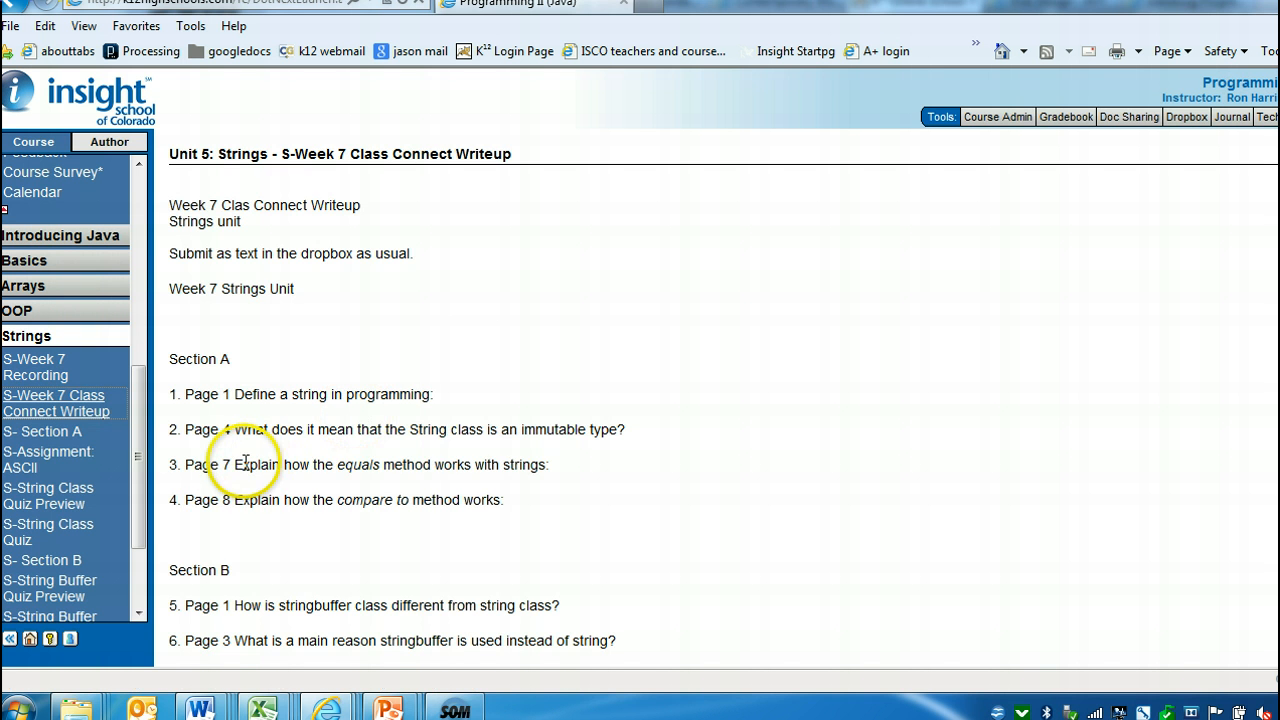
{"action": "left_click_drag", "start_coordinate": [232, 464], "coordinate": [540, 464]}
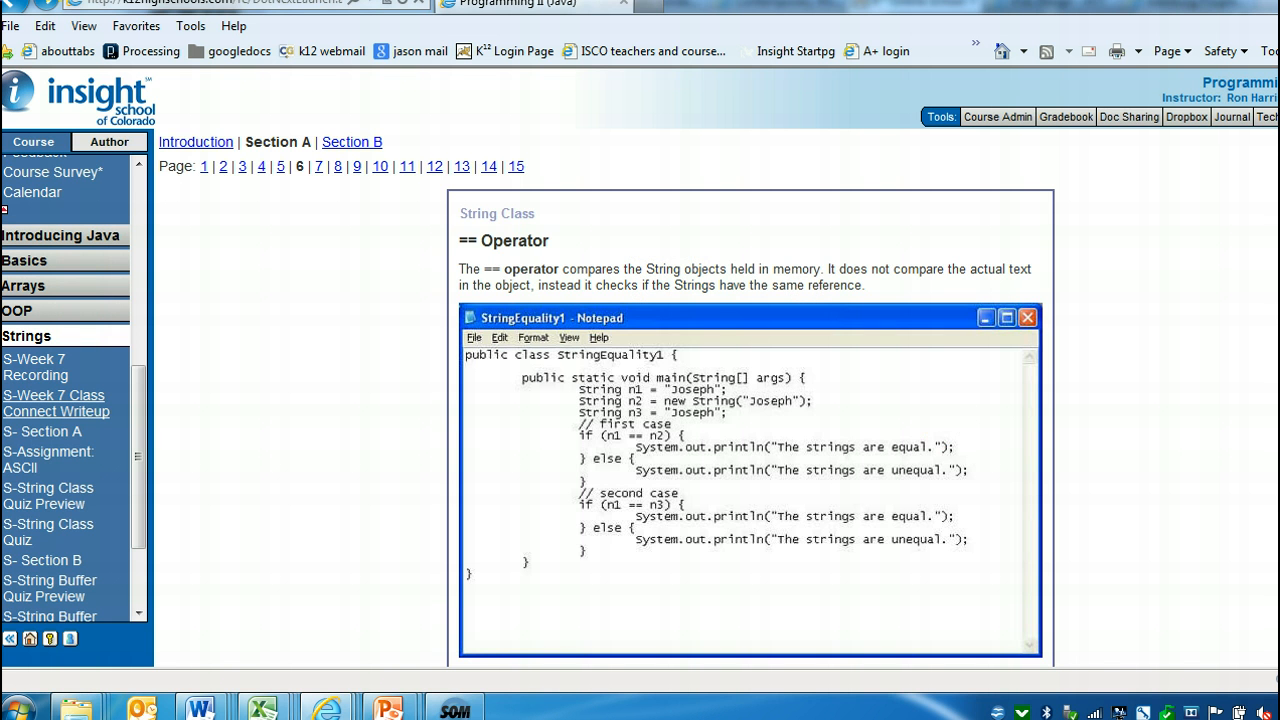
Read down the == Operator example and continue to page 7 on the equals method.
{"action": "scroll", "scroll_direction": "down", "scroll_amount": 3}
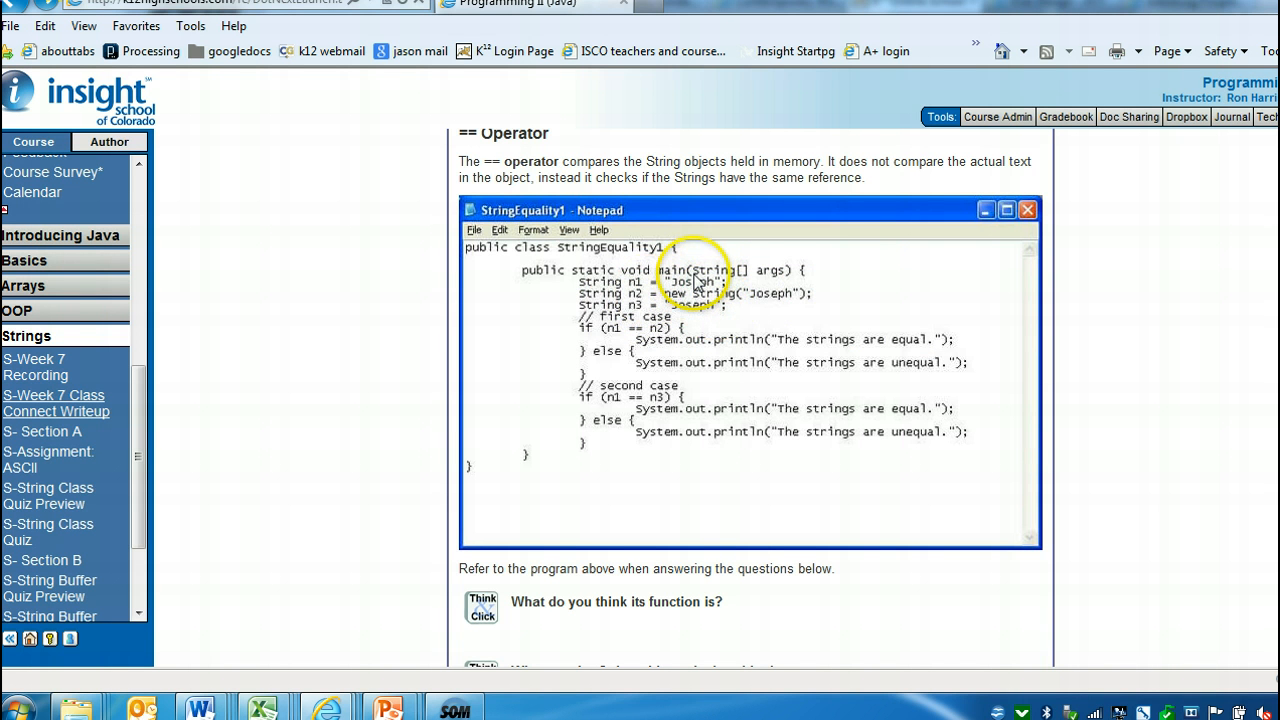
{"action": "mouse_move", "coordinate": [912, 280]}
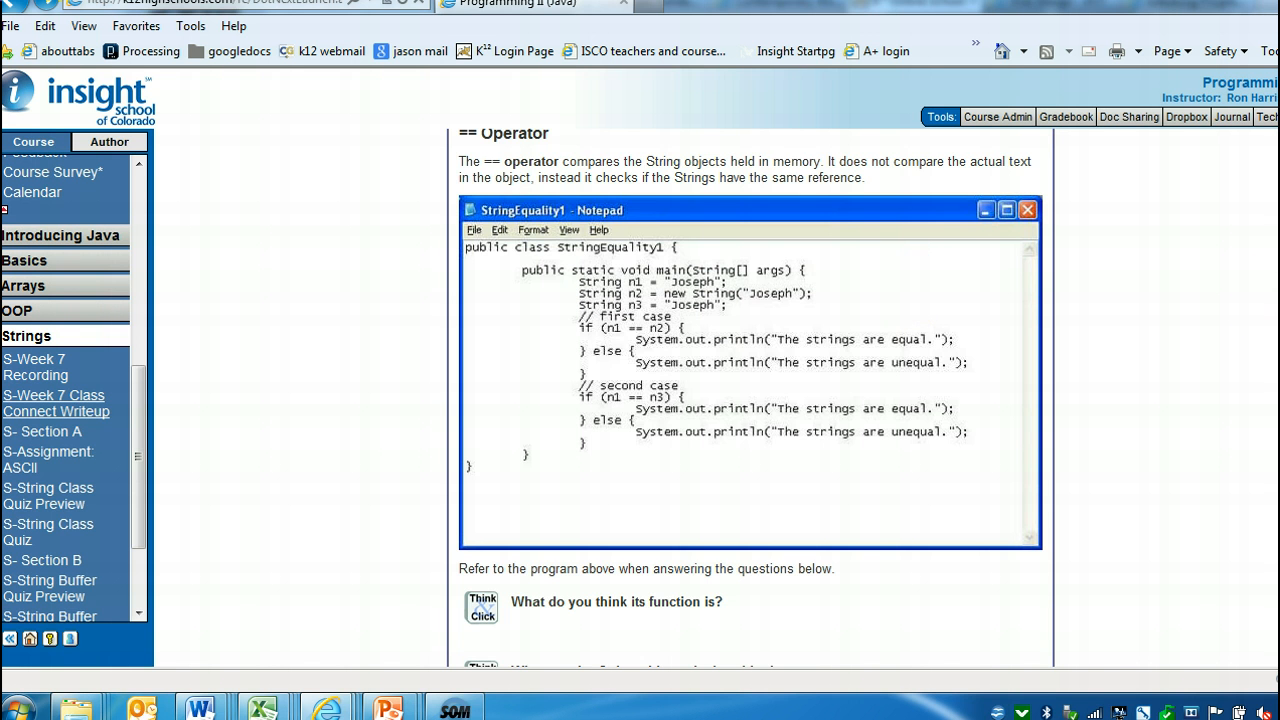
{"action": "scroll", "scroll_direction": "down", "scroll_amount": 3}
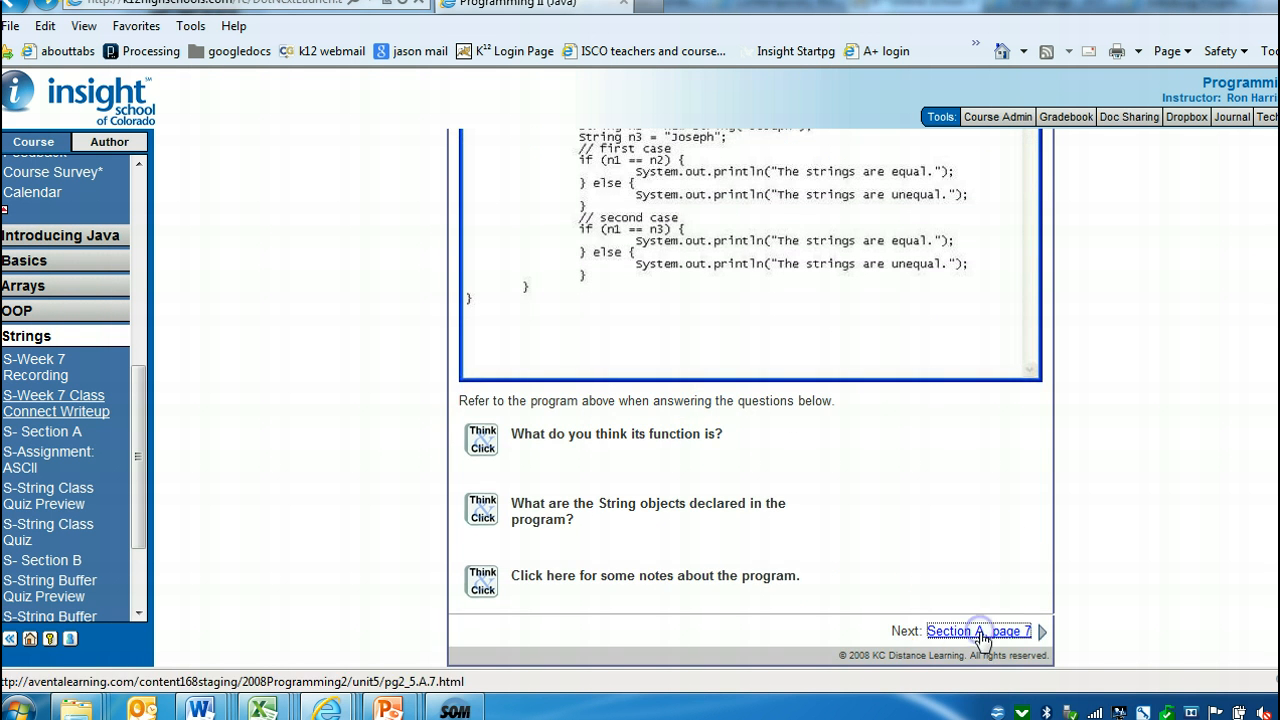
{"action": "left_click", "coordinate": [976, 632]}
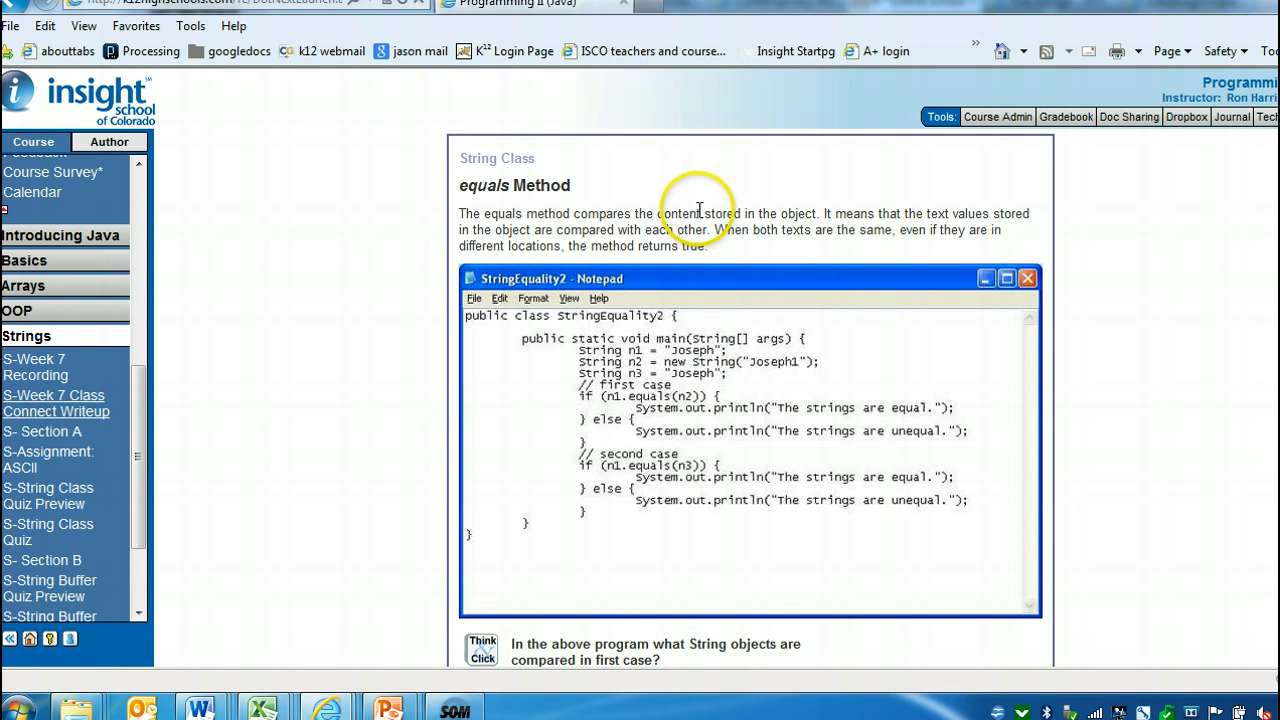
Note how equals compares stored text values, then move on to page 8, the compareTo Method.
{"action": "left_click_drag", "start_coordinate": [656, 212], "coordinate": [748, 212]}
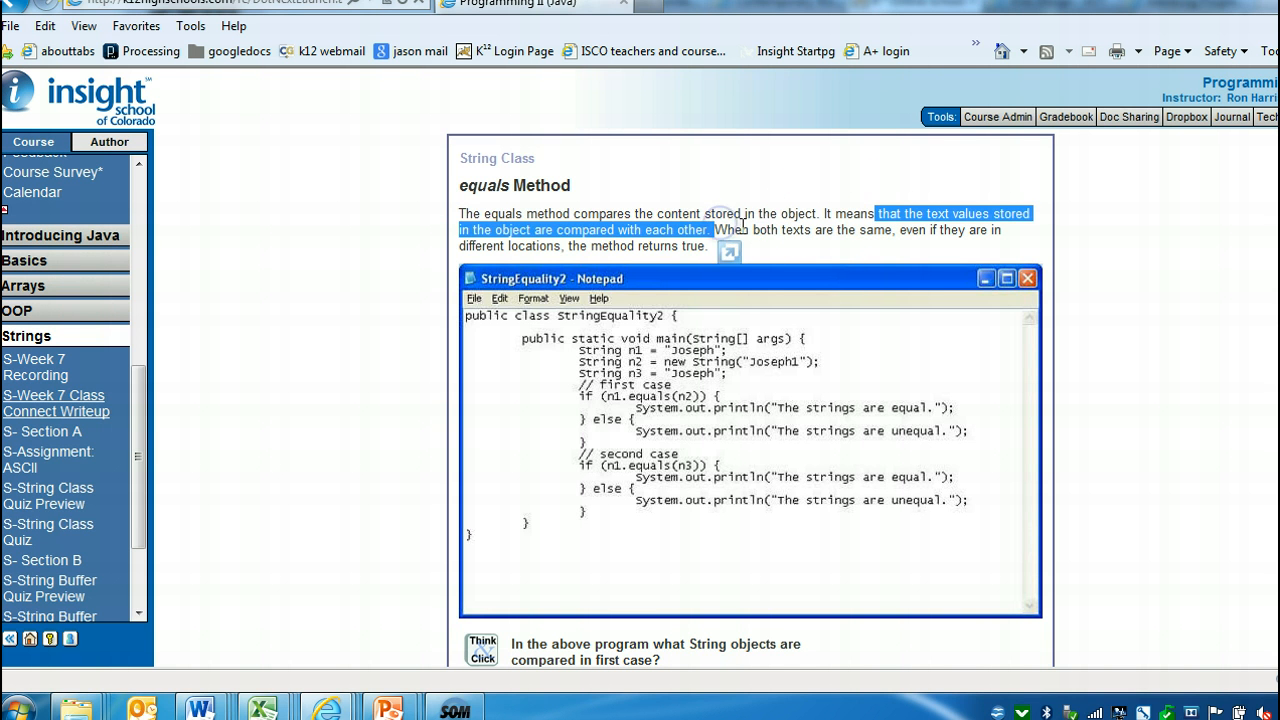
{"action": "left_click", "coordinate": [740, 236]}
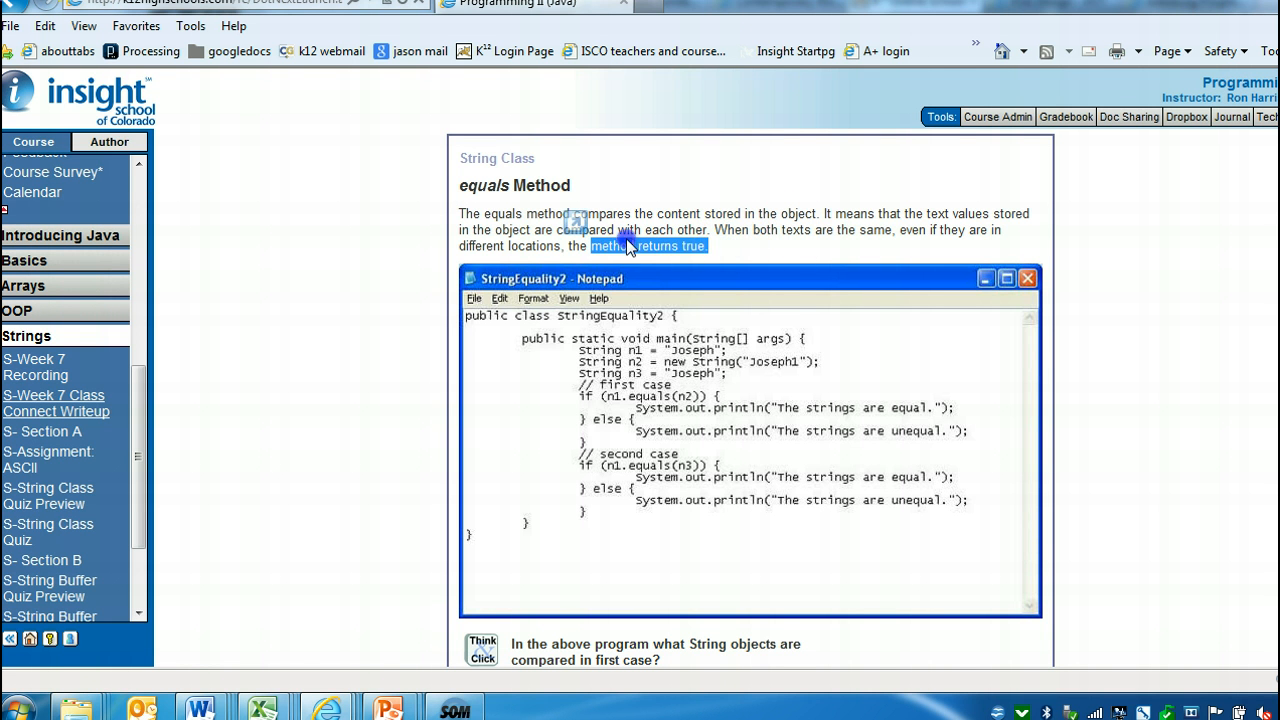
{"action": "mouse_move", "coordinate": [1240, 310]}
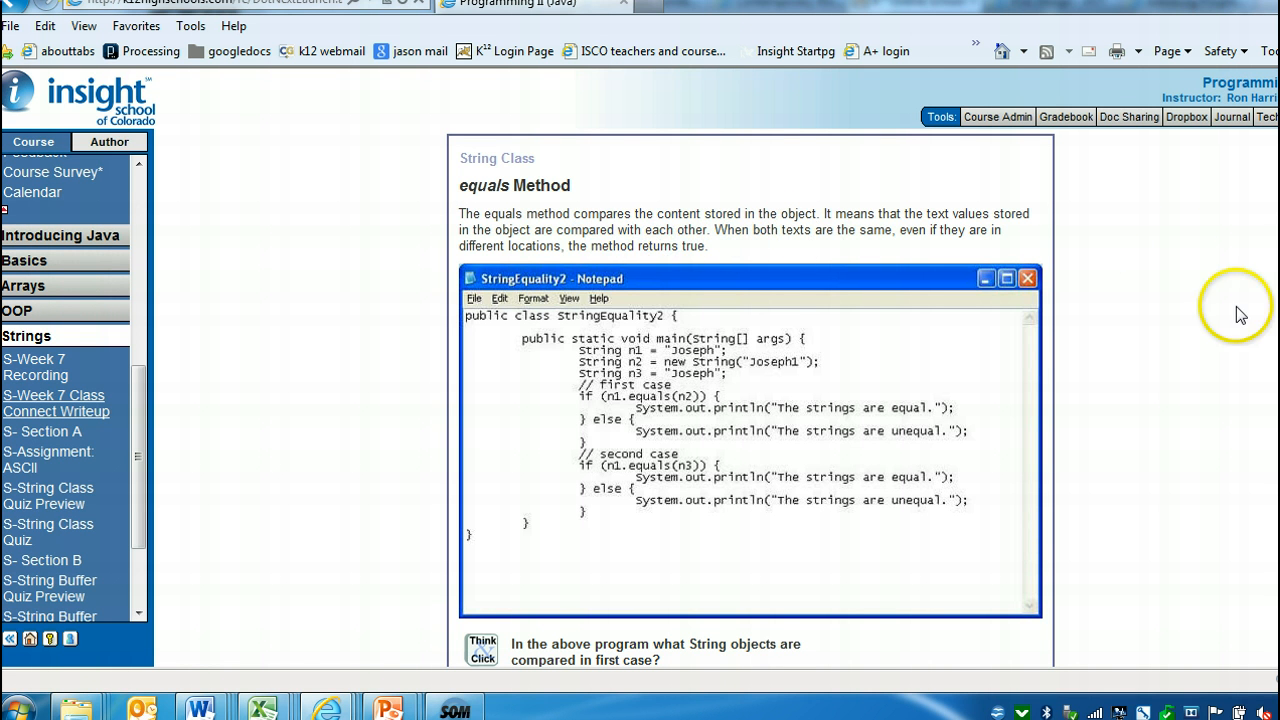
{"action": "mouse_move", "coordinate": [560, 218]}
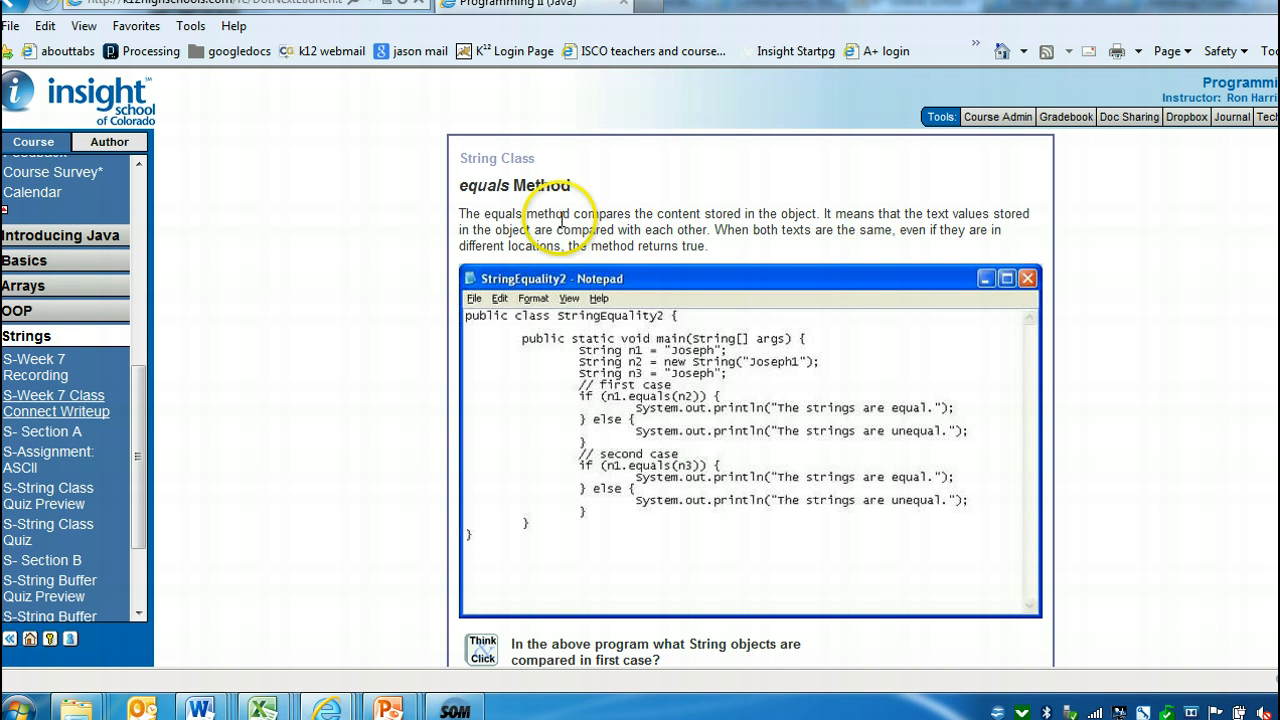
{"action": "mouse_move", "coordinate": [244, 312]}
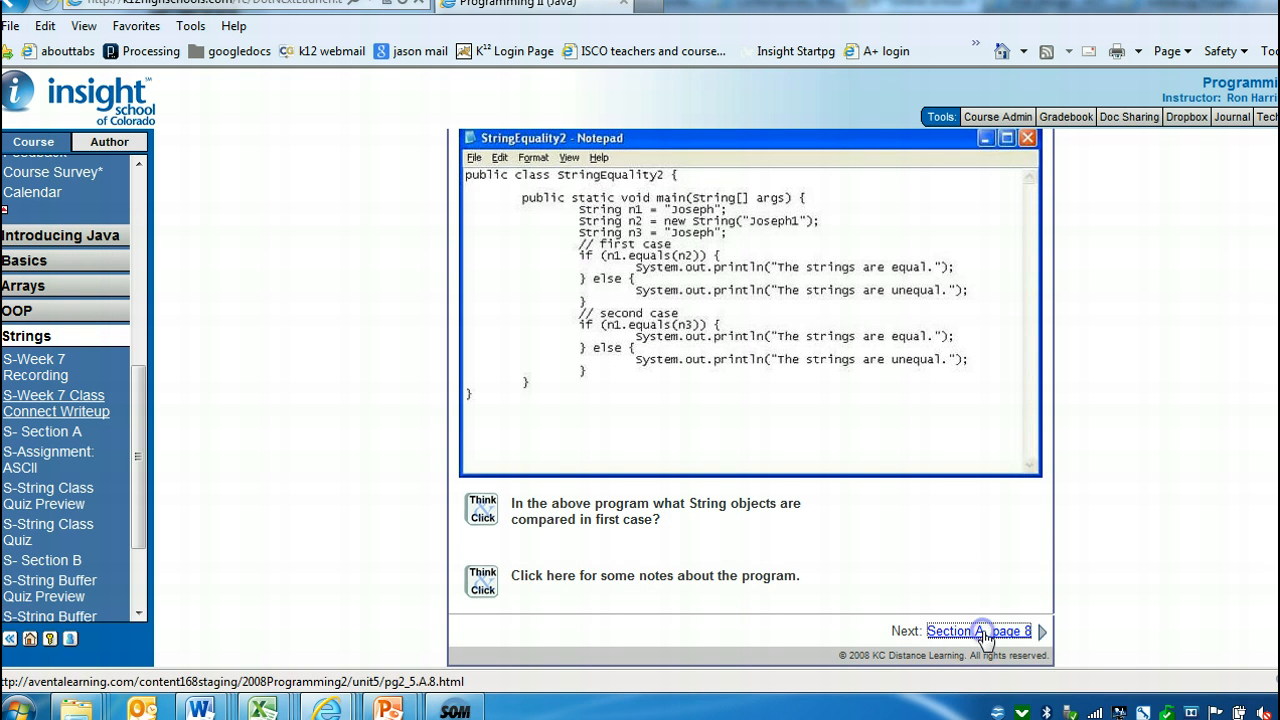
{"action": "left_click", "coordinate": [978, 632]}
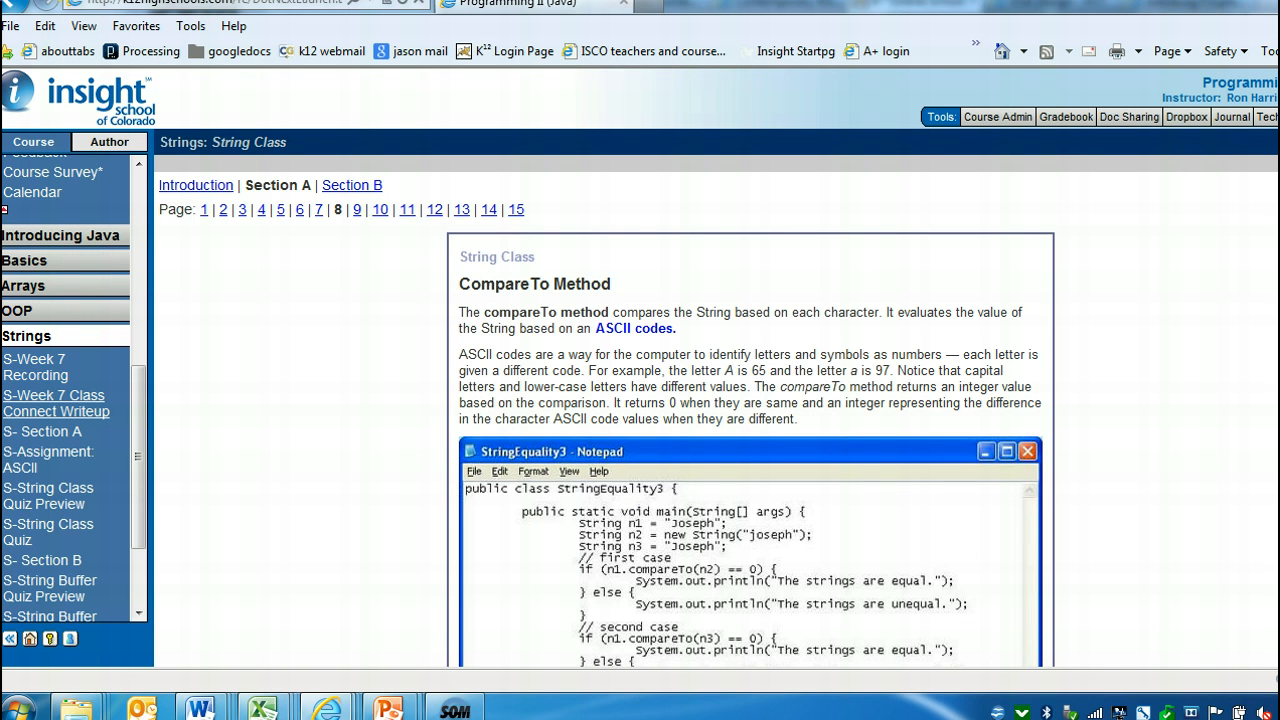
Read through the compareTo description, dismissing the ASCII definition pop-up.
{"action": "scroll", "scroll_direction": "down", "scroll_amount": 3}
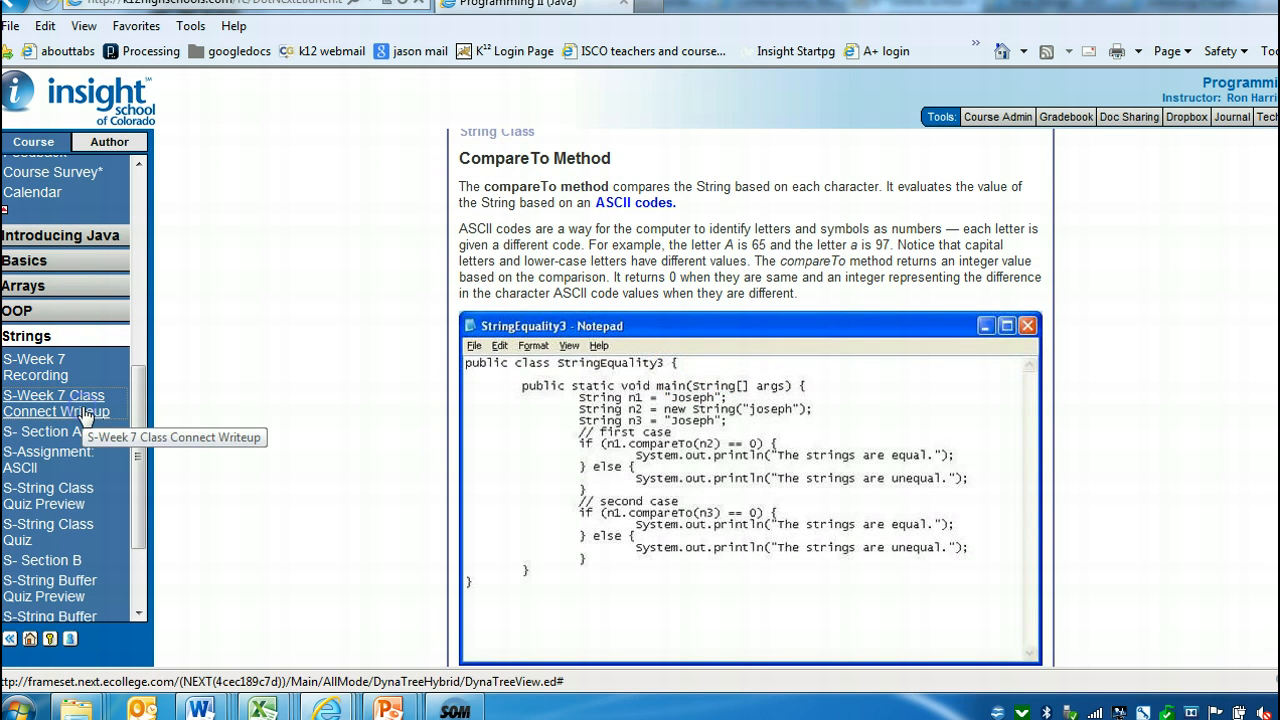
{"action": "left_click", "coordinate": [56, 404]}
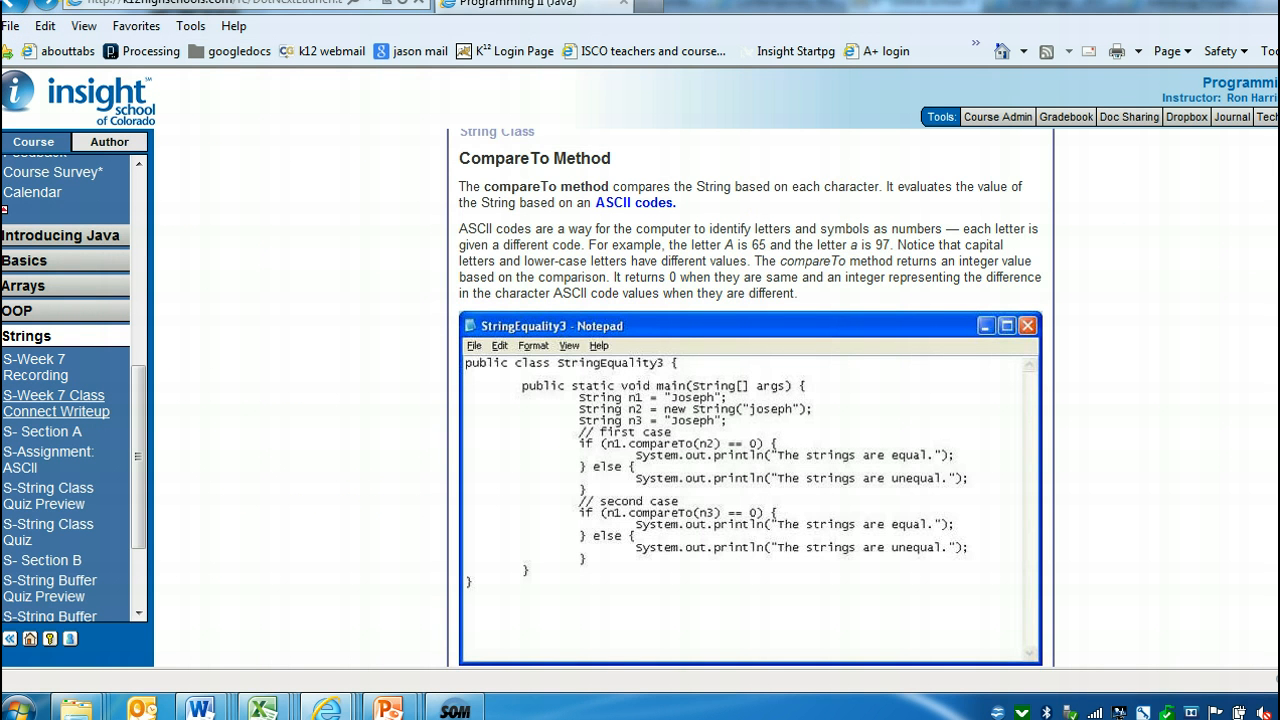
{"action": "scroll", "scroll_direction": "down", "scroll_amount": 3}
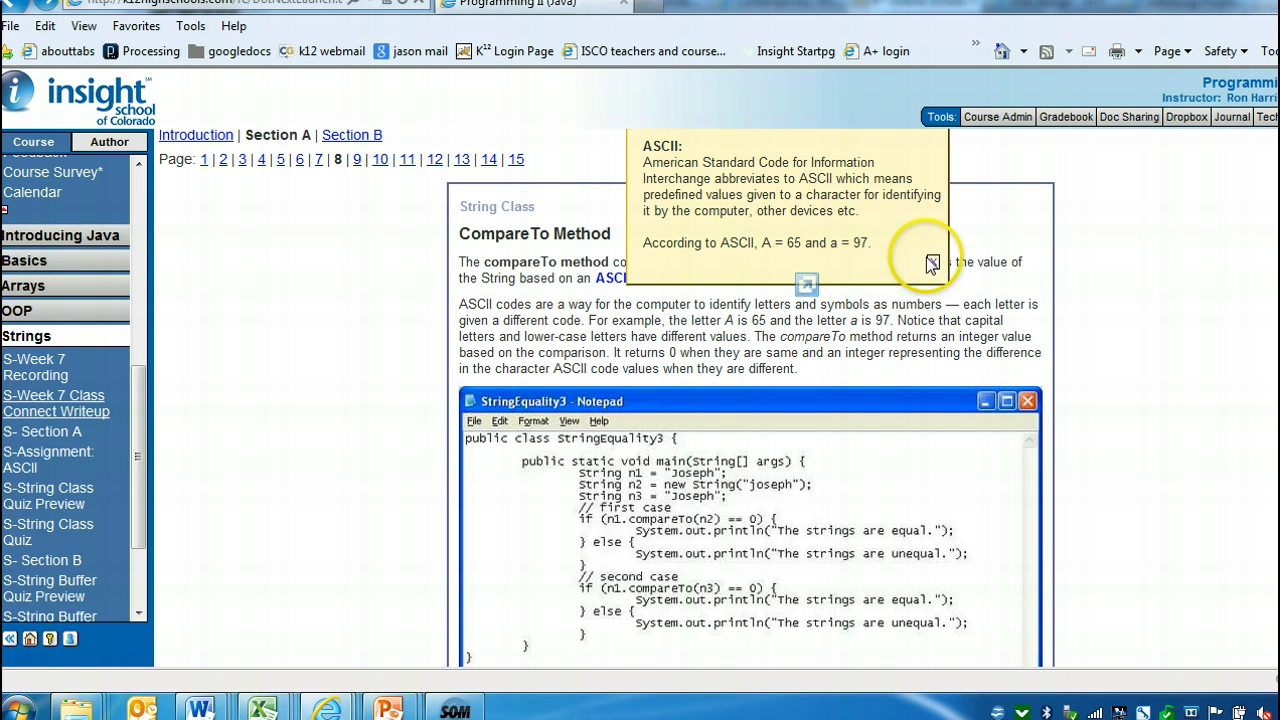
{"action": "mouse_move", "coordinate": [890, 262]}
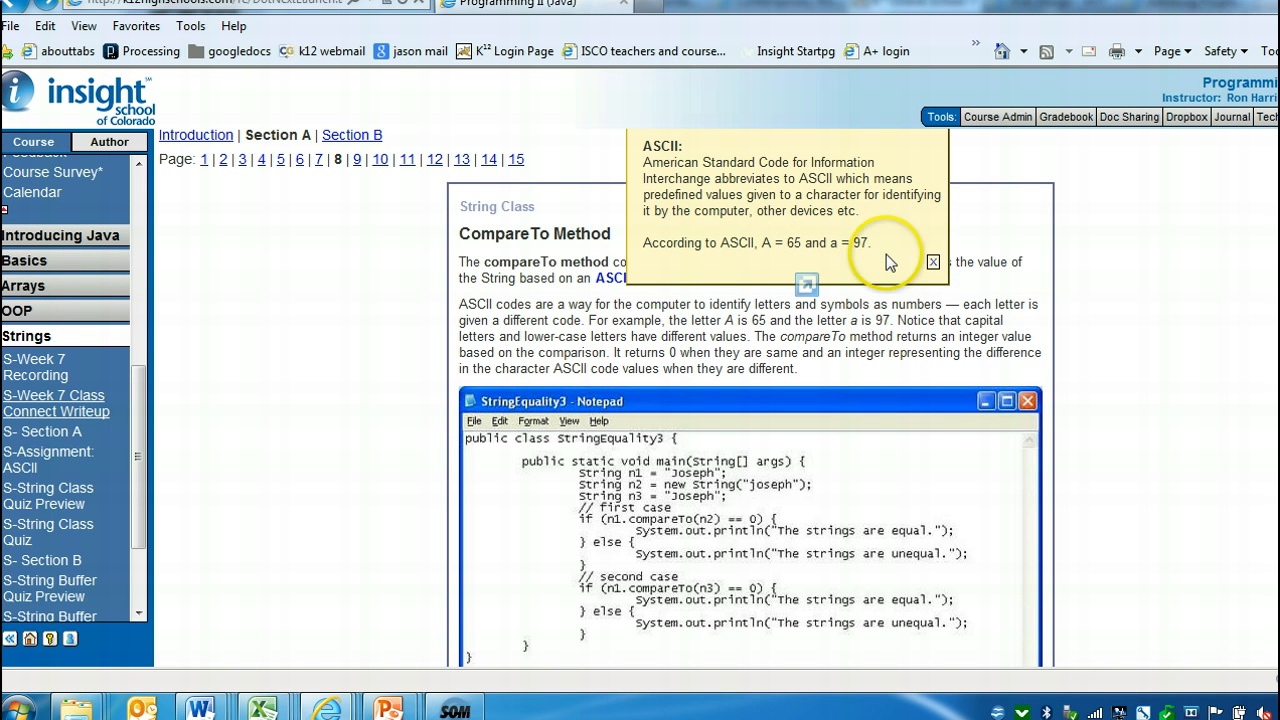
{"action": "mouse_move", "coordinate": [792, 240]}
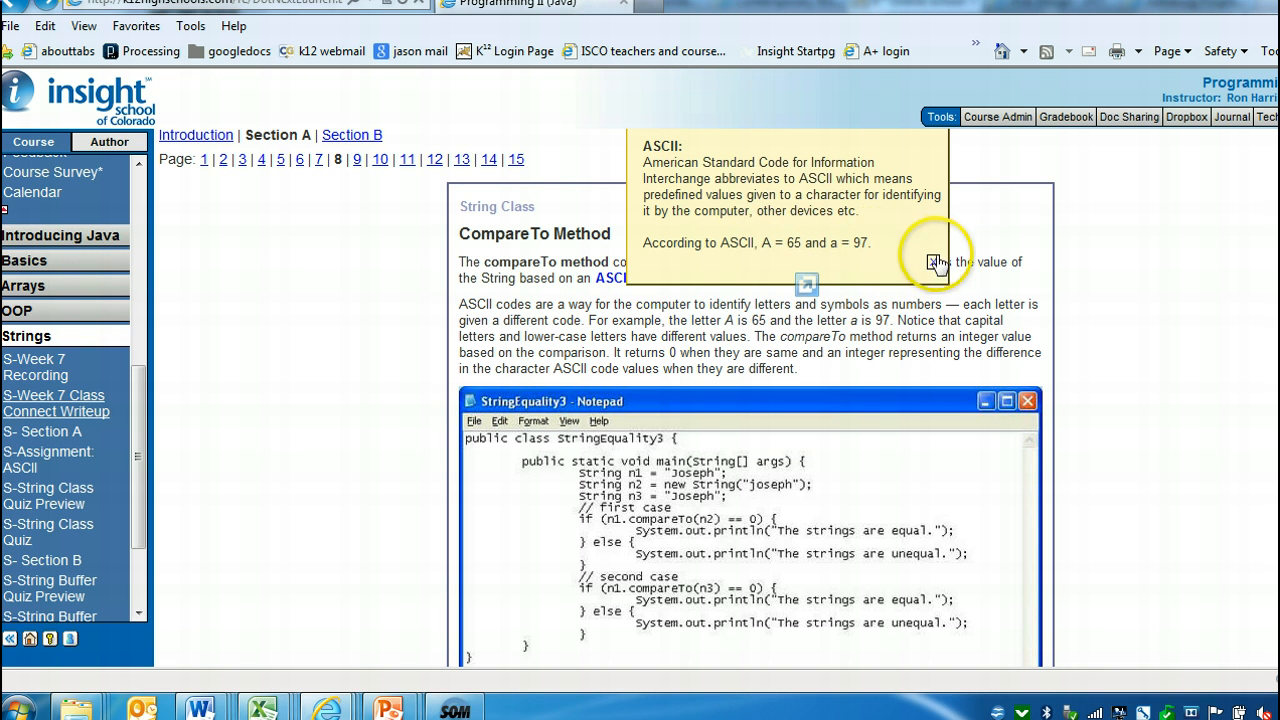
{"action": "left_click", "coordinate": [934, 262]}
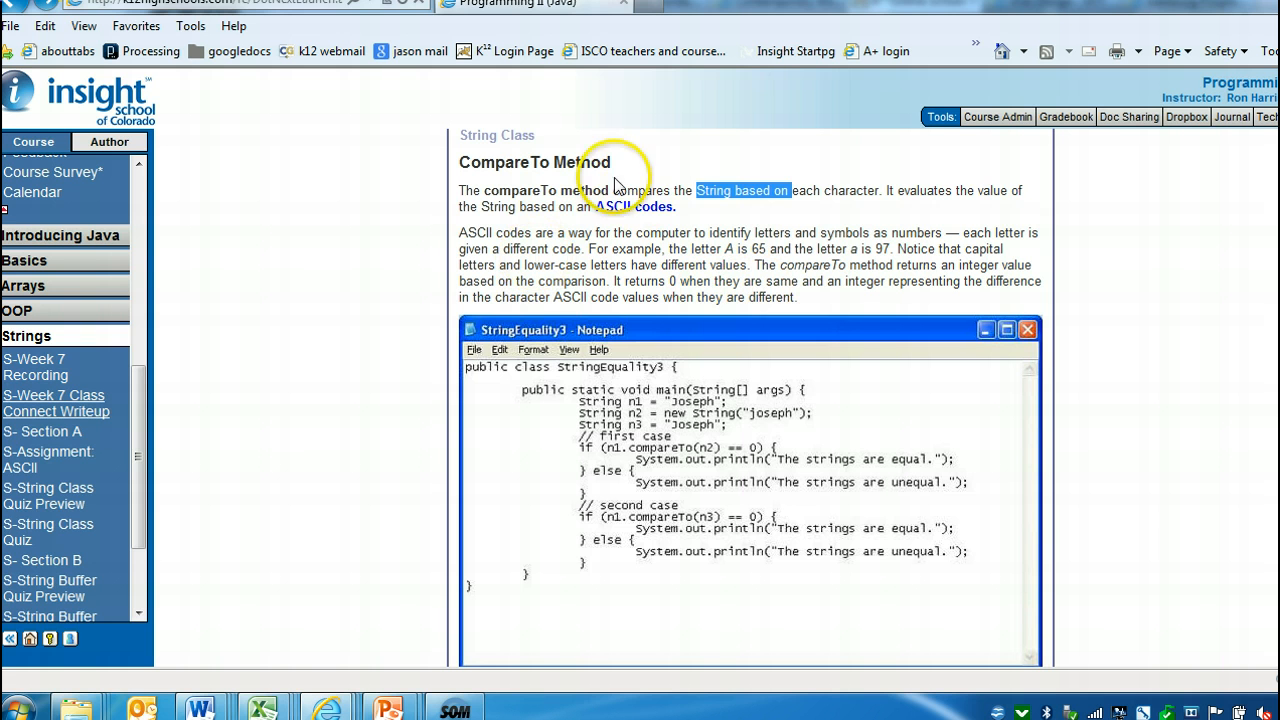
{"action": "left_click_drag", "start_coordinate": [608, 190], "coordinate": [676, 206]}
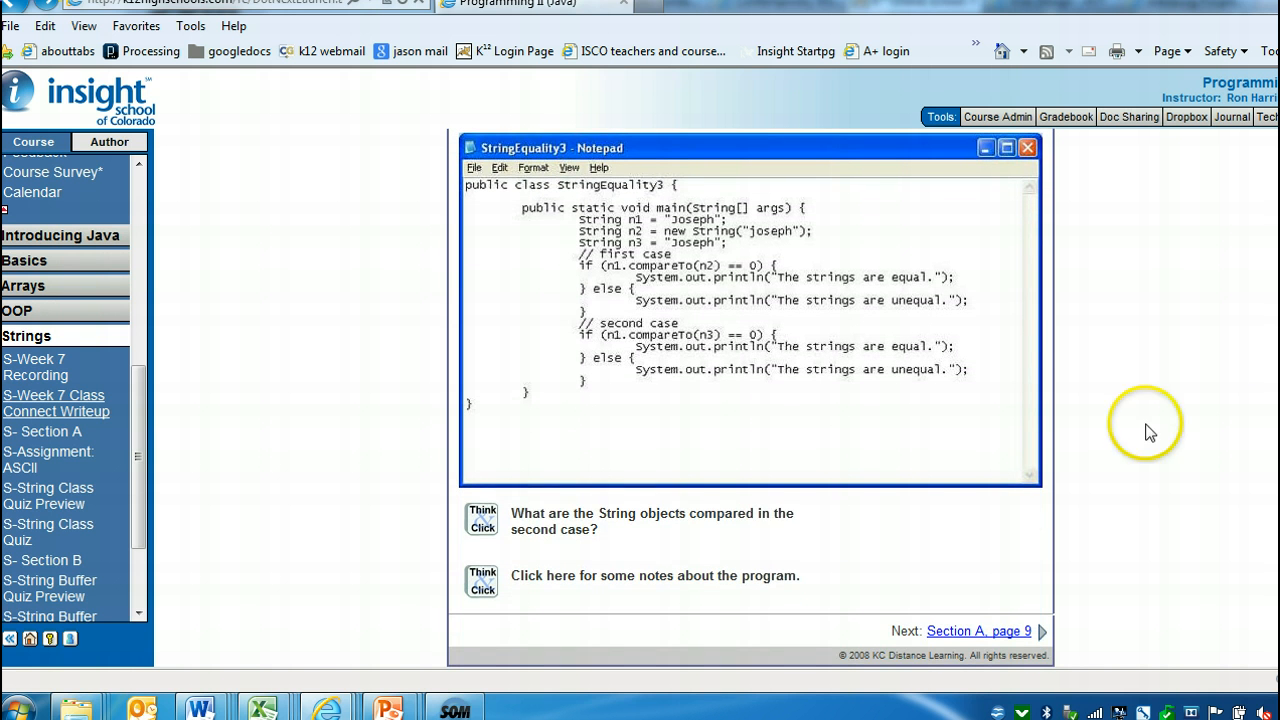
Reveal the second-case answer and program notes, then continue to page 9, the ASCII assignment.
{"action": "left_click", "coordinate": [480, 520]}
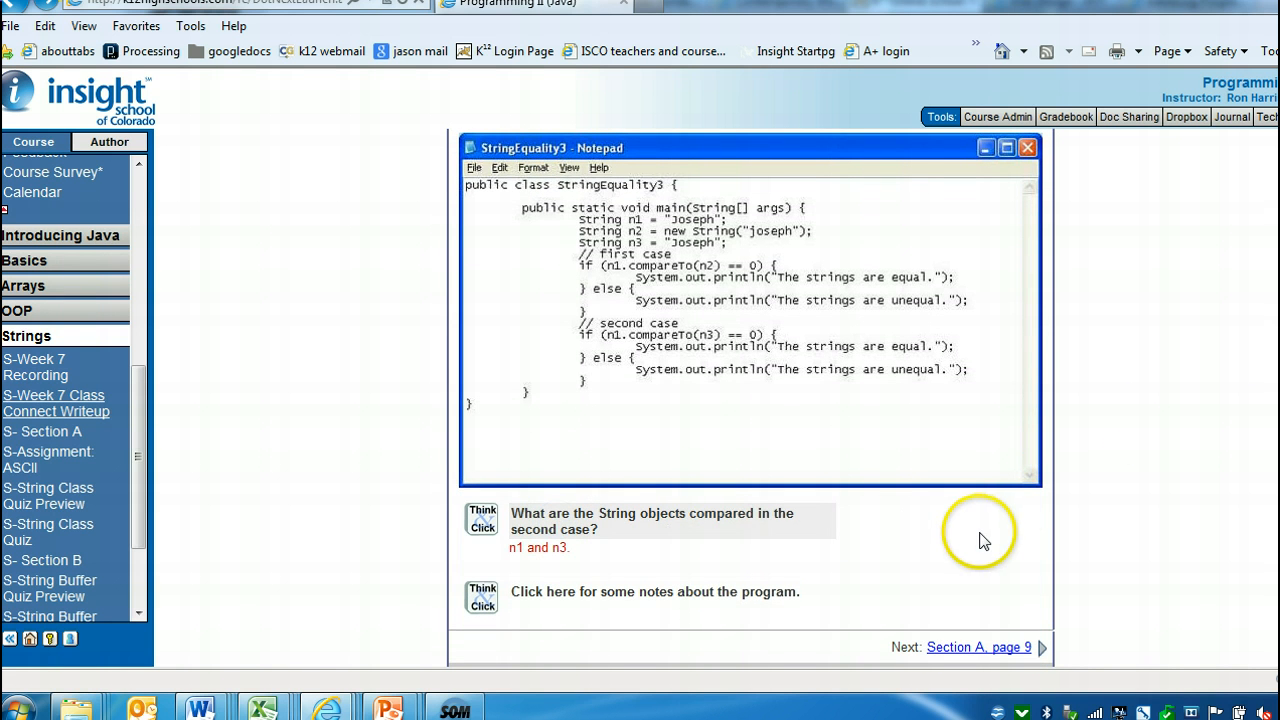
{"action": "mouse_move", "coordinate": [664, 222]}
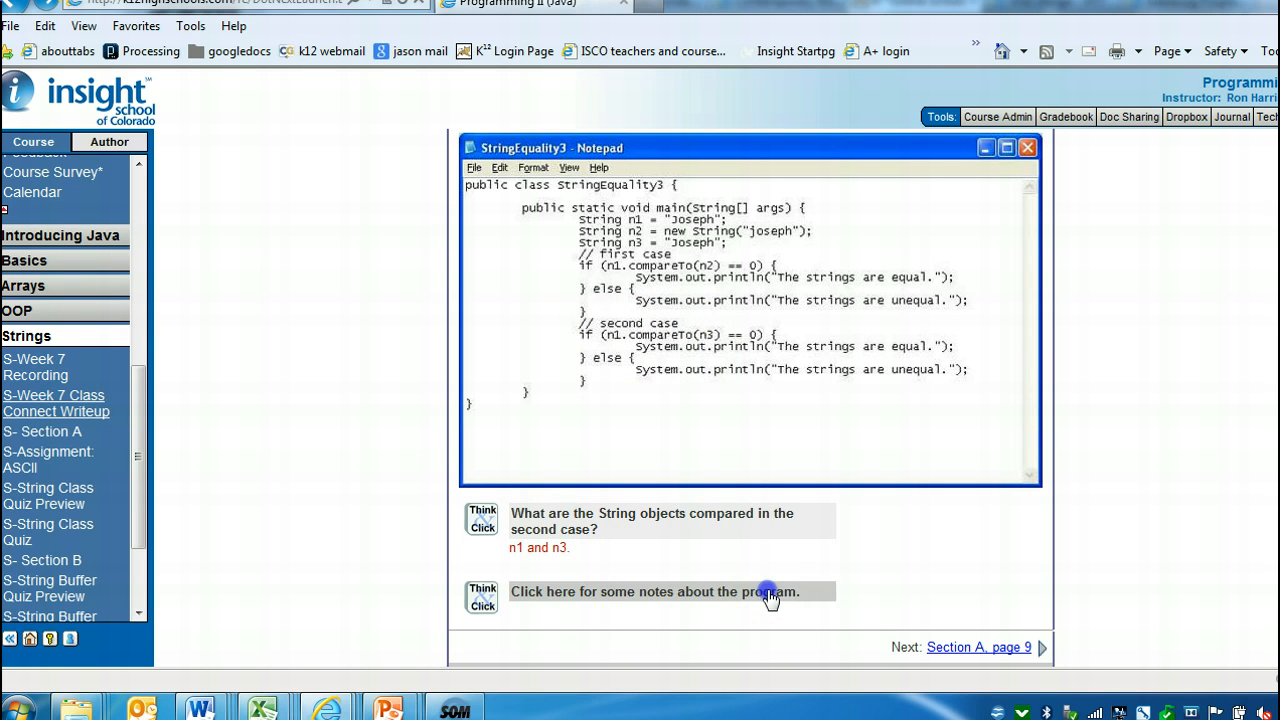
{"action": "left_click", "coordinate": [670, 592]}
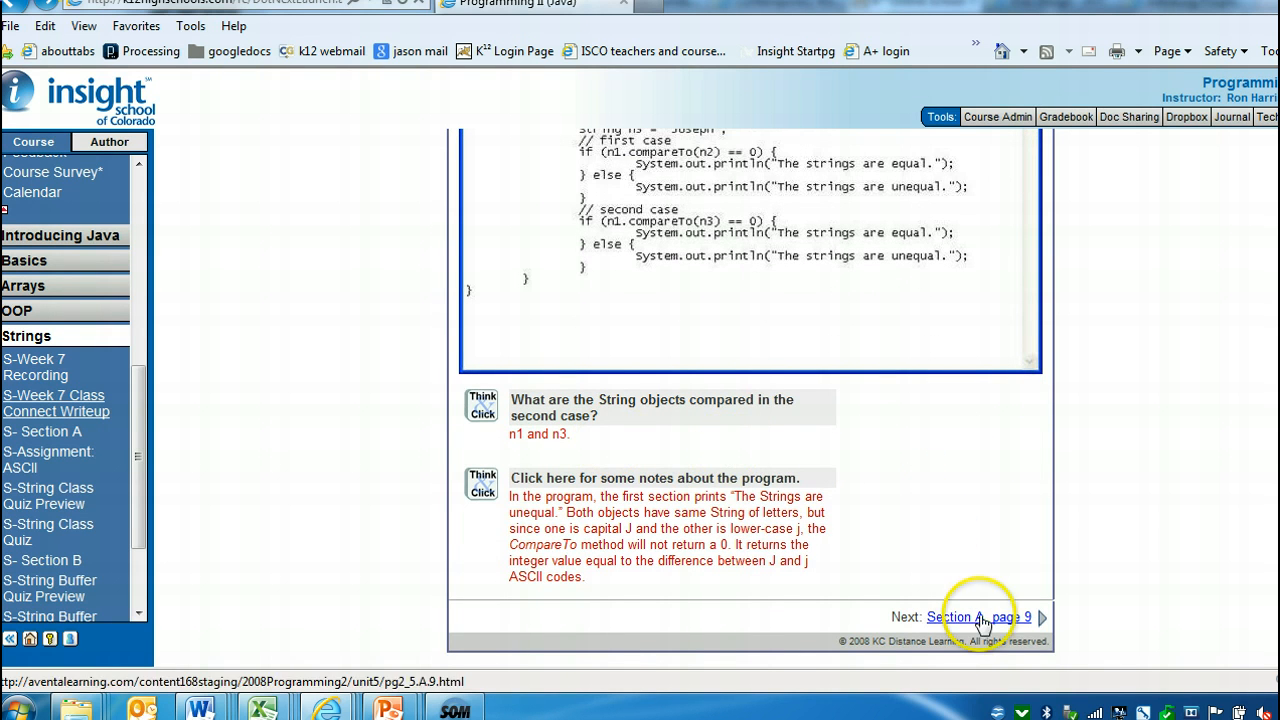
{"action": "left_click", "coordinate": [976, 616]}
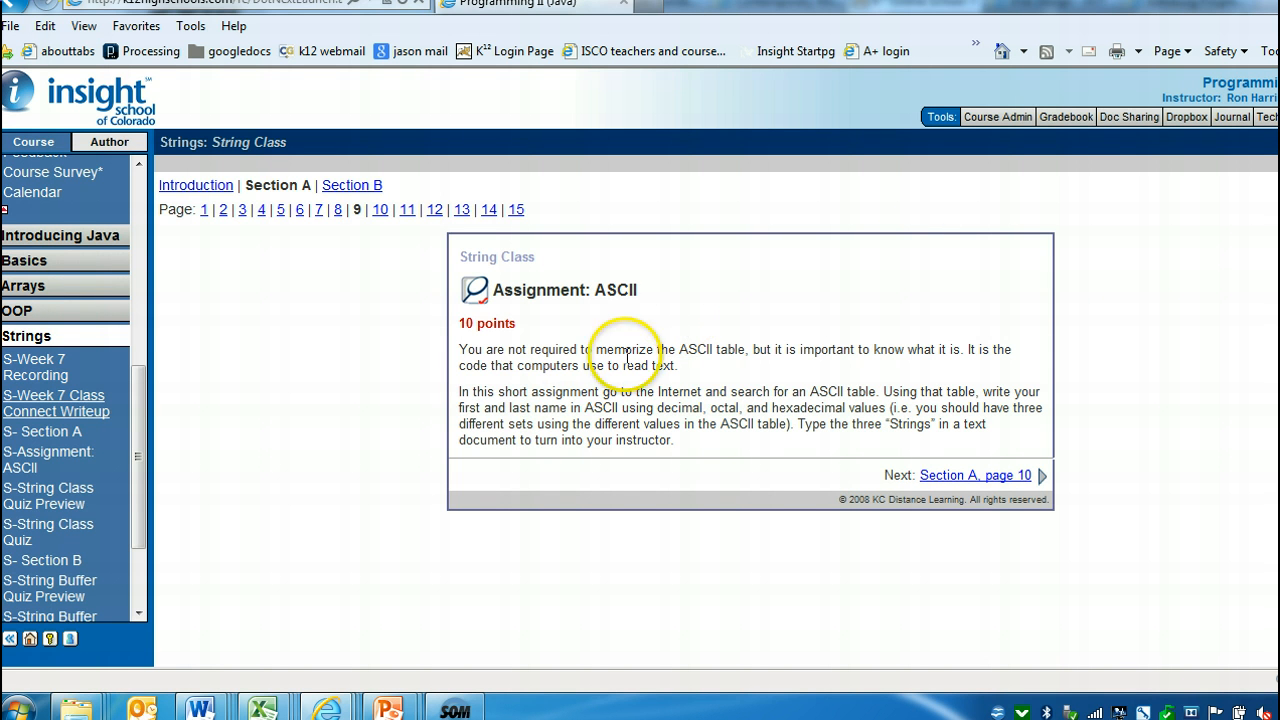
{"action": "left_click_drag", "start_coordinate": [492, 390], "coordinate": [768, 408]}
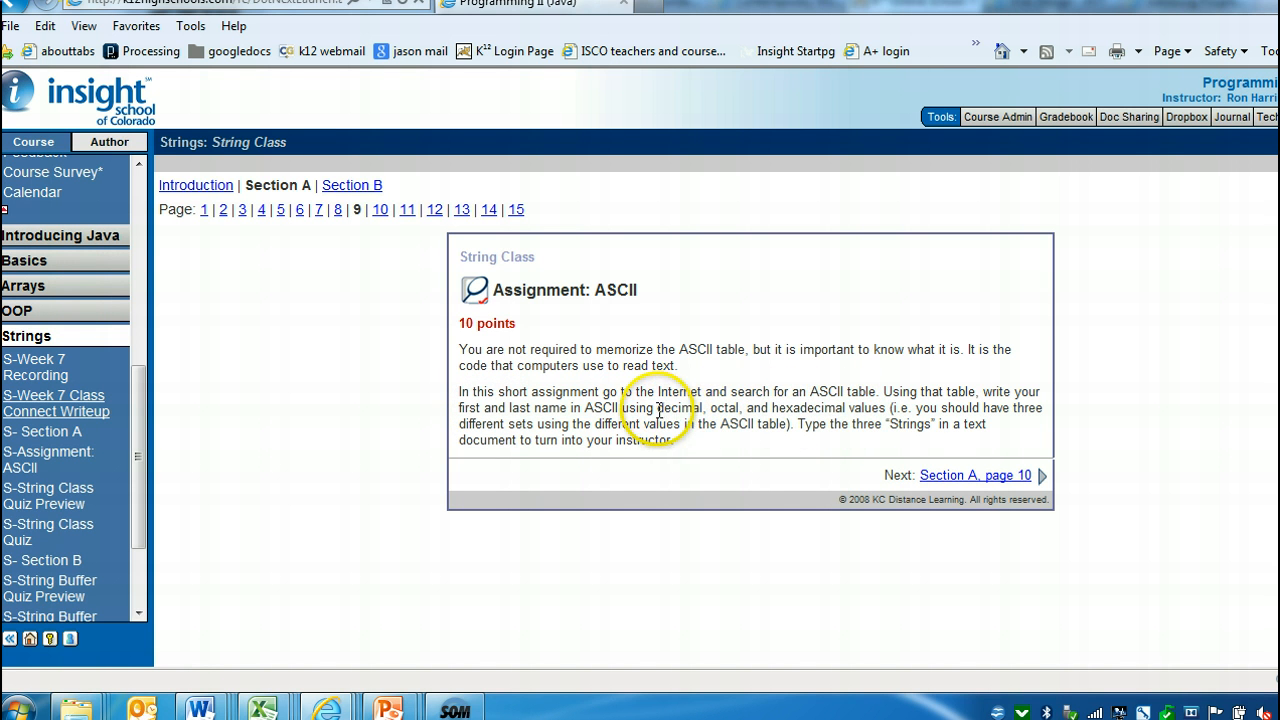
{"action": "left_click_drag", "start_coordinate": [656, 408], "coordinate": [844, 408]}
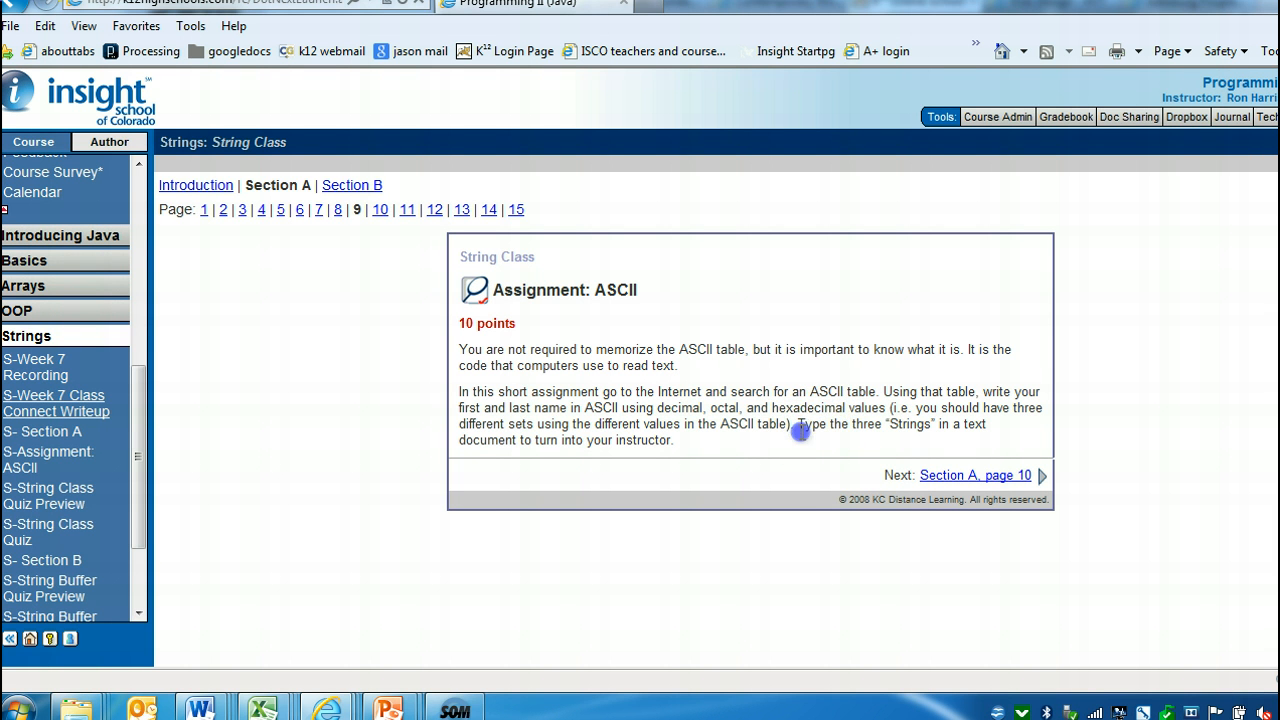
{"action": "mouse_move", "coordinate": [844, 432]}
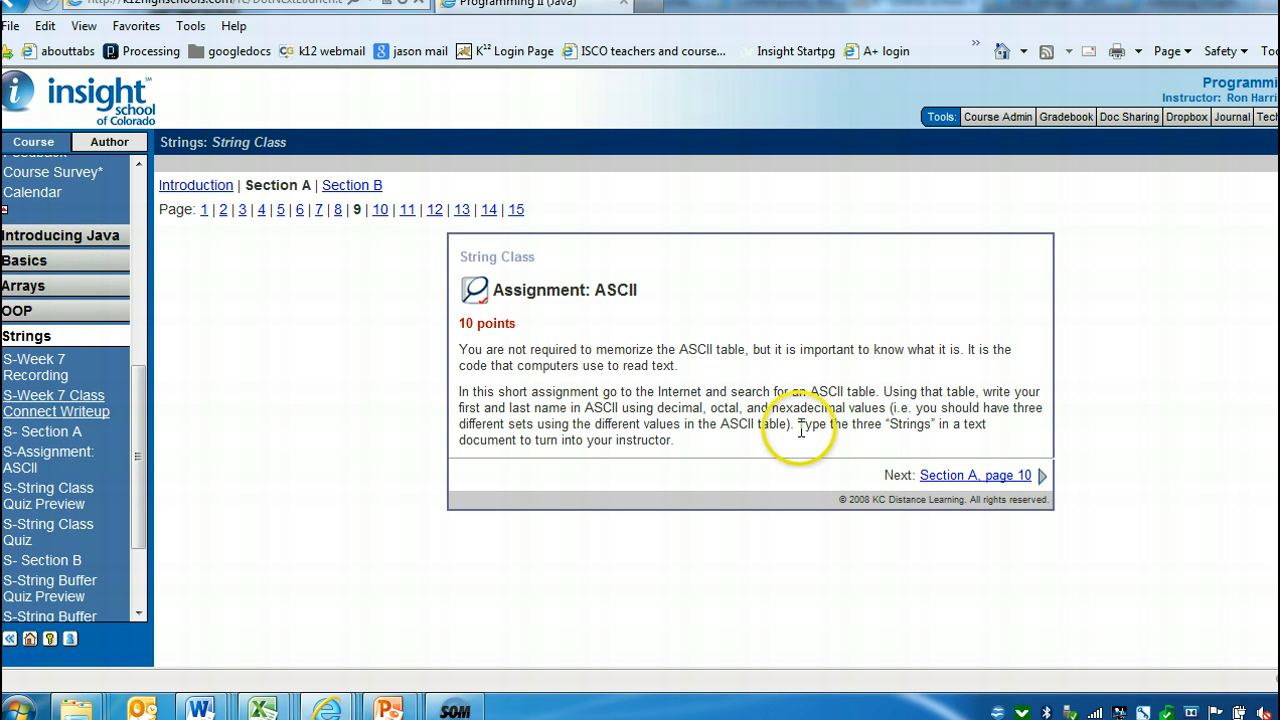
{"action": "left_click", "coordinate": [974, 476]}
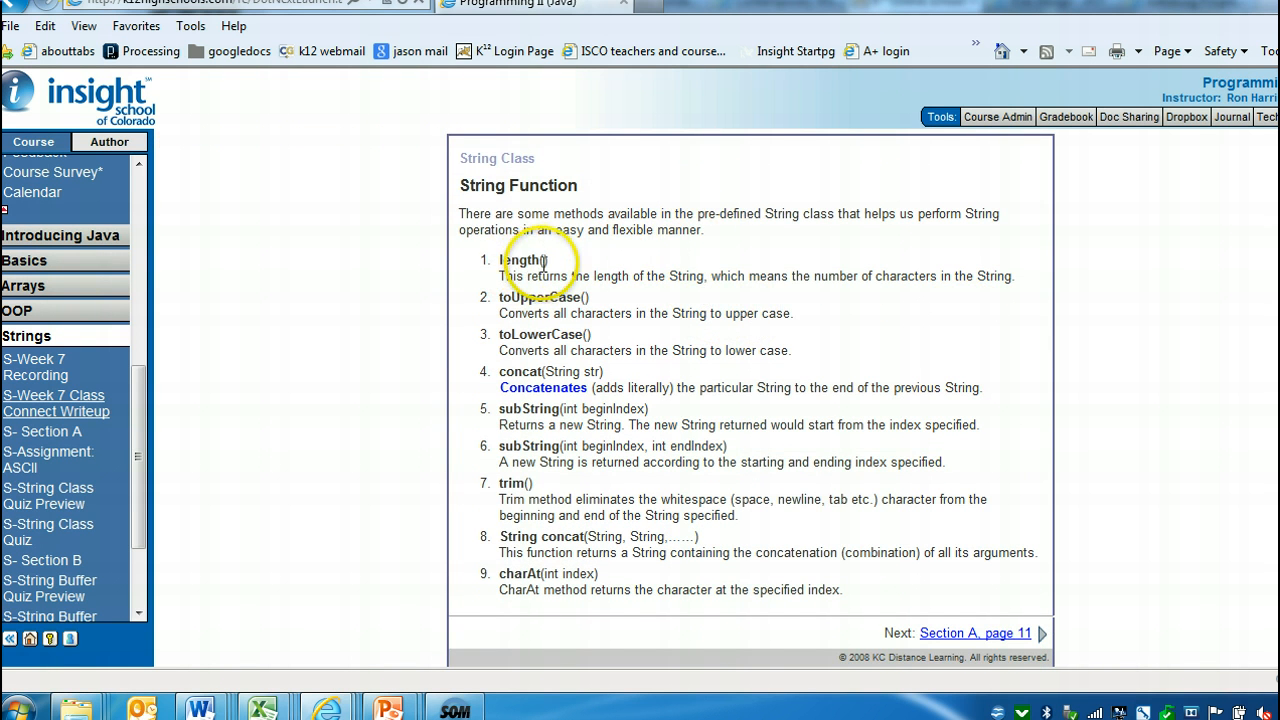
Review the length() description and the Concatenate definition, then advance toward the Multiple Choice page.
{"action": "left_click_drag", "start_coordinate": [524, 276], "coordinate": [790, 276]}
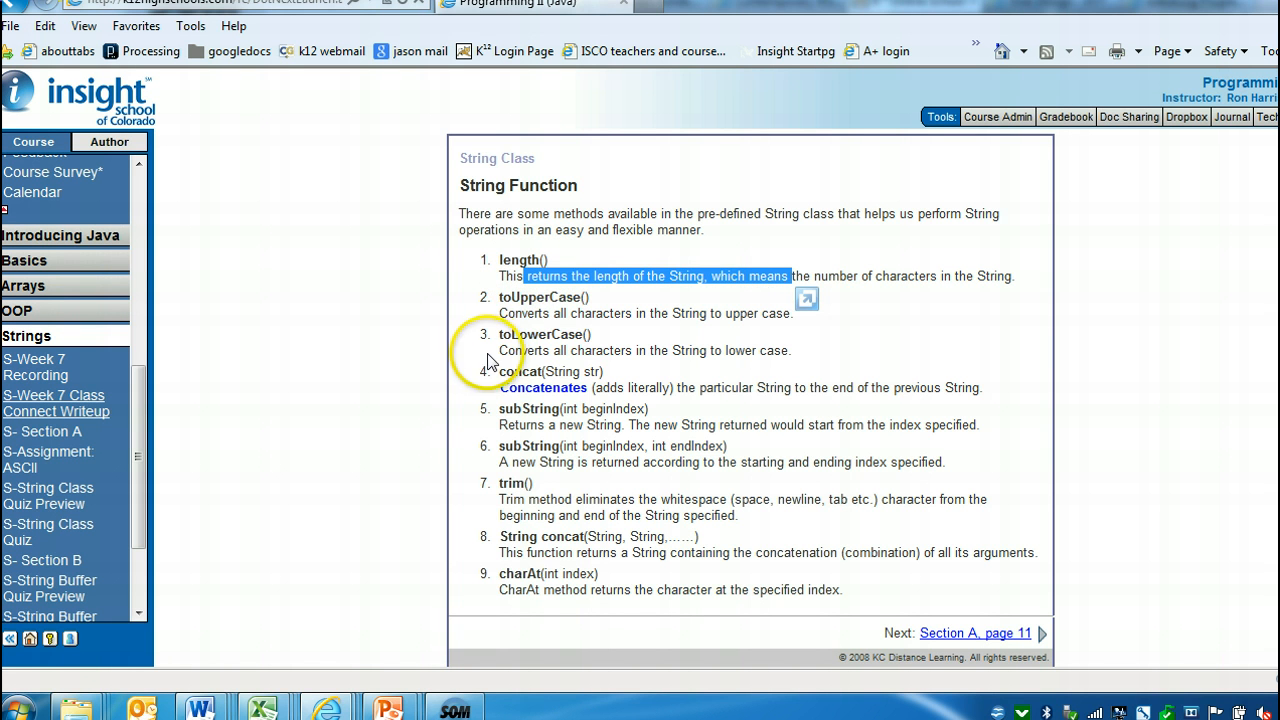
{"action": "mouse_move", "coordinate": [516, 300]}
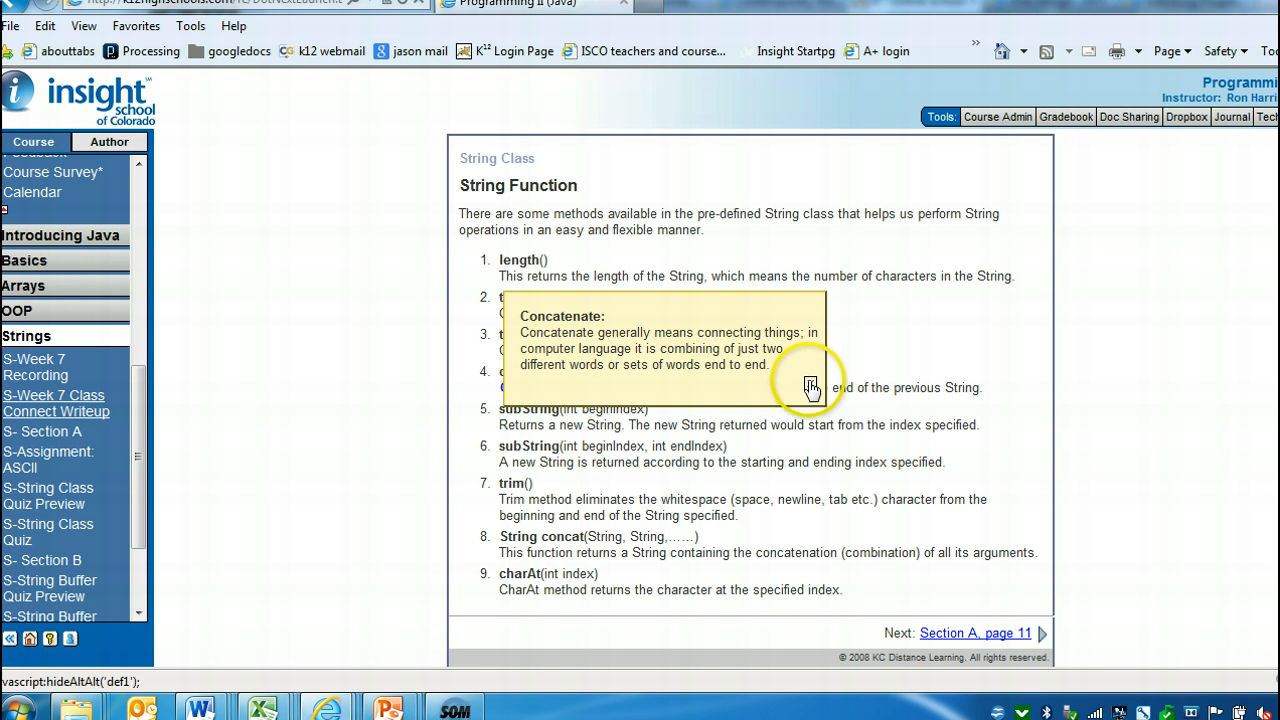
{"action": "mouse_move", "coordinate": [520, 370]}
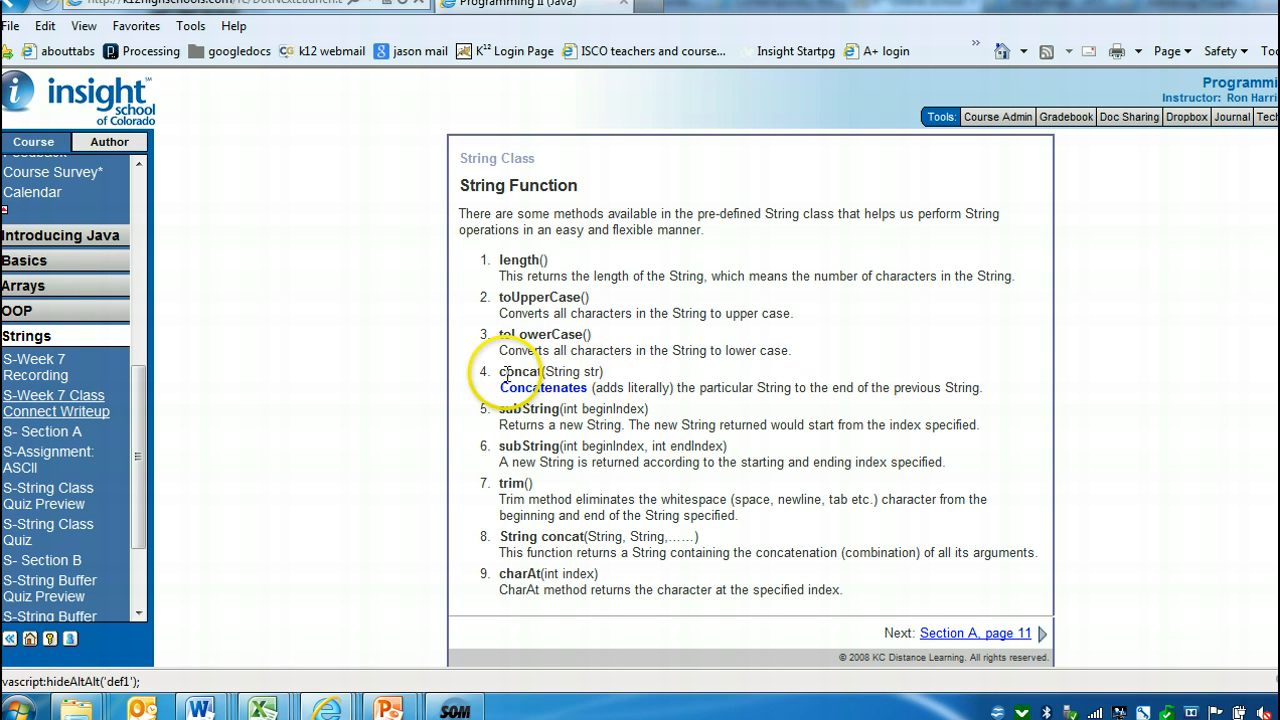
{"action": "mouse_move", "coordinate": [924, 338]}
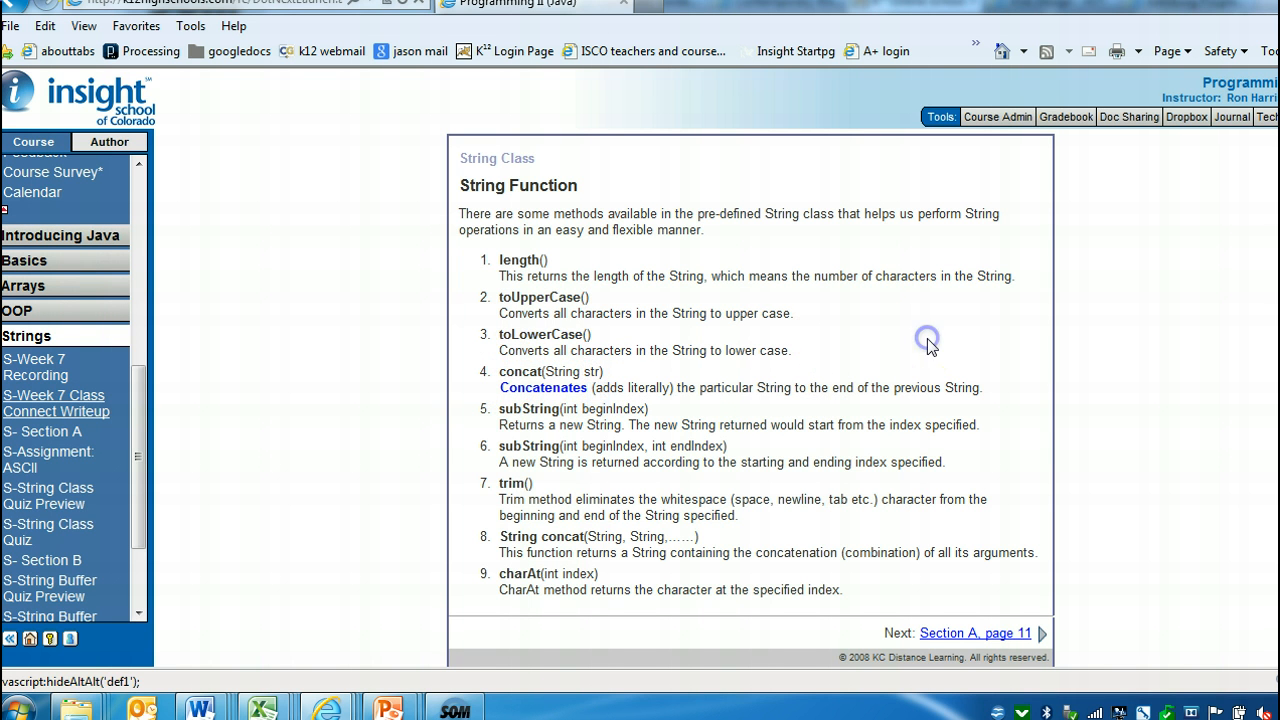
{"action": "left_click", "coordinate": [542, 388]}
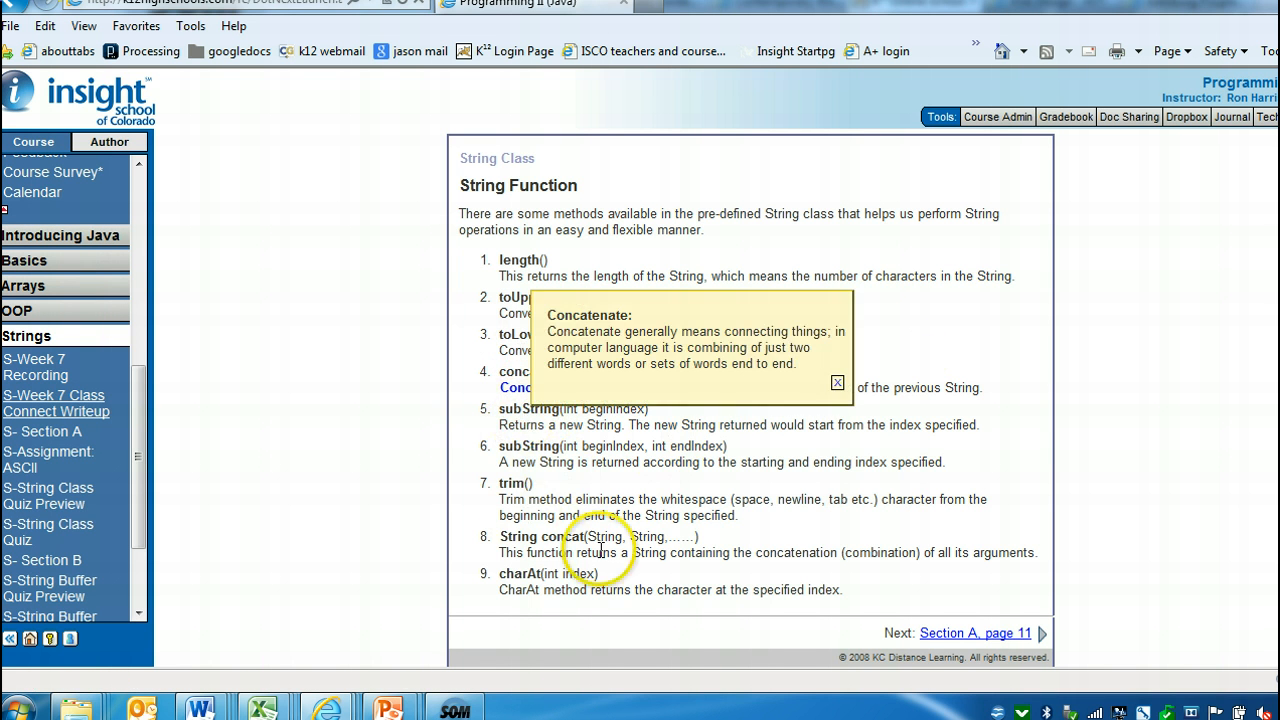
{"action": "mouse_move", "coordinate": [820, 448]}
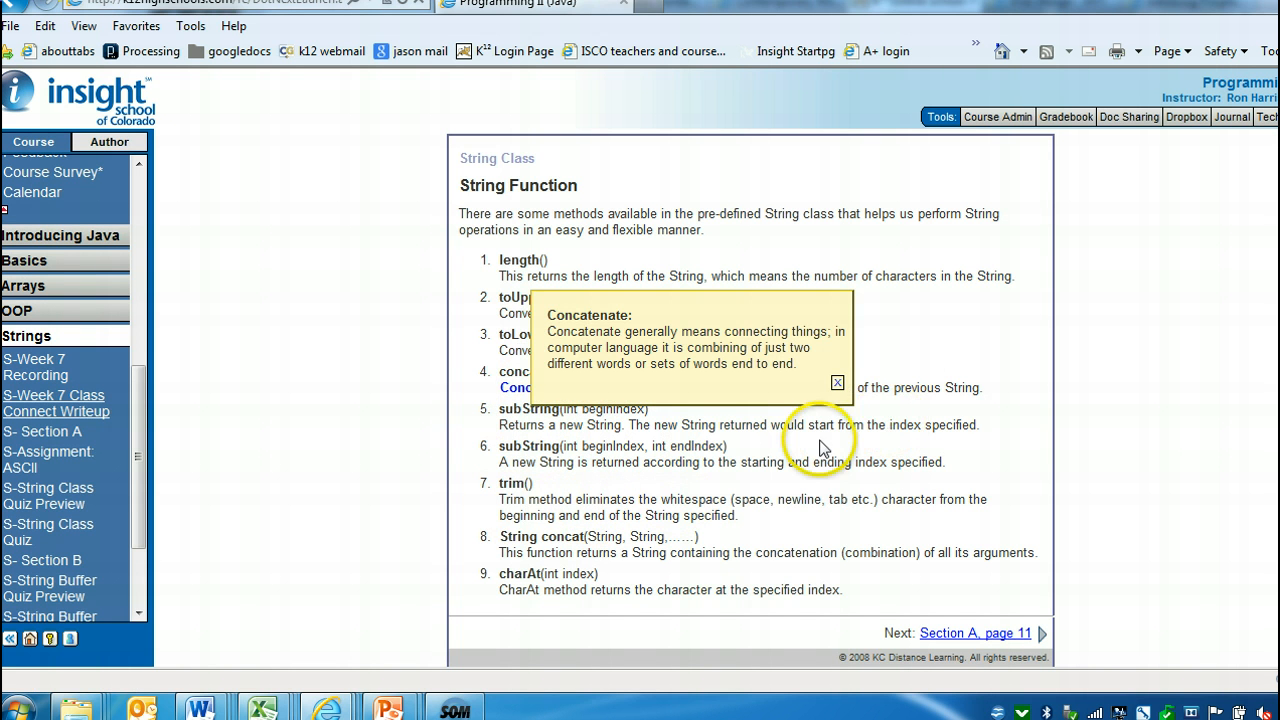
{"action": "left_click", "coordinate": [836, 384]}
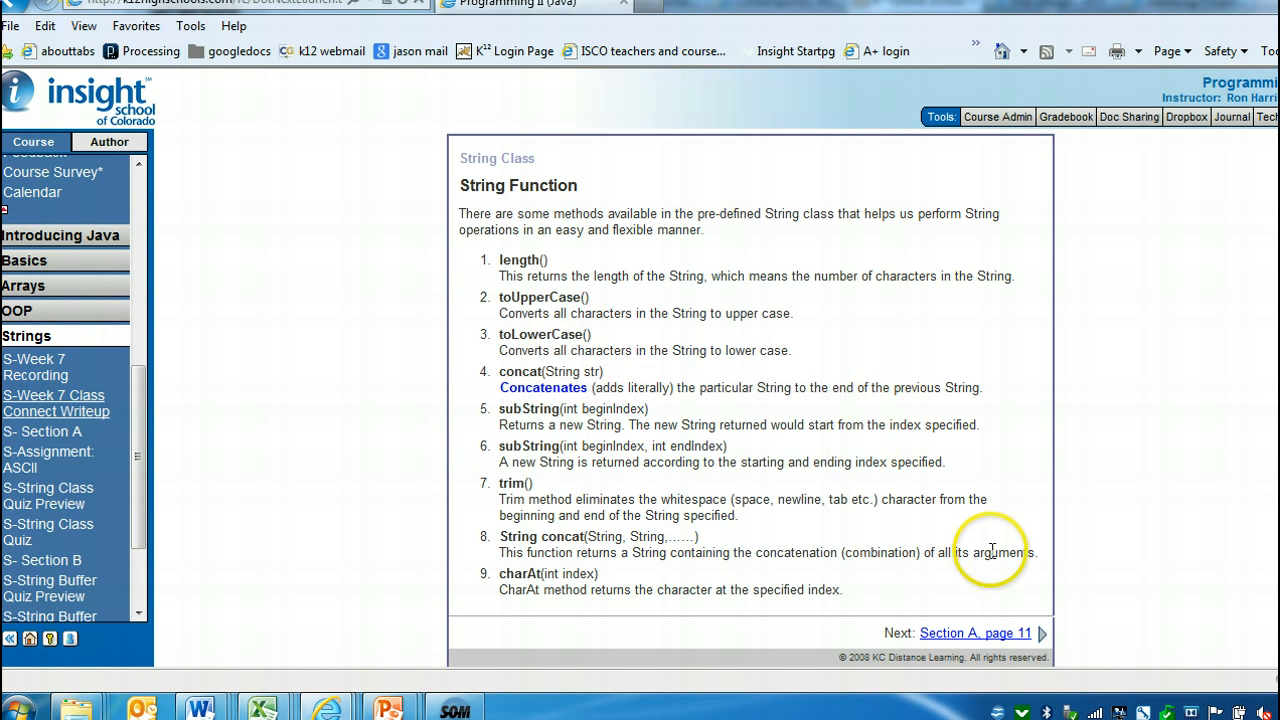
{"action": "left_click", "coordinate": [972, 632]}
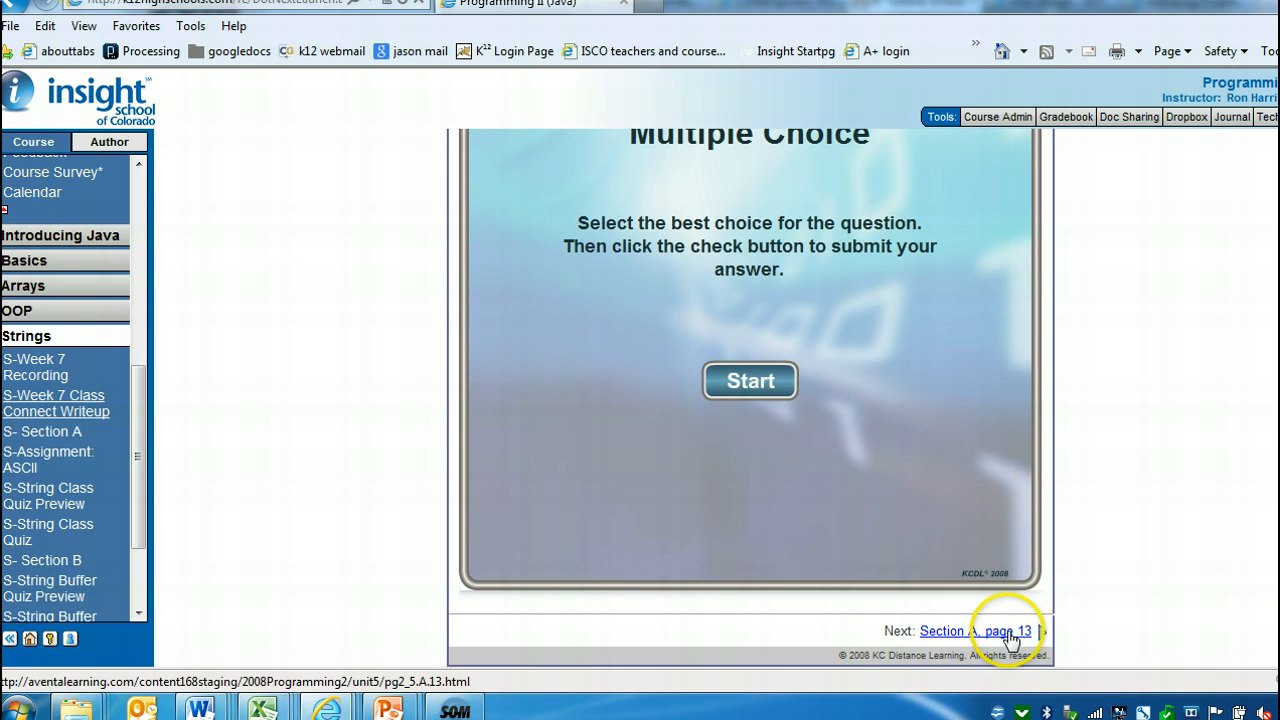
Bring up page 13, Example Strings Program, and read through the StringsFun code and Think Click notes.
{"action": "left_click", "coordinate": [1000, 632]}
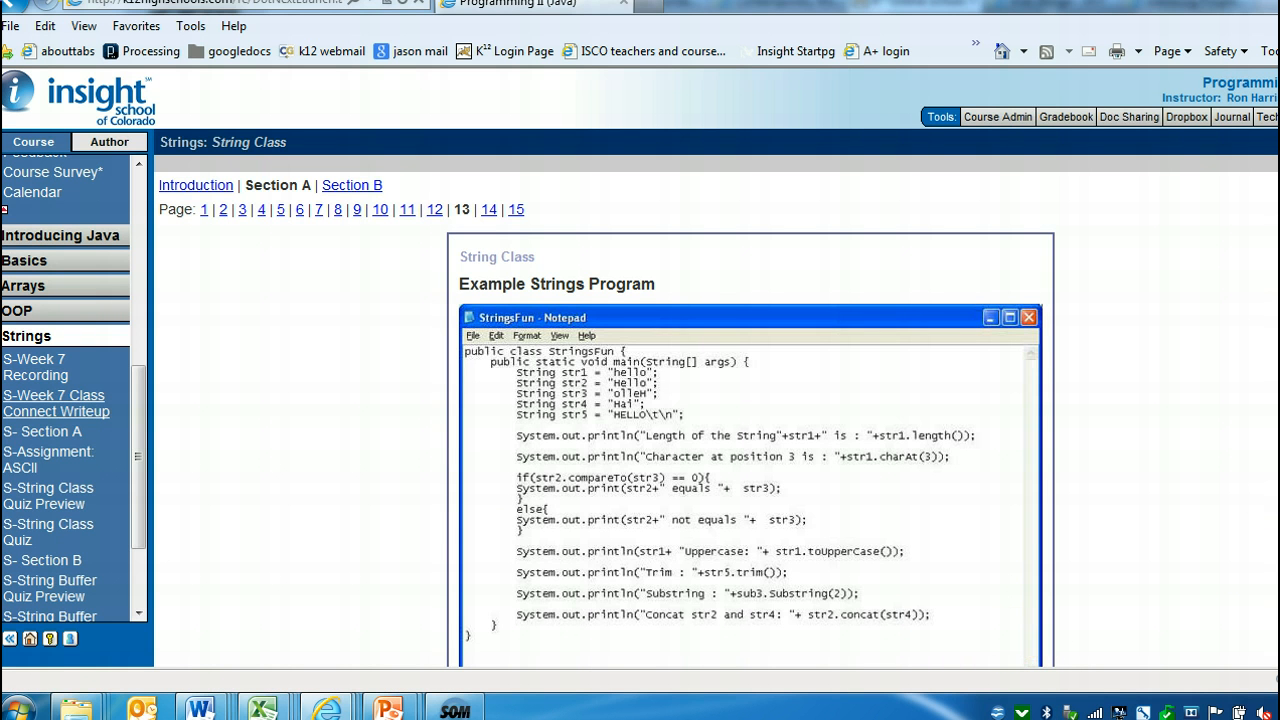
{"action": "scroll", "scroll_direction": "down", "scroll_amount": 3}
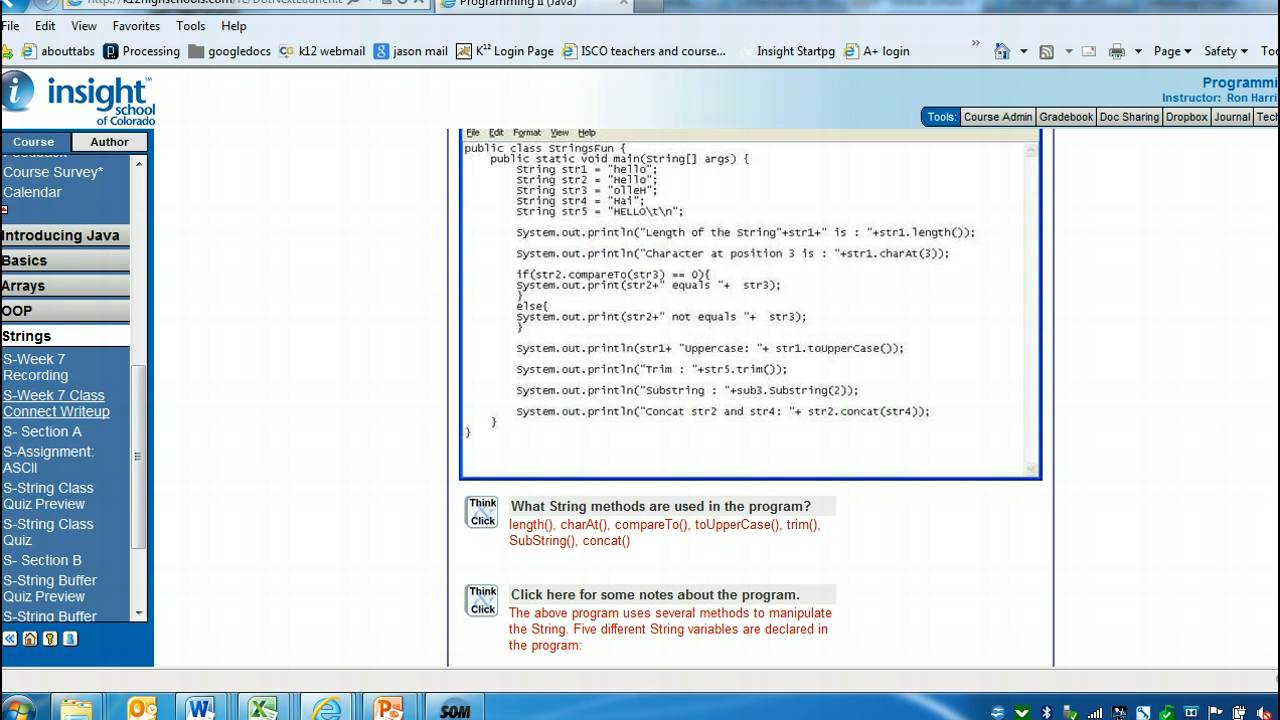
{"action": "scroll", "scroll_direction": "down", "scroll_amount": 3}
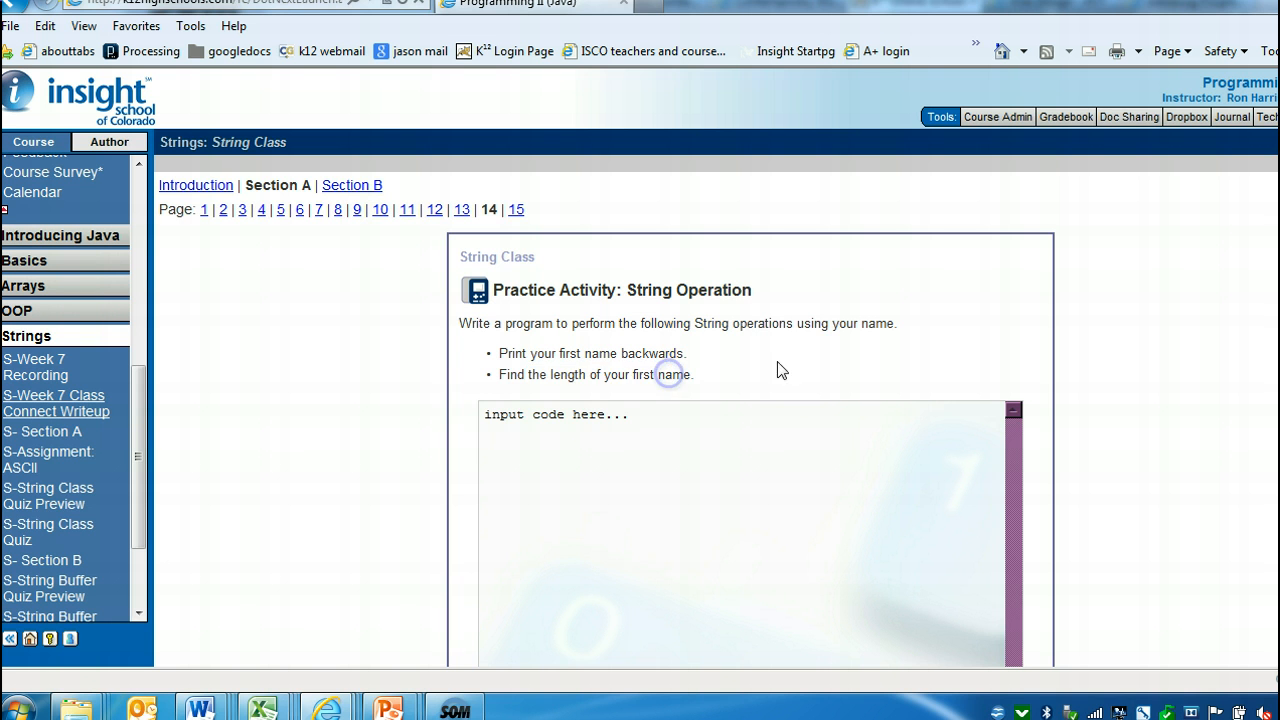
Look over the page 14 Practice Activity on the way to the page 15 String Class Quiz.
{"action": "scroll", "scroll_direction": "down", "scroll_amount": 3}
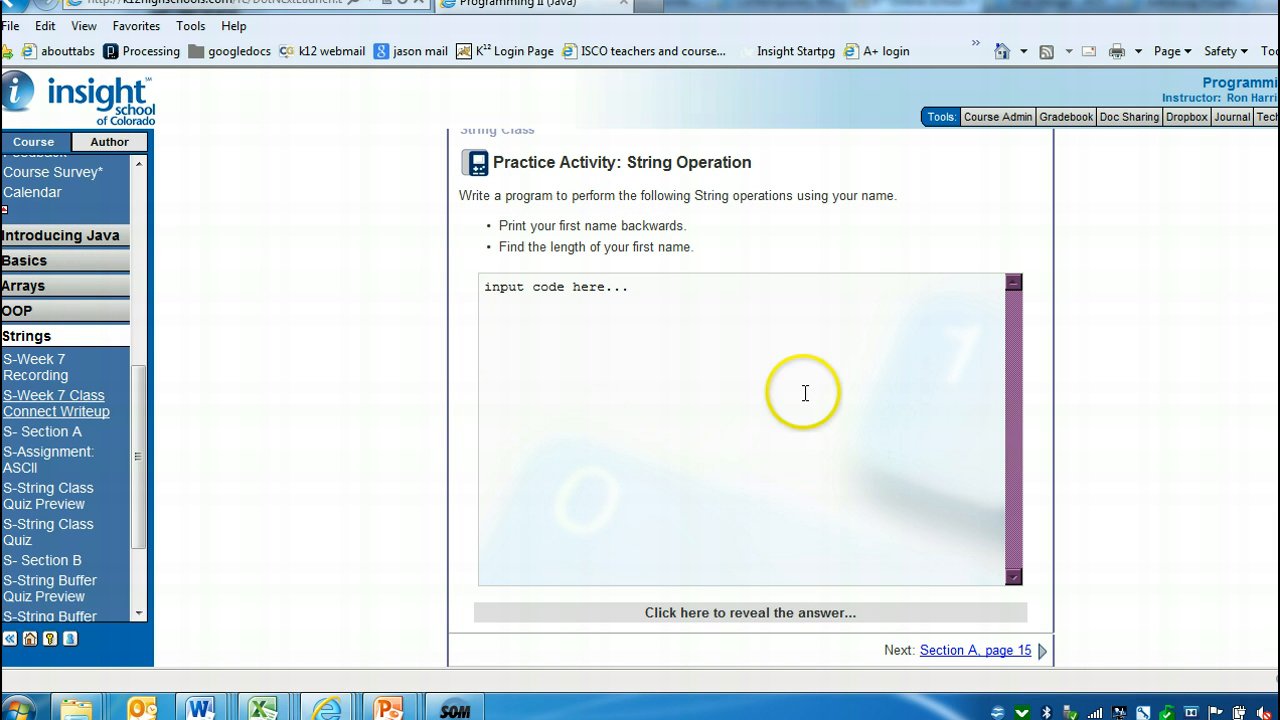
{"action": "mouse_move", "coordinate": [918, 500]}
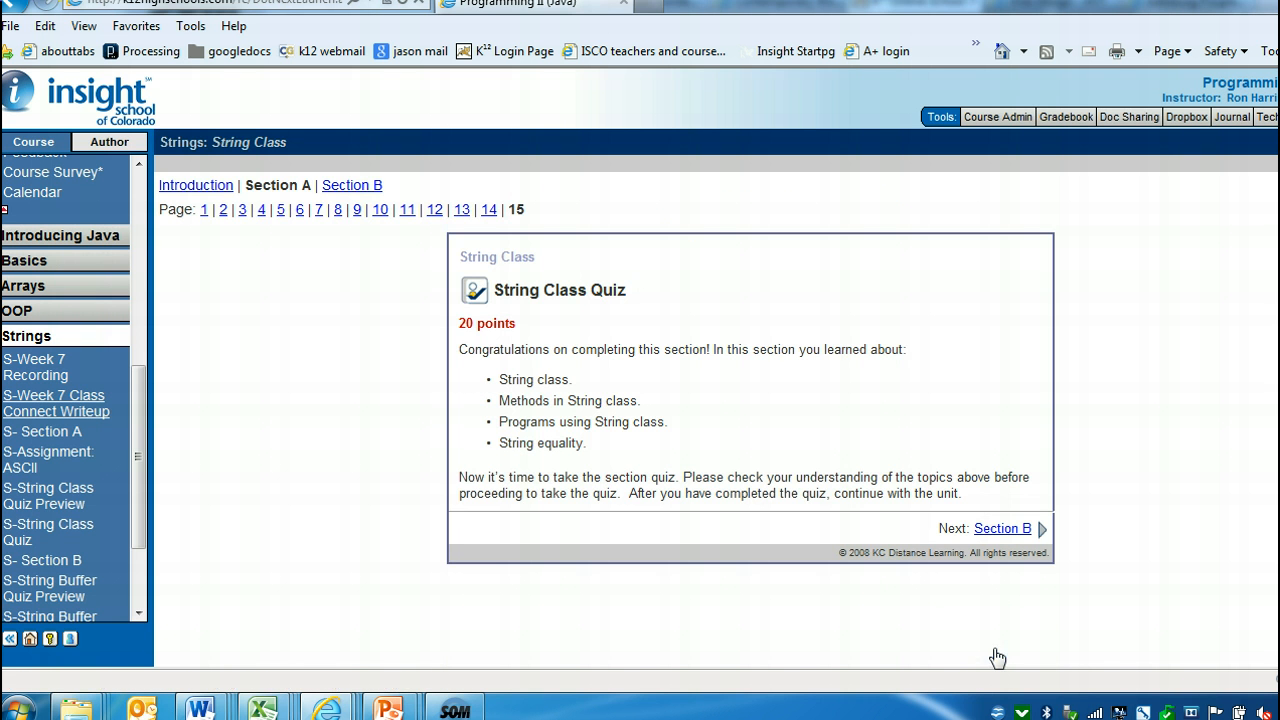
{"action": "scroll", "scroll_direction": "down", "scroll_amount": 3}
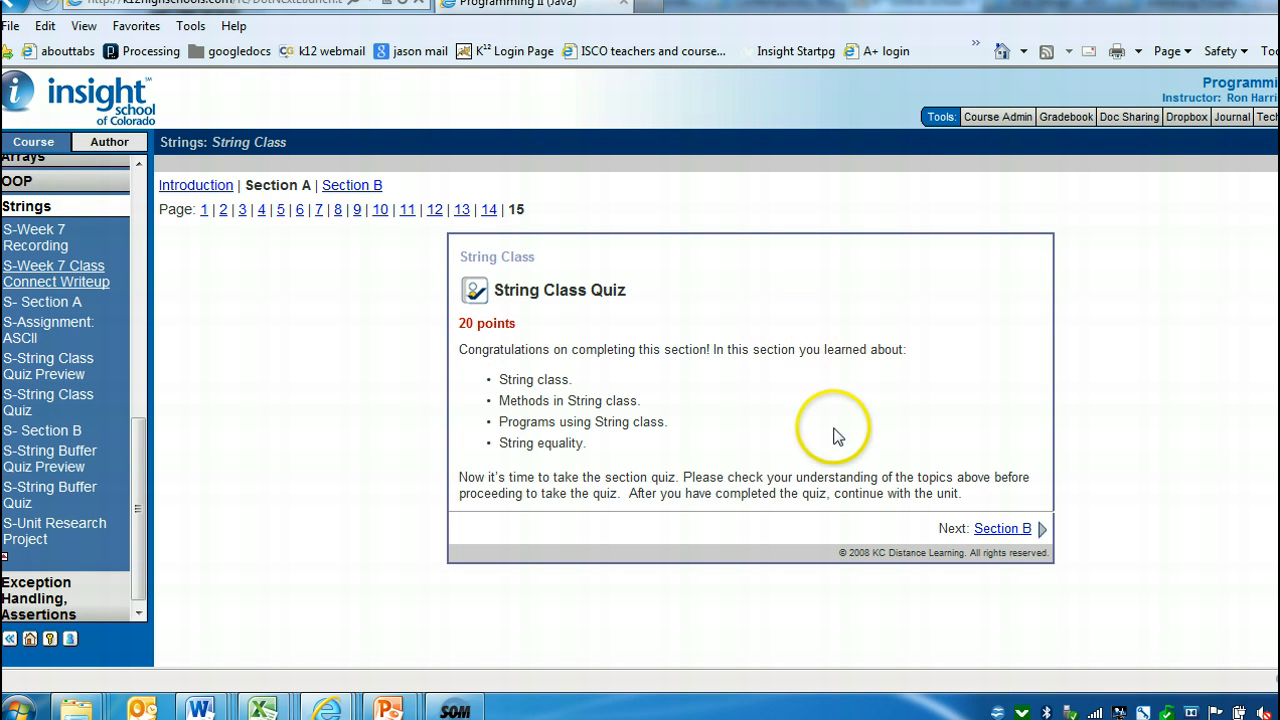
Move to Section B's StringBuffer Introduction and check its Week 7 Class Connect writeup questions.
{"action": "left_click", "coordinate": [1002, 528]}
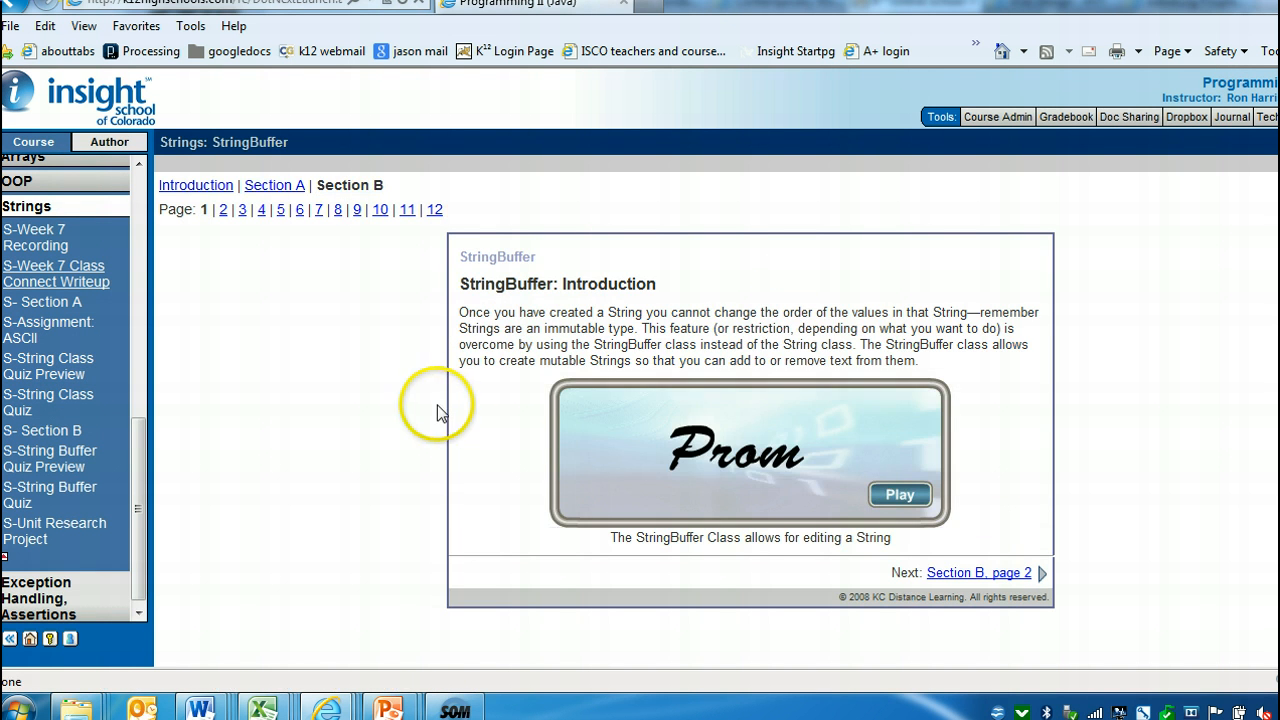
{"action": "mouse_move", "coordinate": [984, 390]}
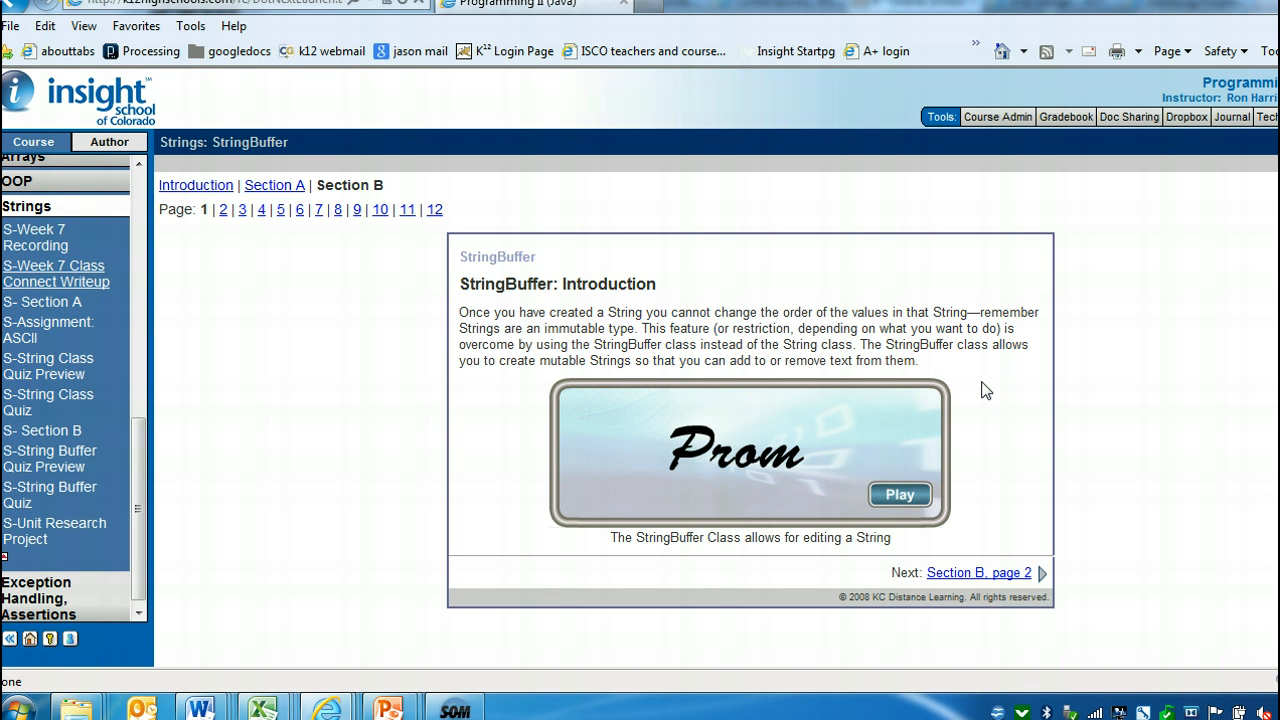
{"action": "mouse_move", "coordinate": [90, 280]}
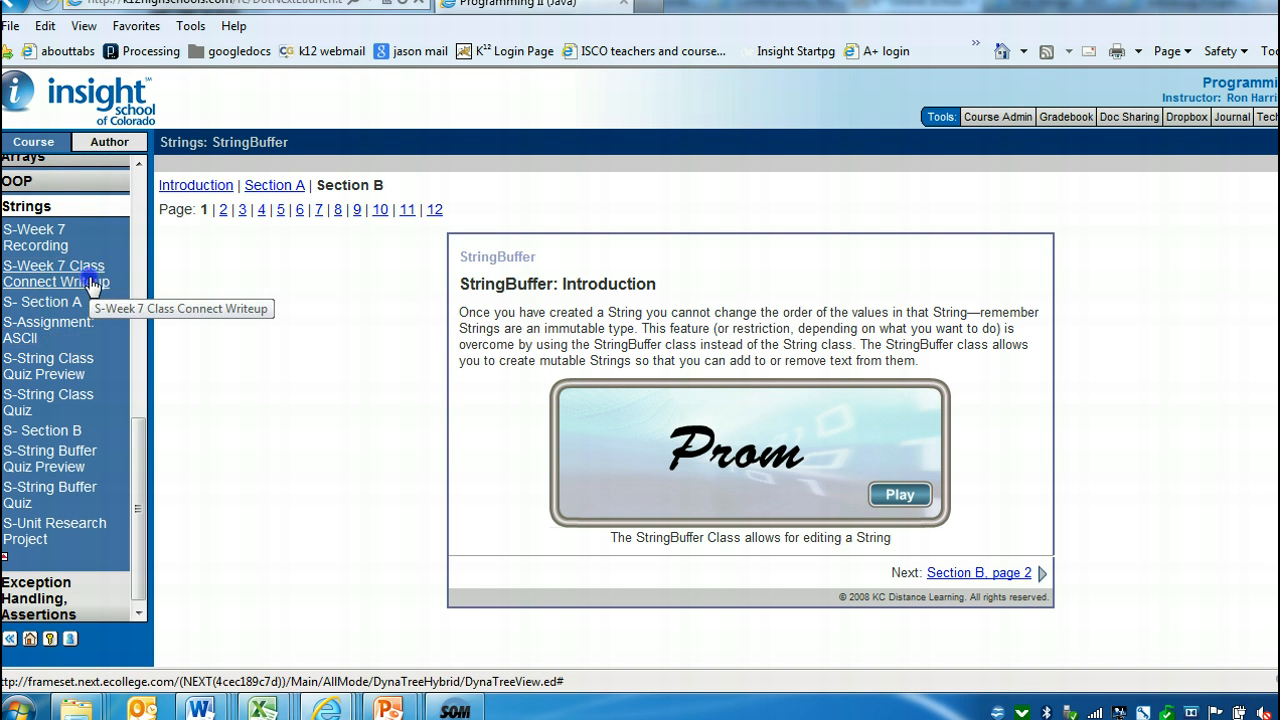
{"action": "left_click", "coordinate": [56, 272]}
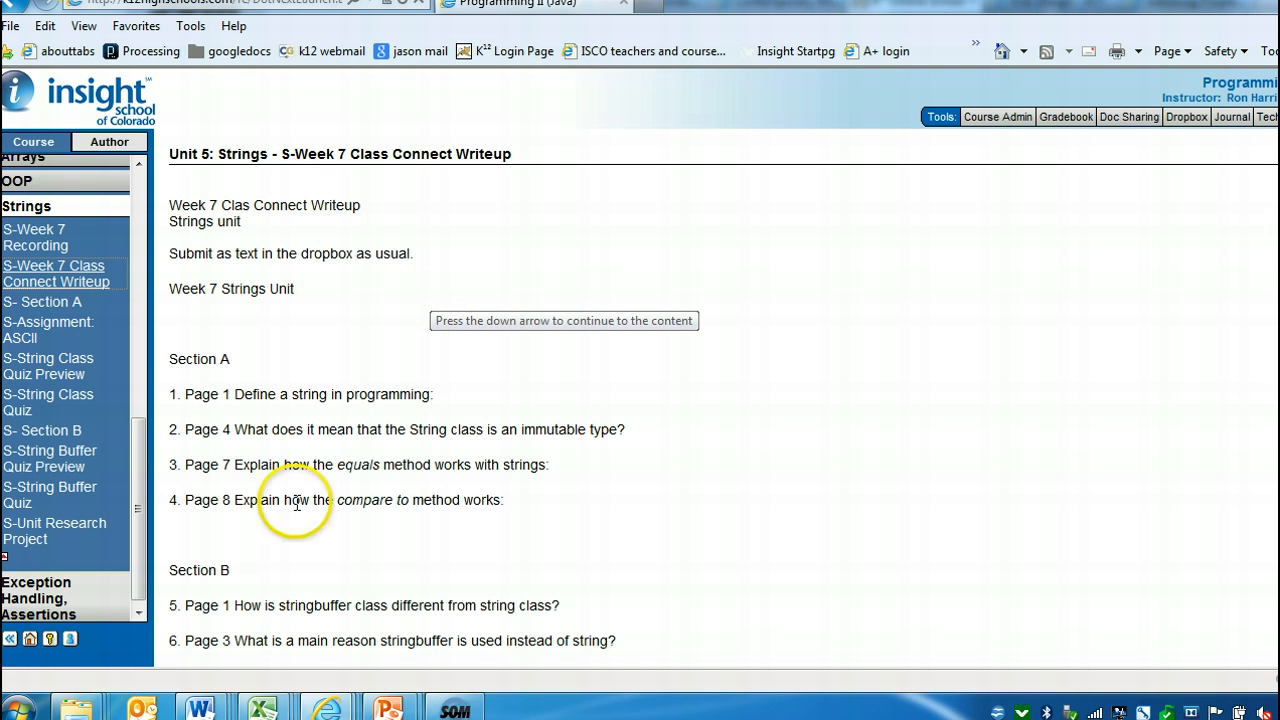
{"action": "scroll", "scroll_direction": "down", "scroll_amount": 3}
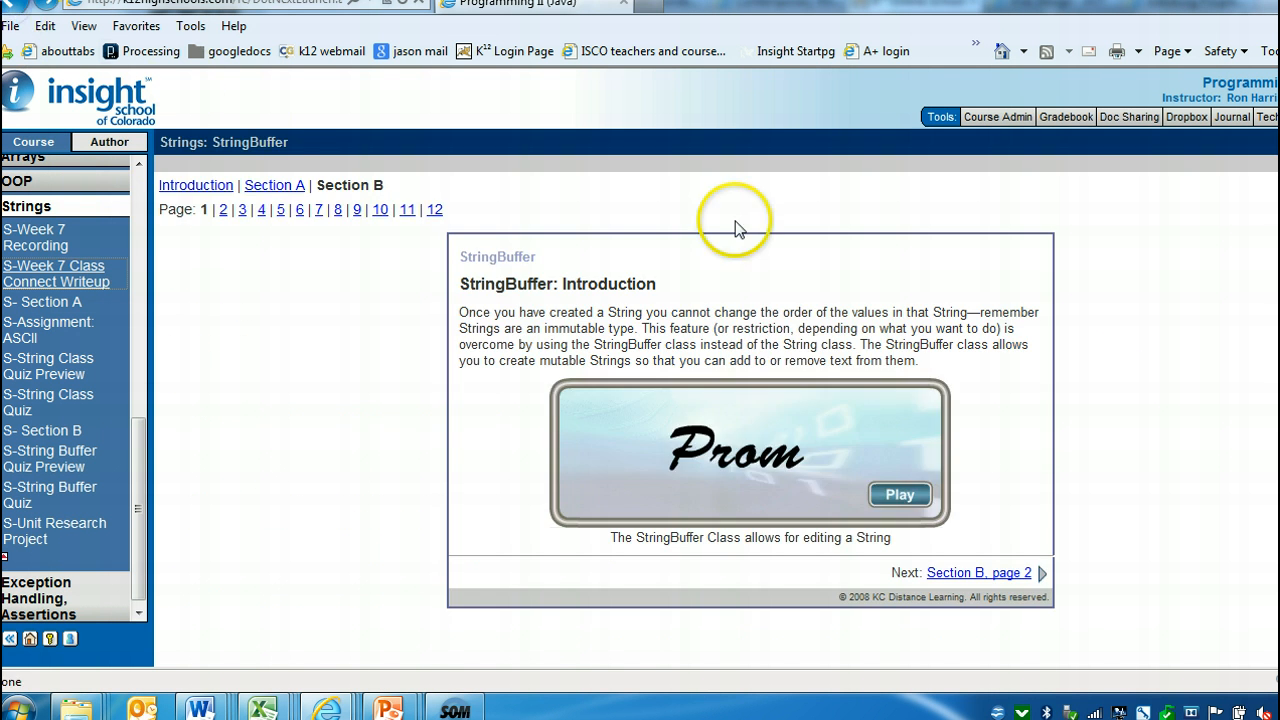
{"action": "mouse_move", "coordinate": [668, 288]}
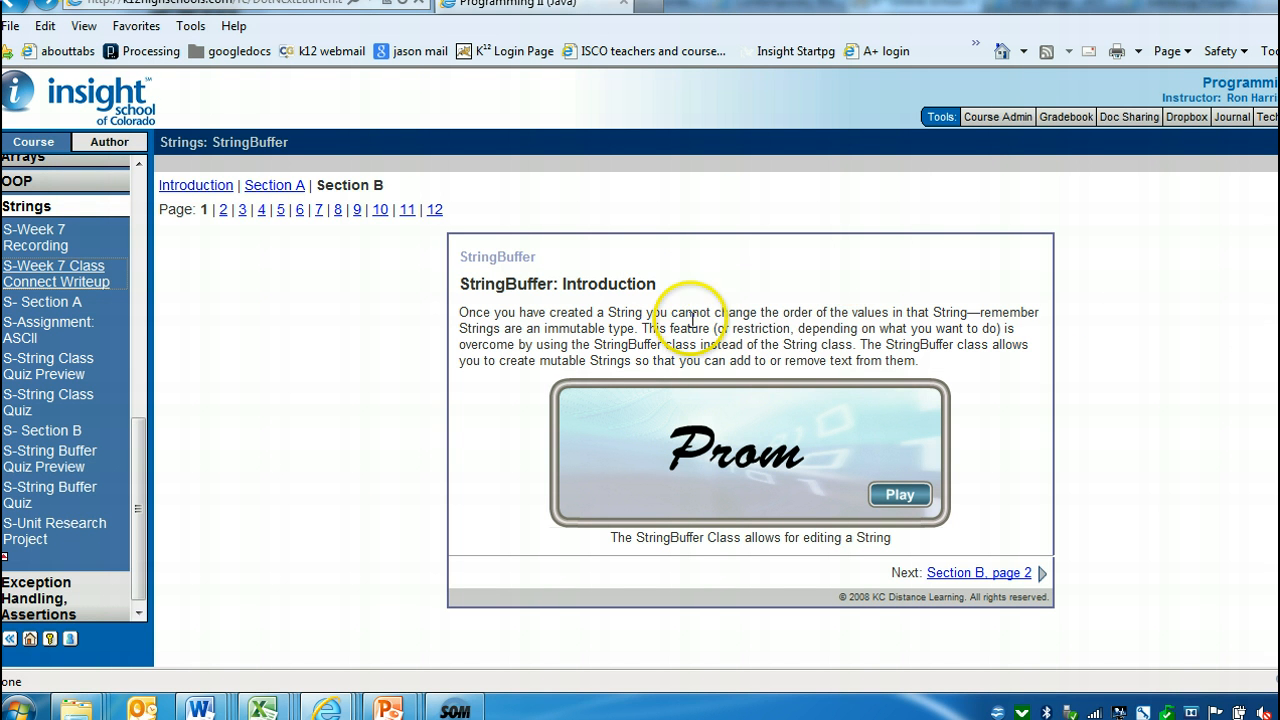
{"action": "left_click_drag", "start_coordinate": [668, 312], "coordinate": [842, 312]}
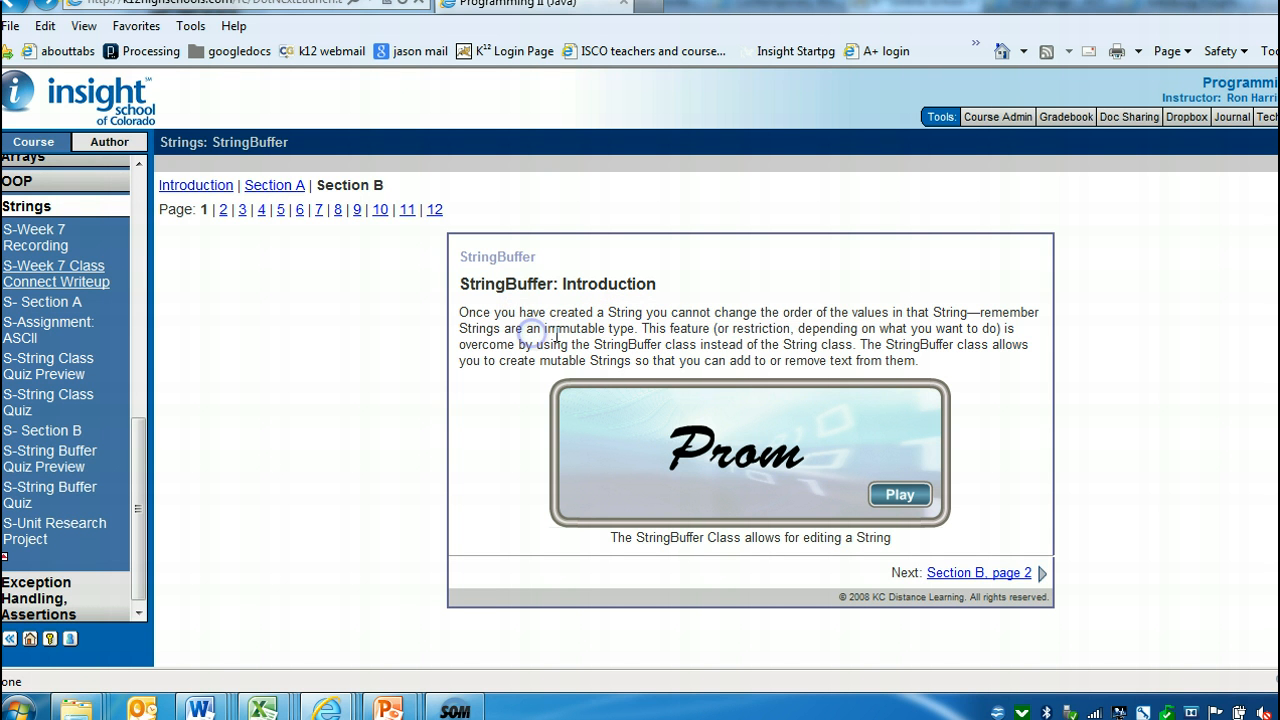
{"action": "mouse_move", "coordinate": [928, 338]}
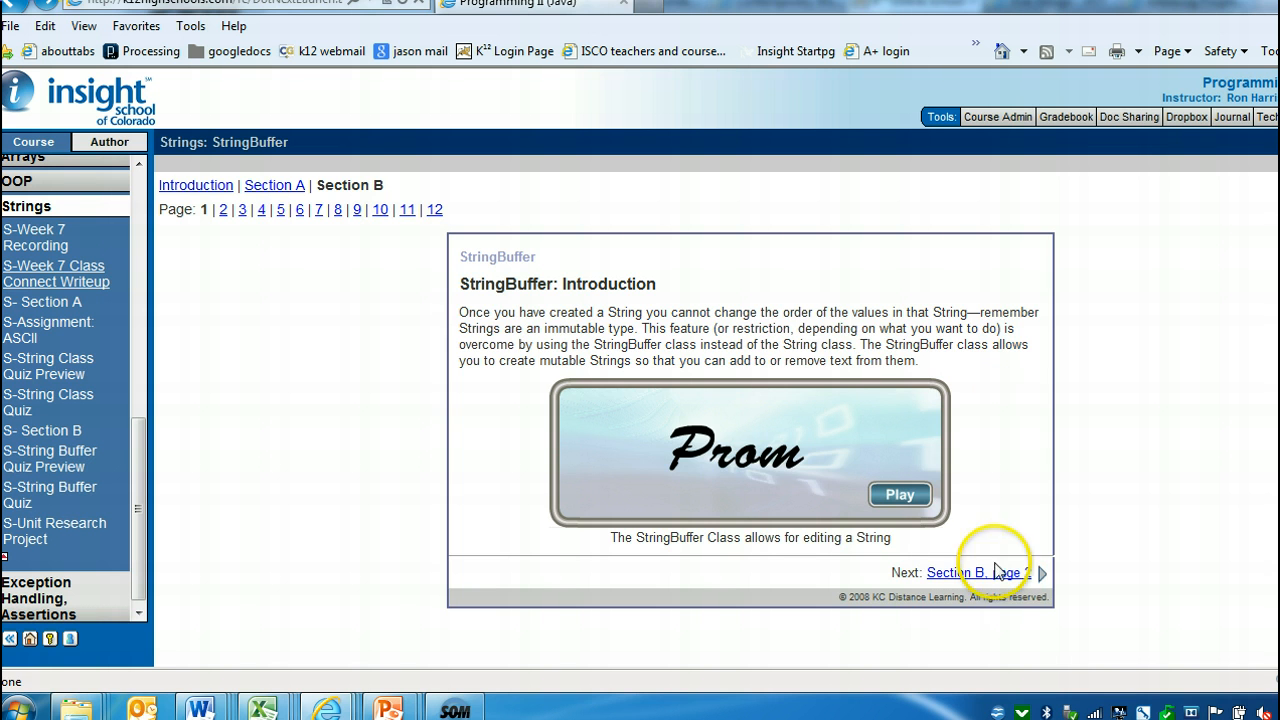
Review the Section Objectives, reach String vs. StringBuffer and recheck the Section B writeup questions.
{"action": "left_click", "coordinate": [976, 572]}
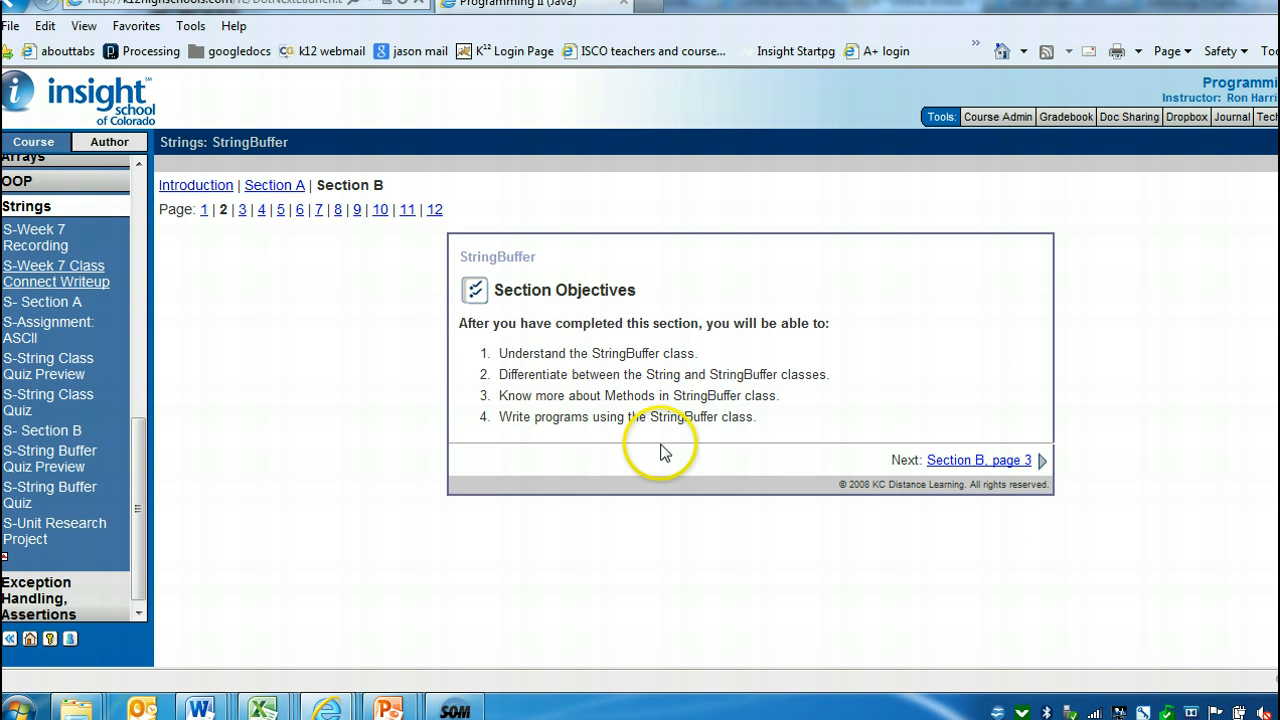
{"action": "left_click_drag", "start_coordinate": [500, 352], "coordinate": [692, 352]}
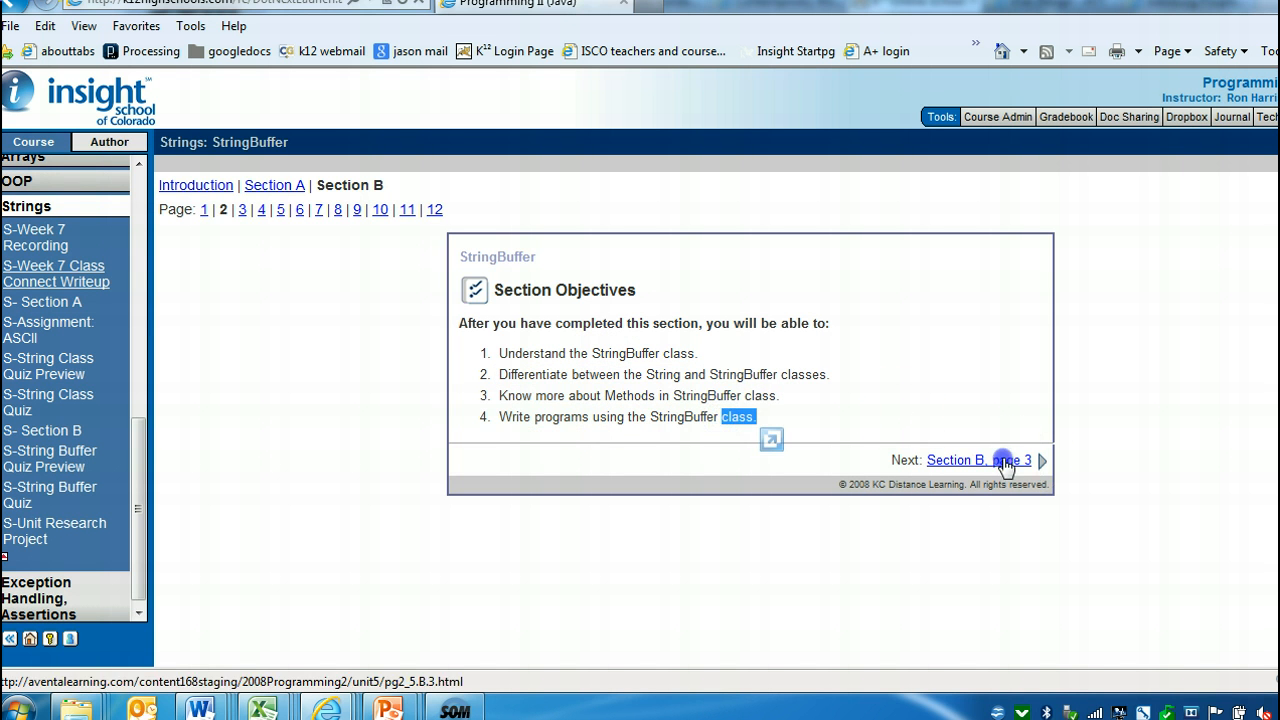
{"action": "left_click", "coordinate": [976, 460]}
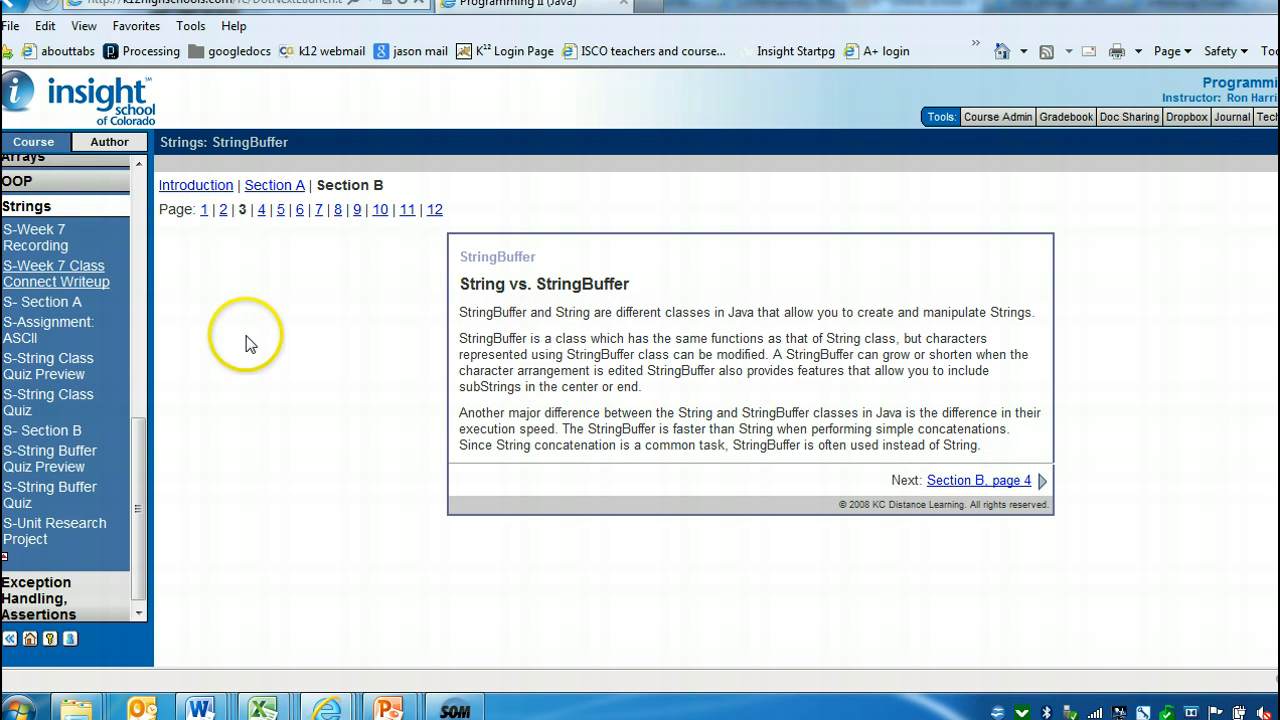
{"action": "left_click", "coordinate": [56, 272]}
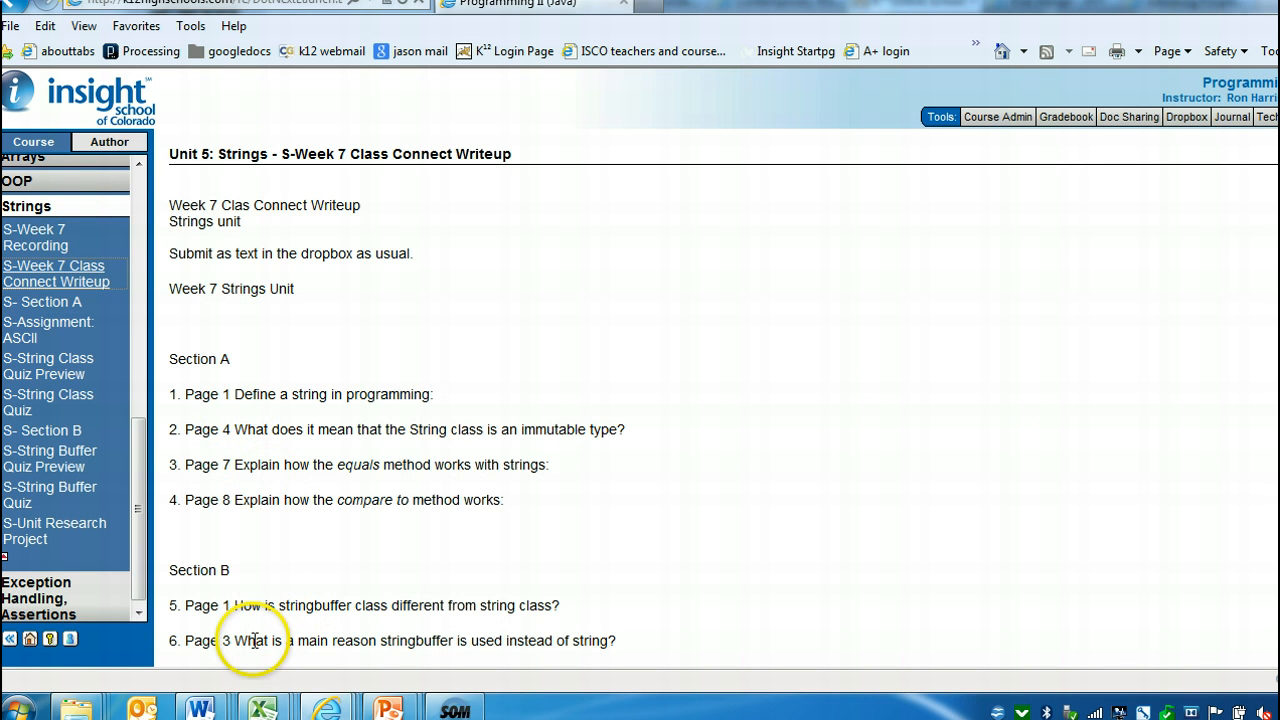
{"action": "left_click_drag", "start_coordinate": [232, 640], "coordinate": [378, 640]}
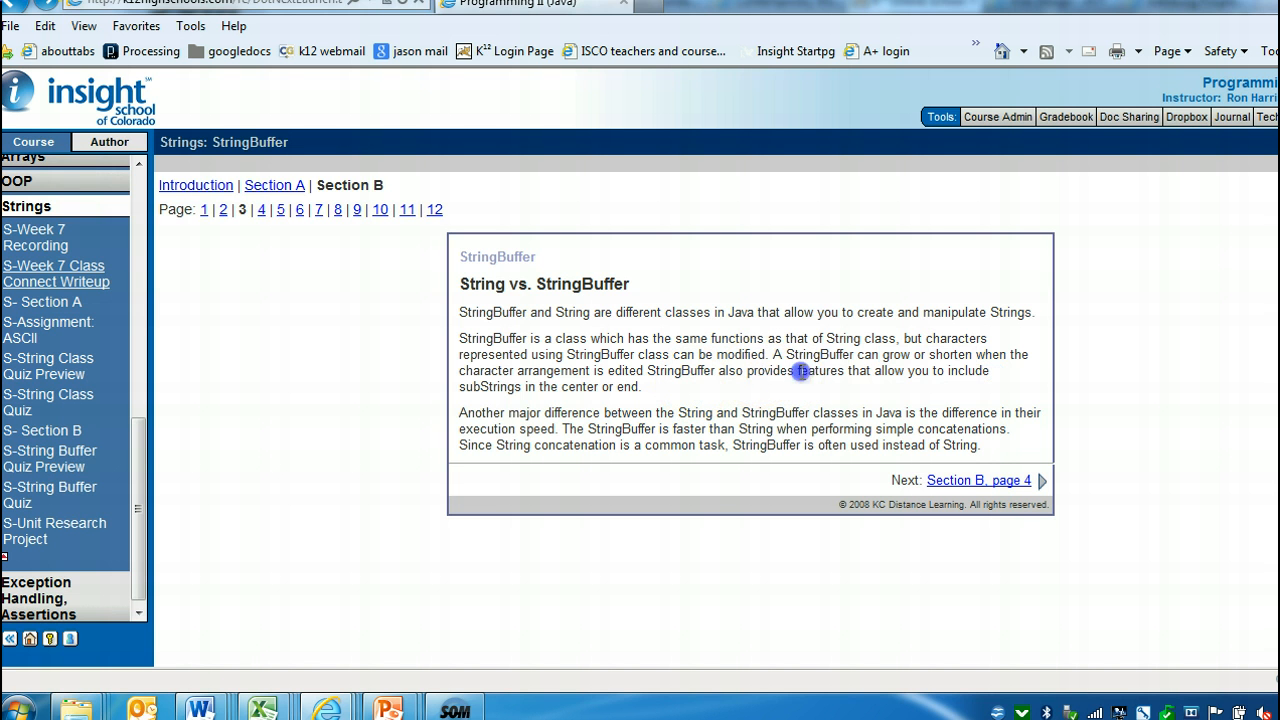
Highlight the sentence 'The StringBuffer is faster than String' on page 3.
{"action": "double_click", "coordinate": [796, 370]}
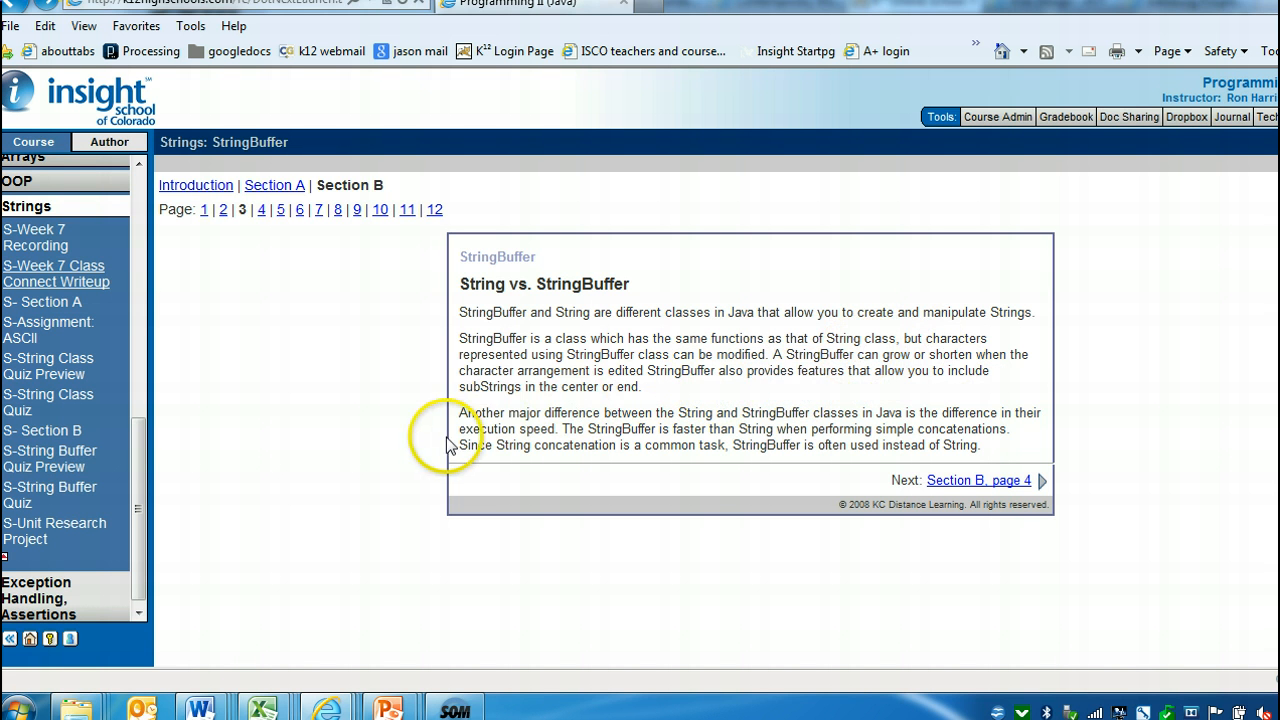
{"action": "mouse_move", "coordinate": [584, 428]}
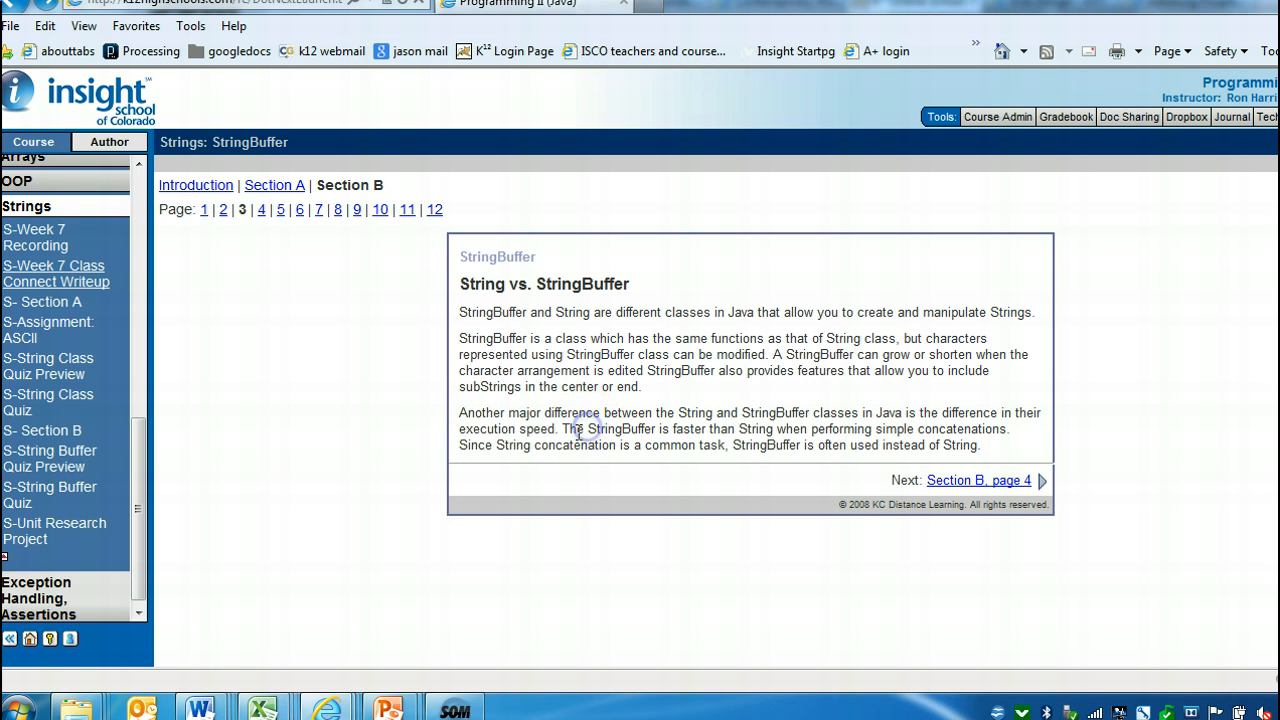
{"action": "left_click_drag", "start_coordinate": [564, 428], "coordinate": [772, 428]}
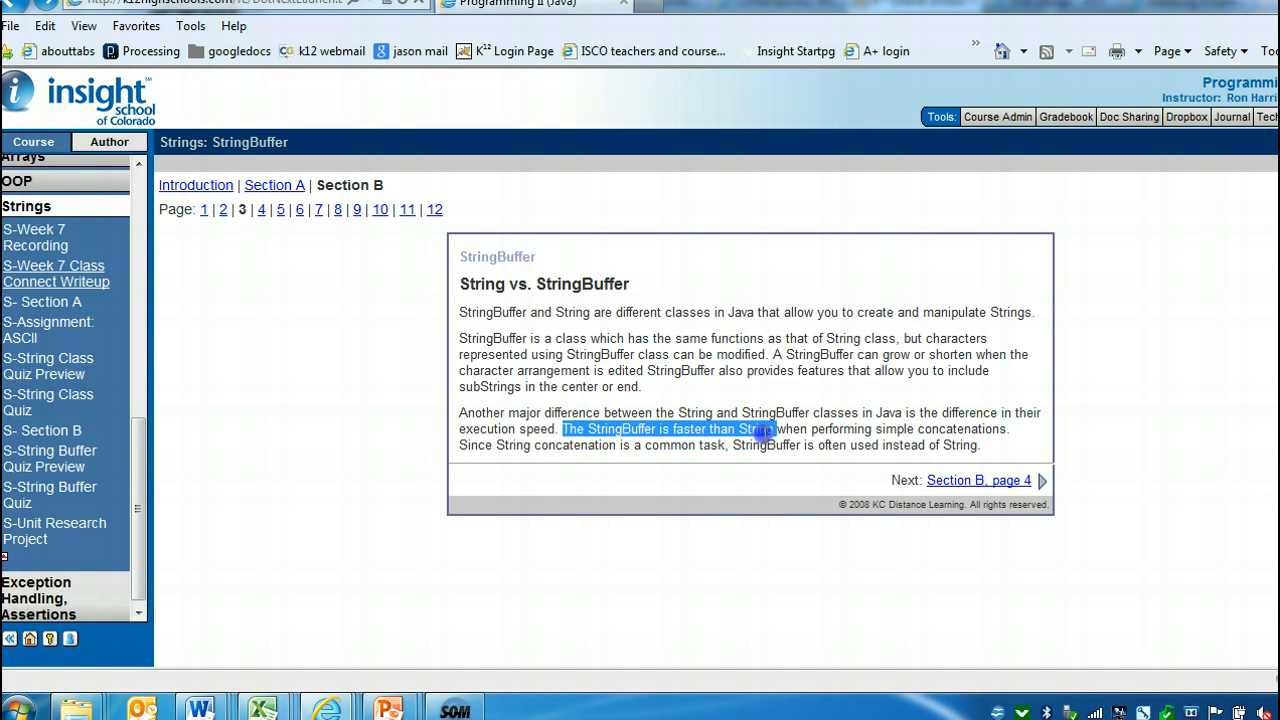
{"action": "left_click_drag", "start_coordinate": [760, 428], "coordinate": [1000, 428]}
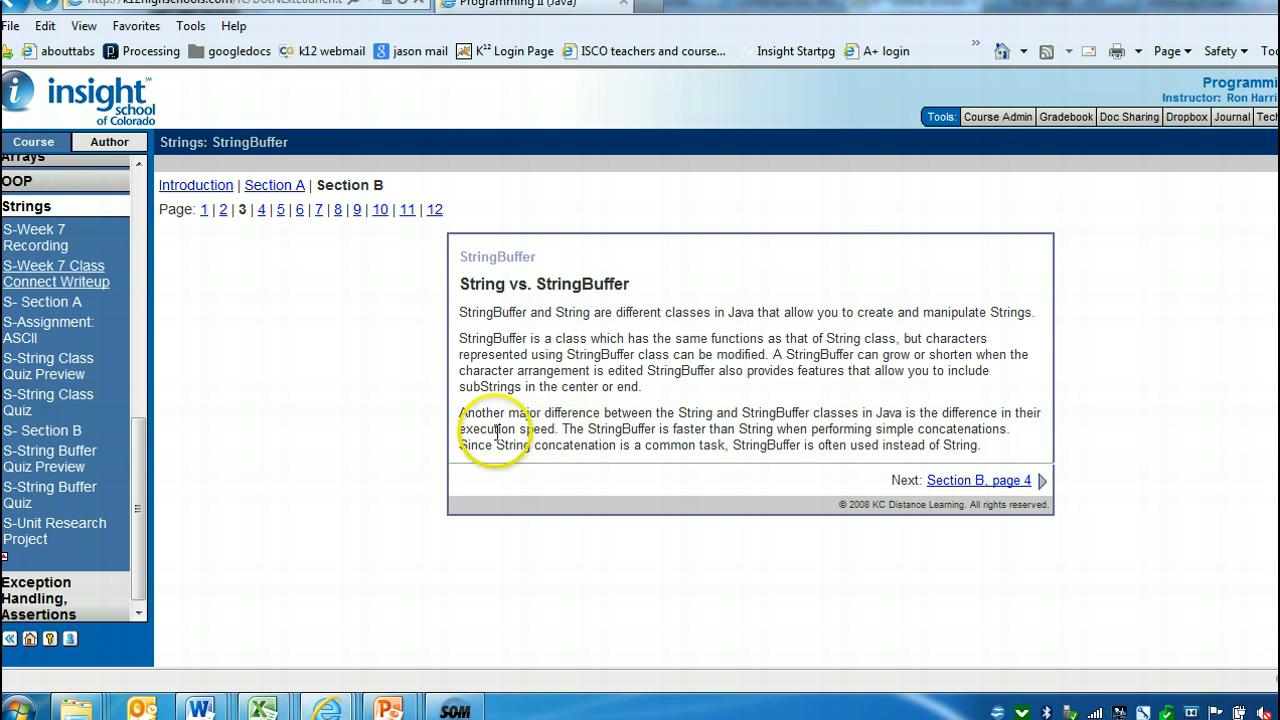
{"action": "left_click_drag", "start_coordinate": [460, 428], "coordinate": [902, 428]}
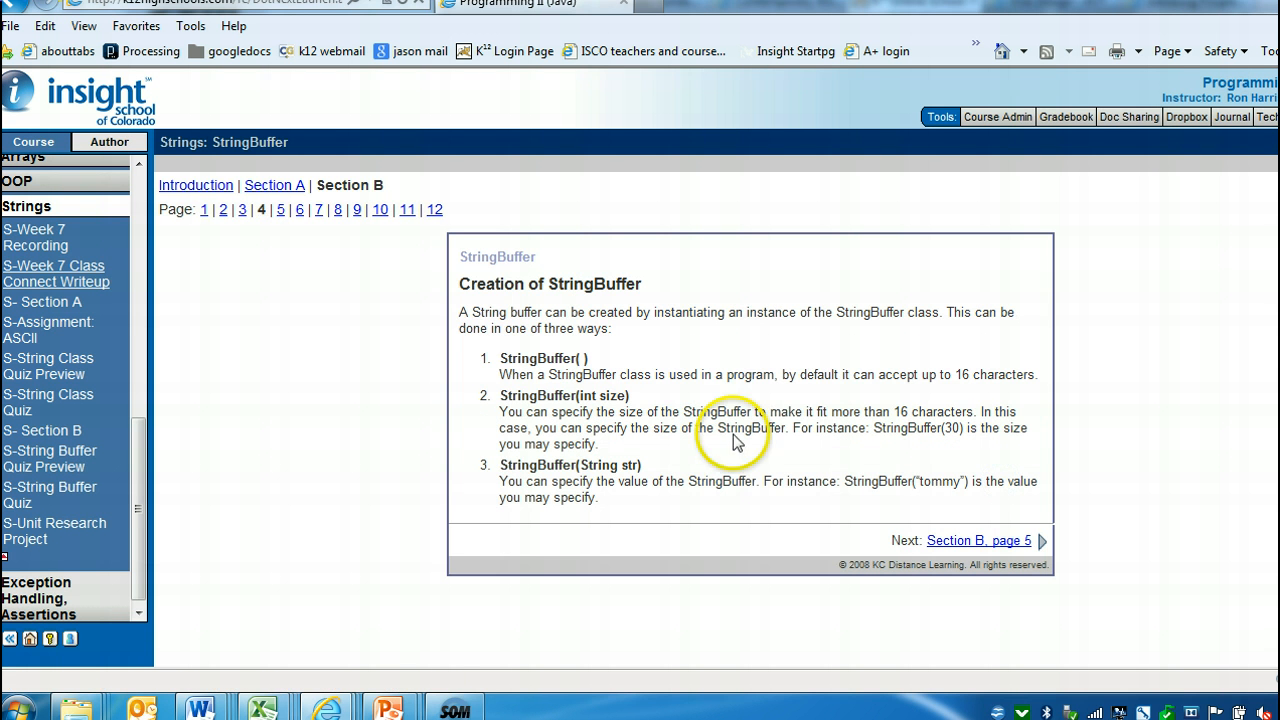
{"action": "mouse_move", "coordinate": [718, 348]}
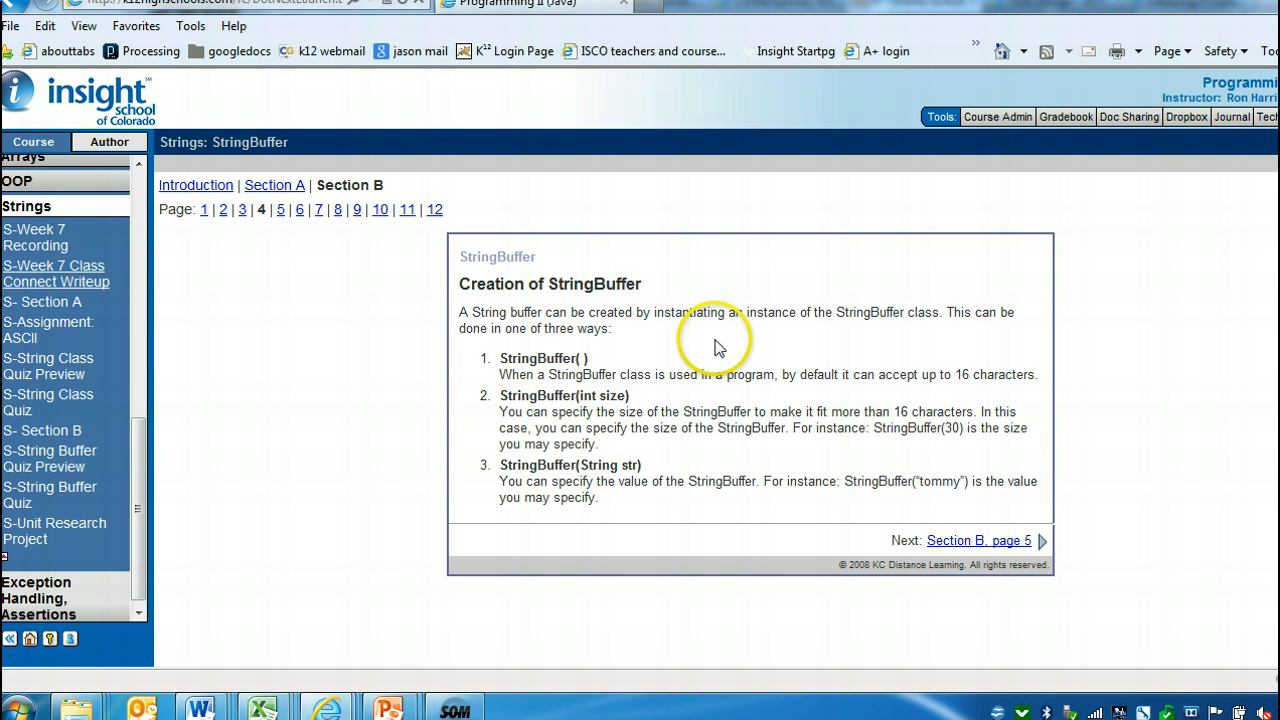
{"action": "mouse_move", "coordinate": [718, 348]}
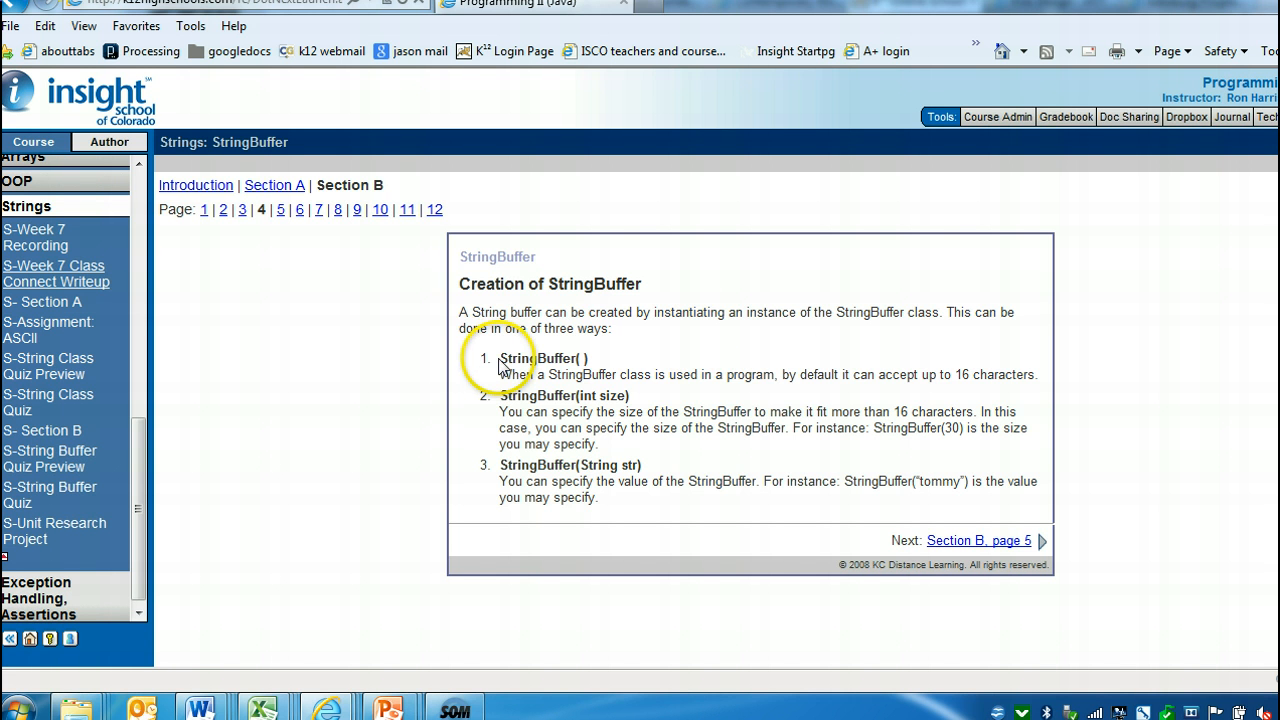
{"action": "left_click_drag", "start_coordinate": [500, 358], "coordinate": [696, 374]}
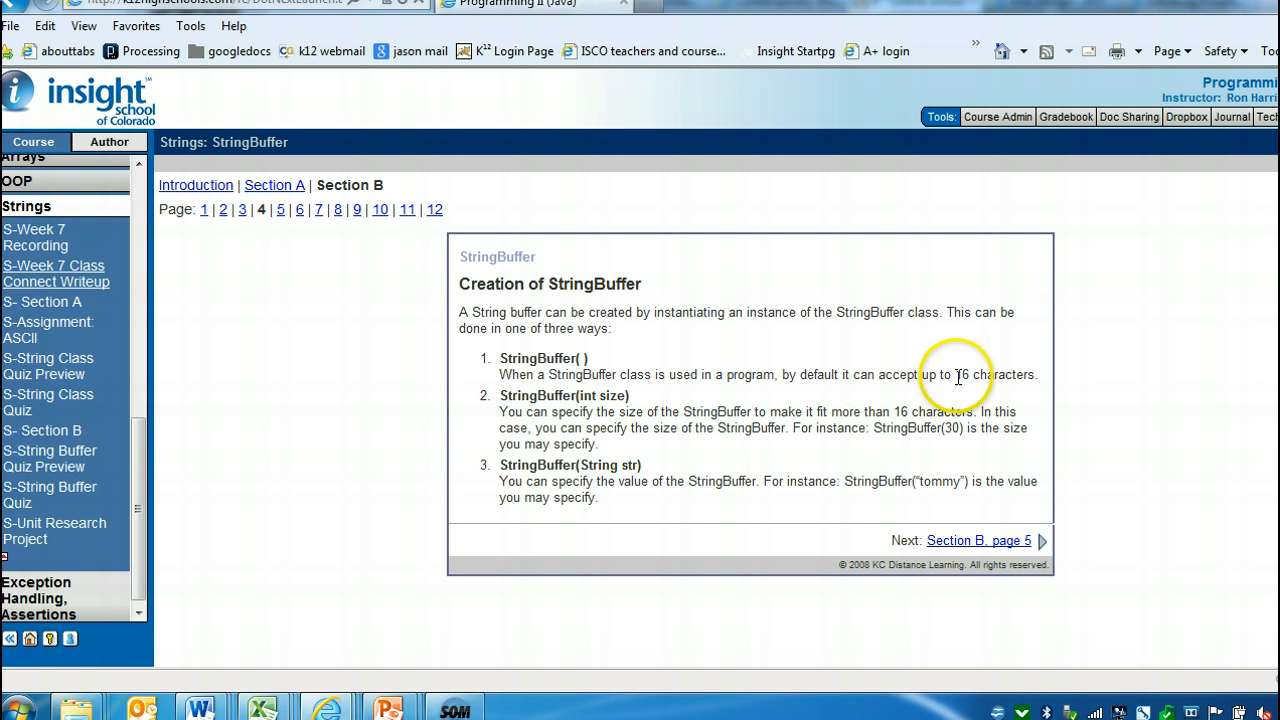
{"action": "mouse_move", "coordinate": [570, 390]}
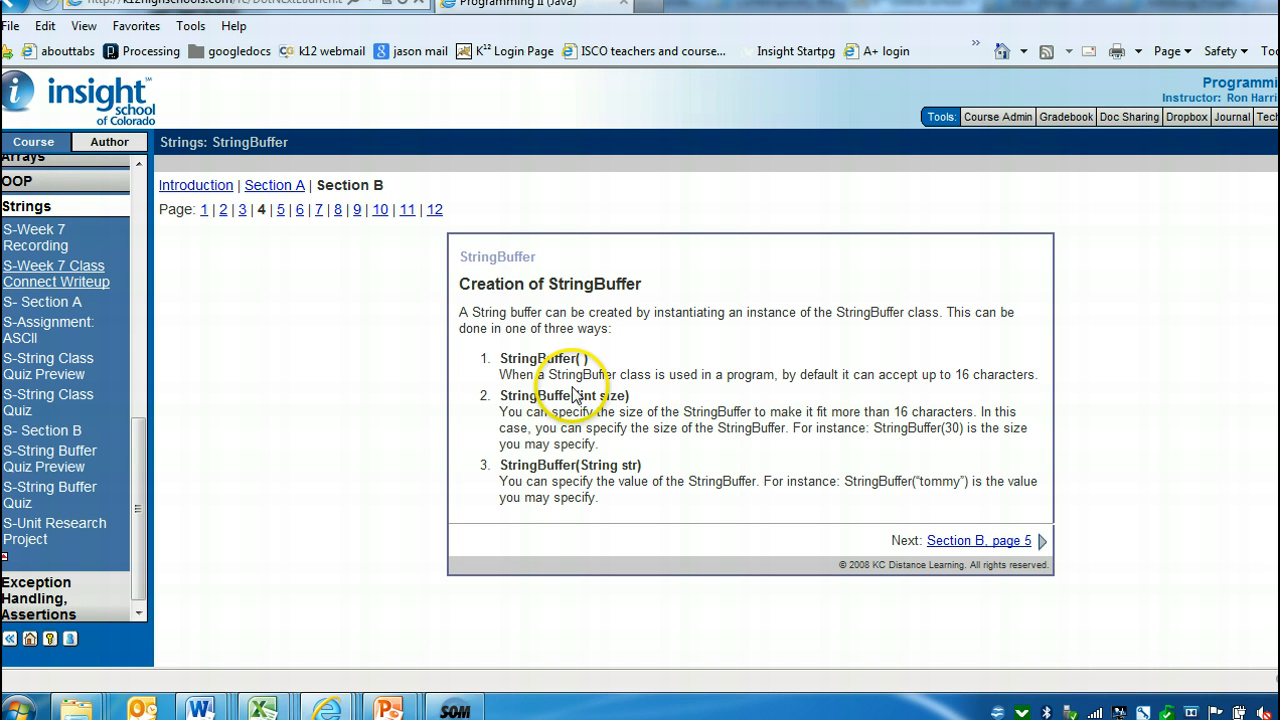
{"action": "double_click", "coordinate": [600, 396]}
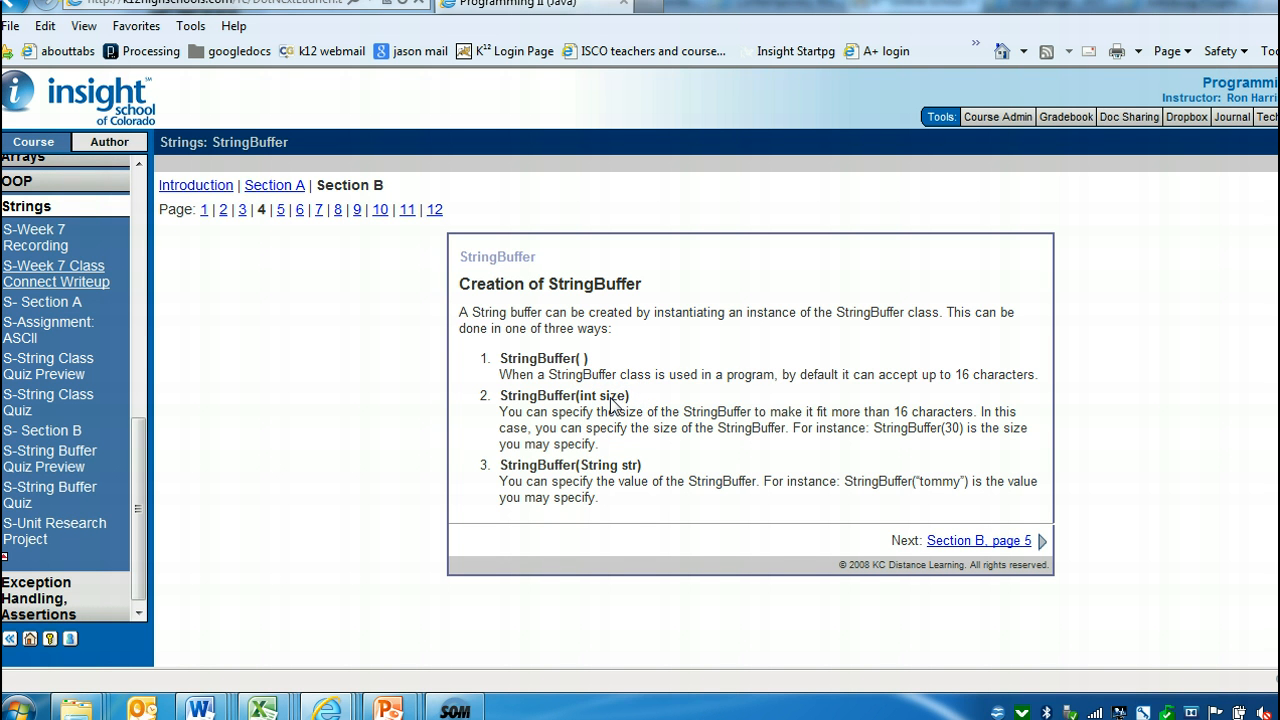
{"action": "left_click_drag", "start_coordinate": [864, 412], "coordinate": [972, 412]}
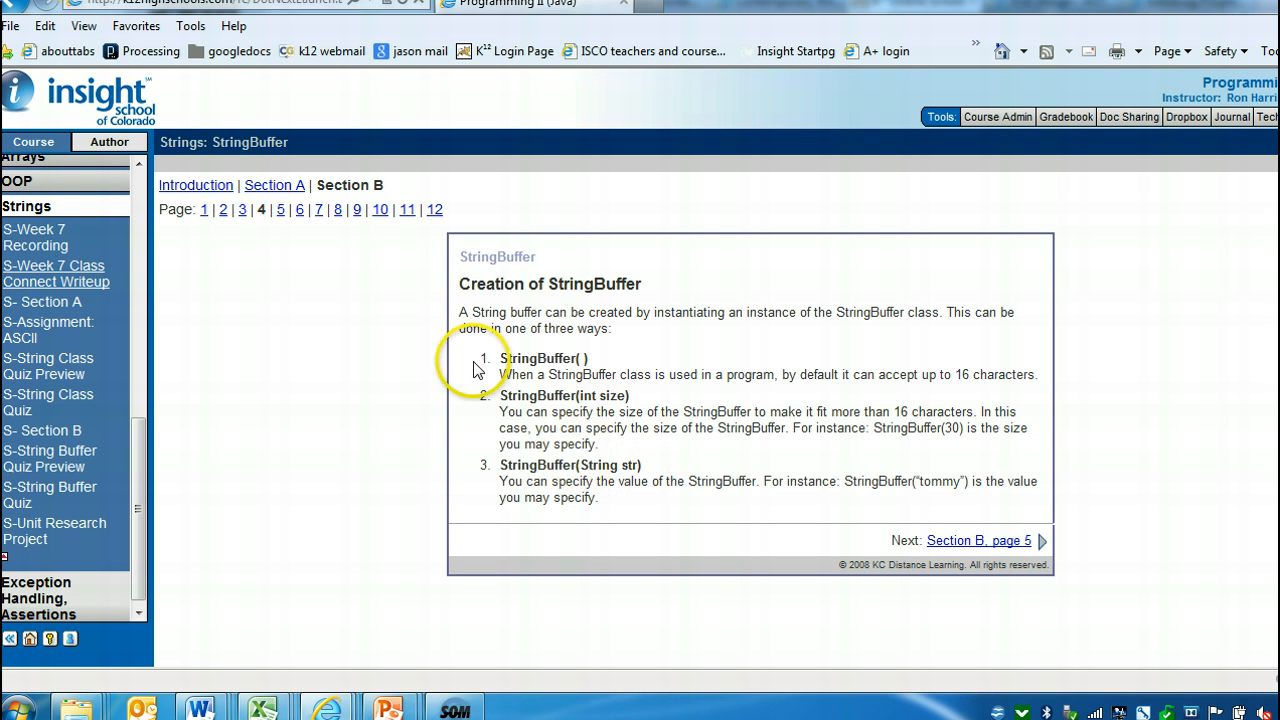
{"action": "left_click_drag", "start_coordinate": [502, 358], "coordinate": [600, 498]}
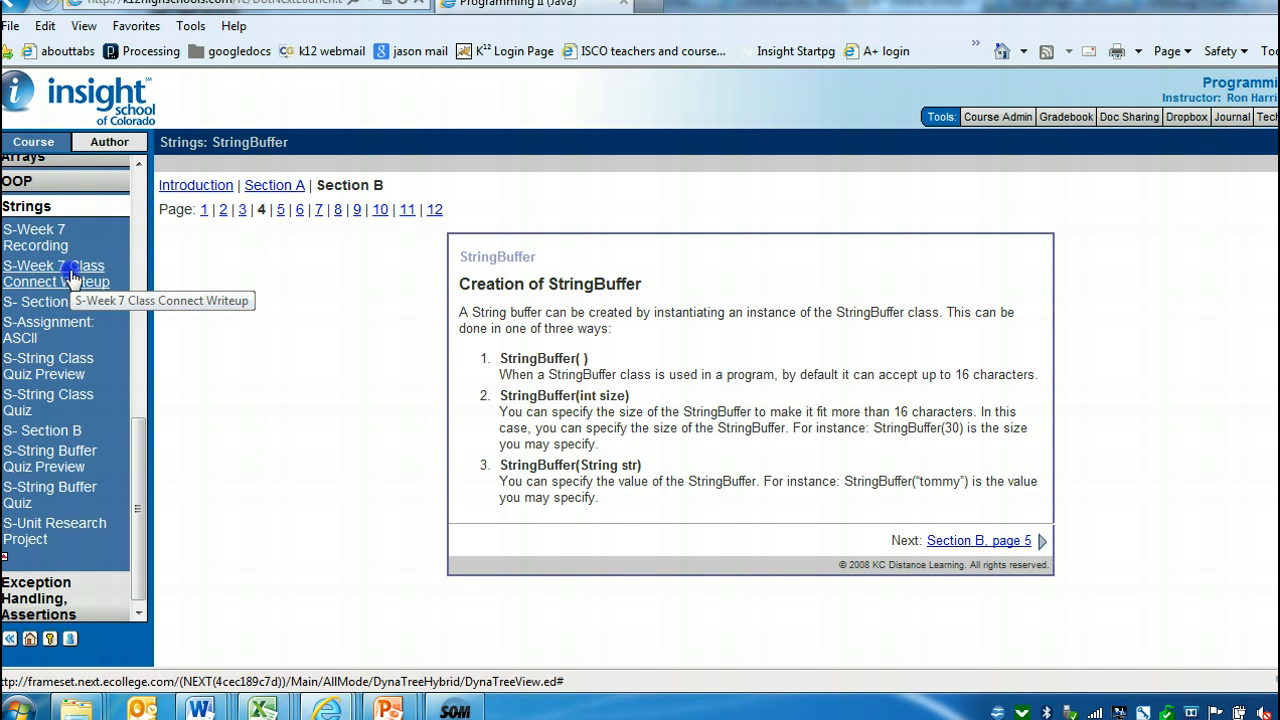
{"action": "left_click", "coordinate": [56, 272]}
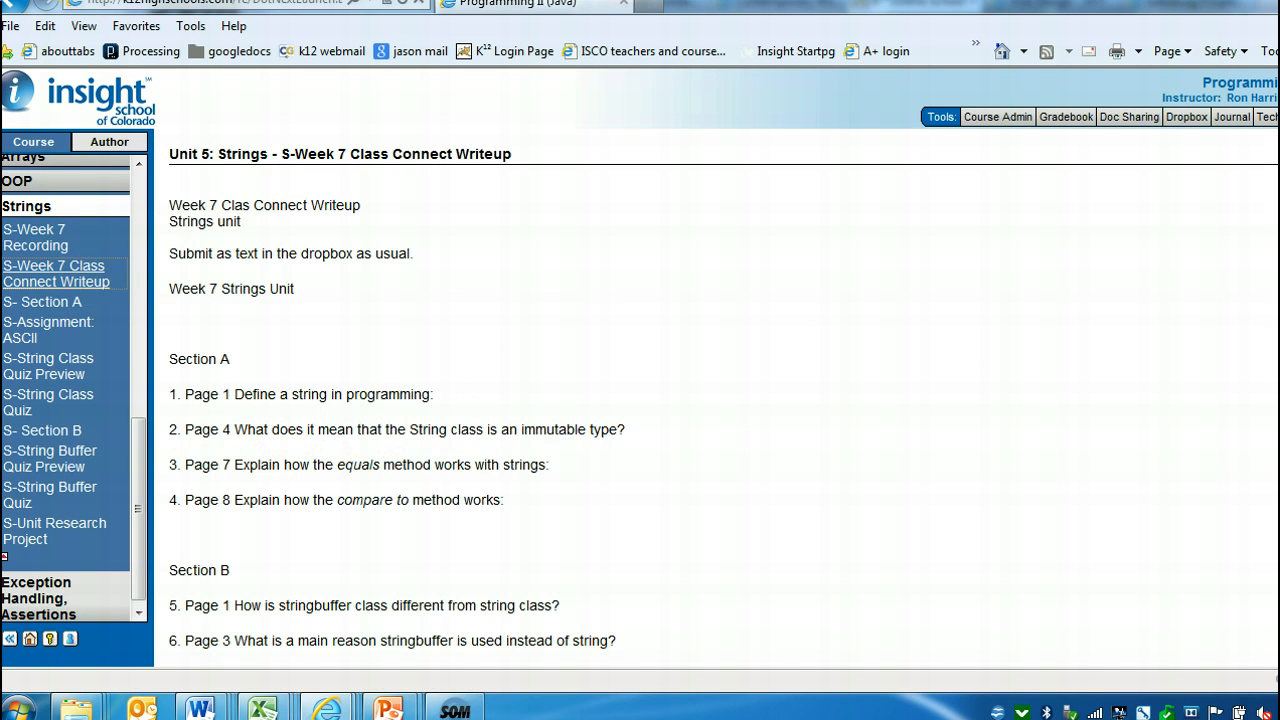
{"action": "scroll", "scroll_direction": "down", "scroll_amount": 3}
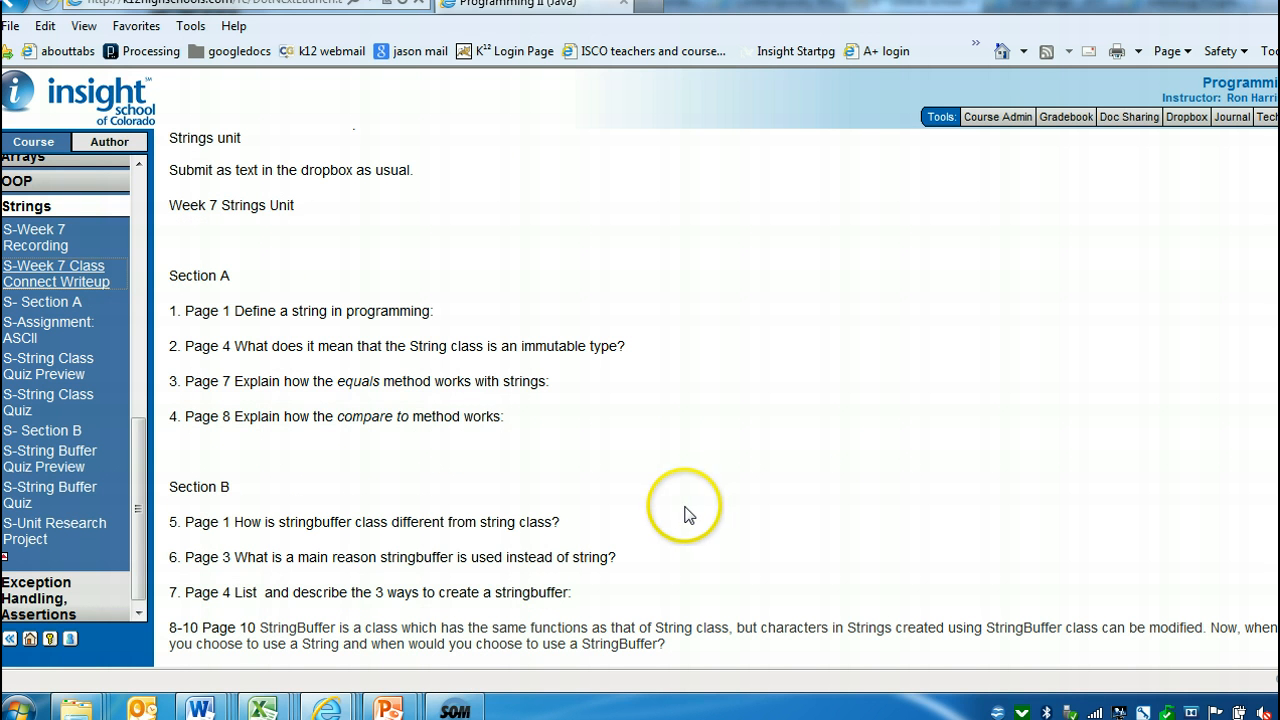
{"action": "left_click_drag", "start_coordinate": [264, 592], "coordinate": [574, 592]}
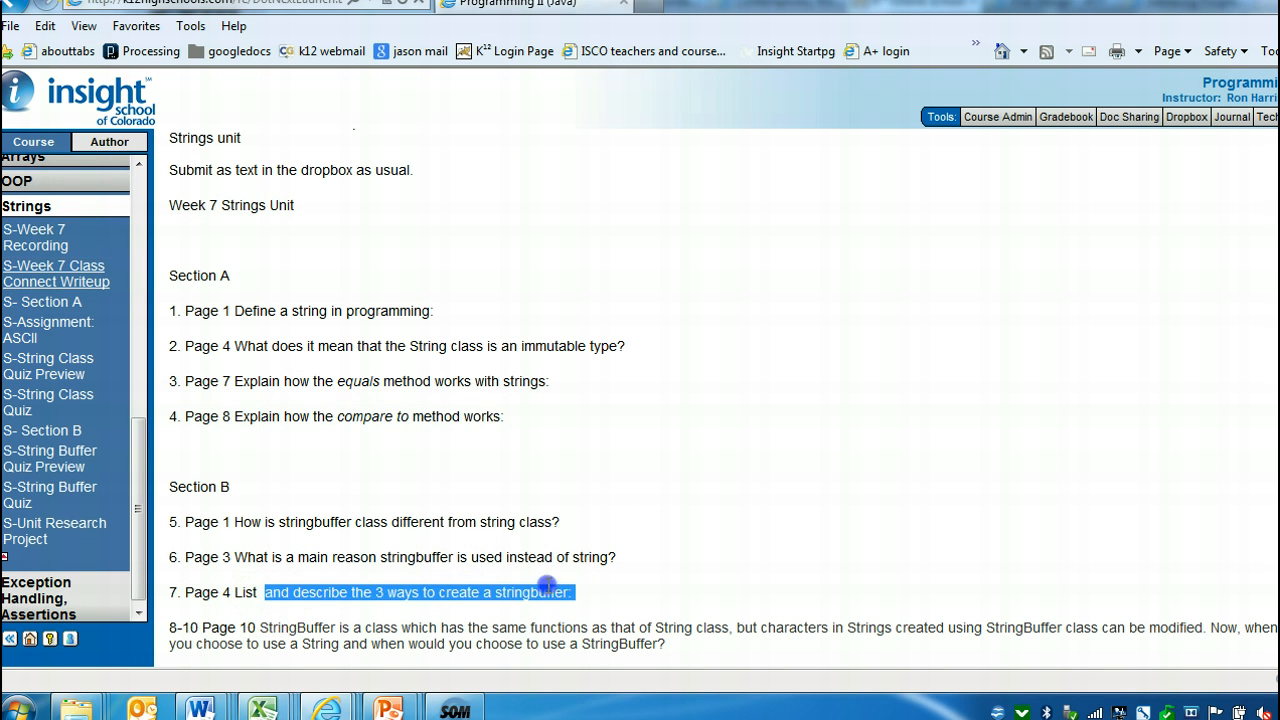
{"action": "mouse_move", "coordinate": [784, 204]}
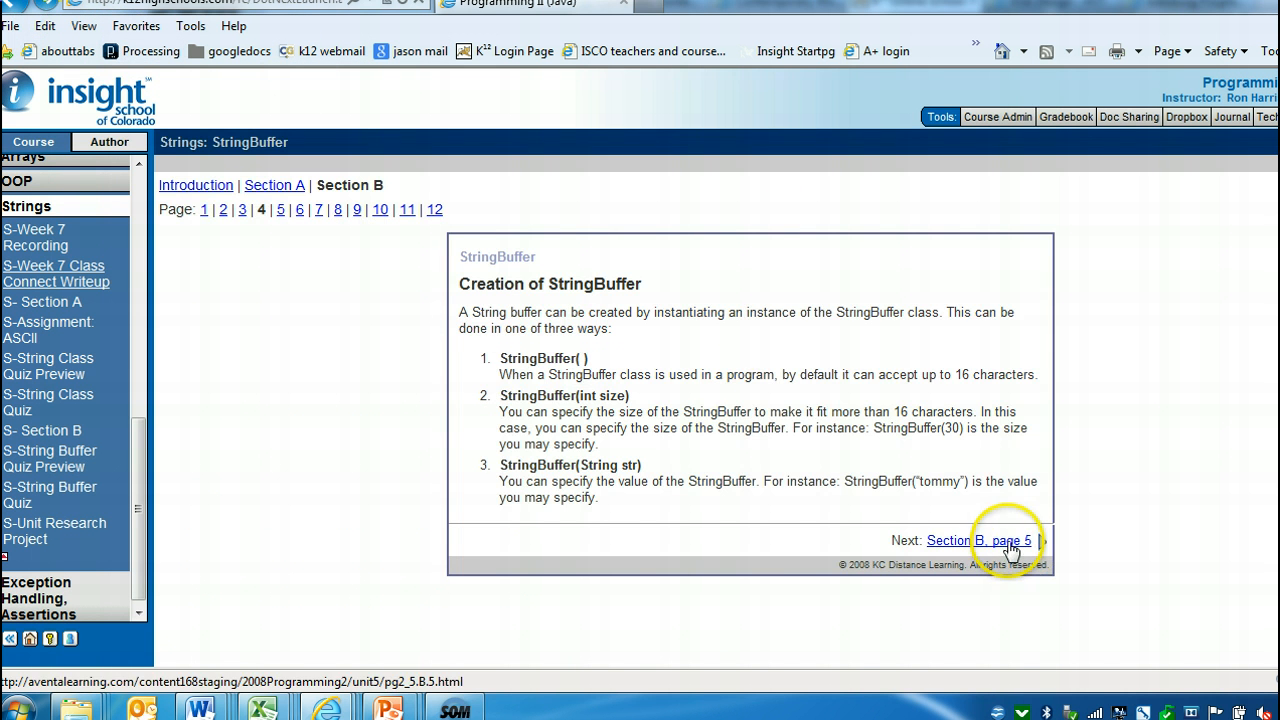
Advance to Section B page 5, Using StringBuffer Class, and highlight its heading text.
{"action": "left_click", "coordinate": [978, 540]}
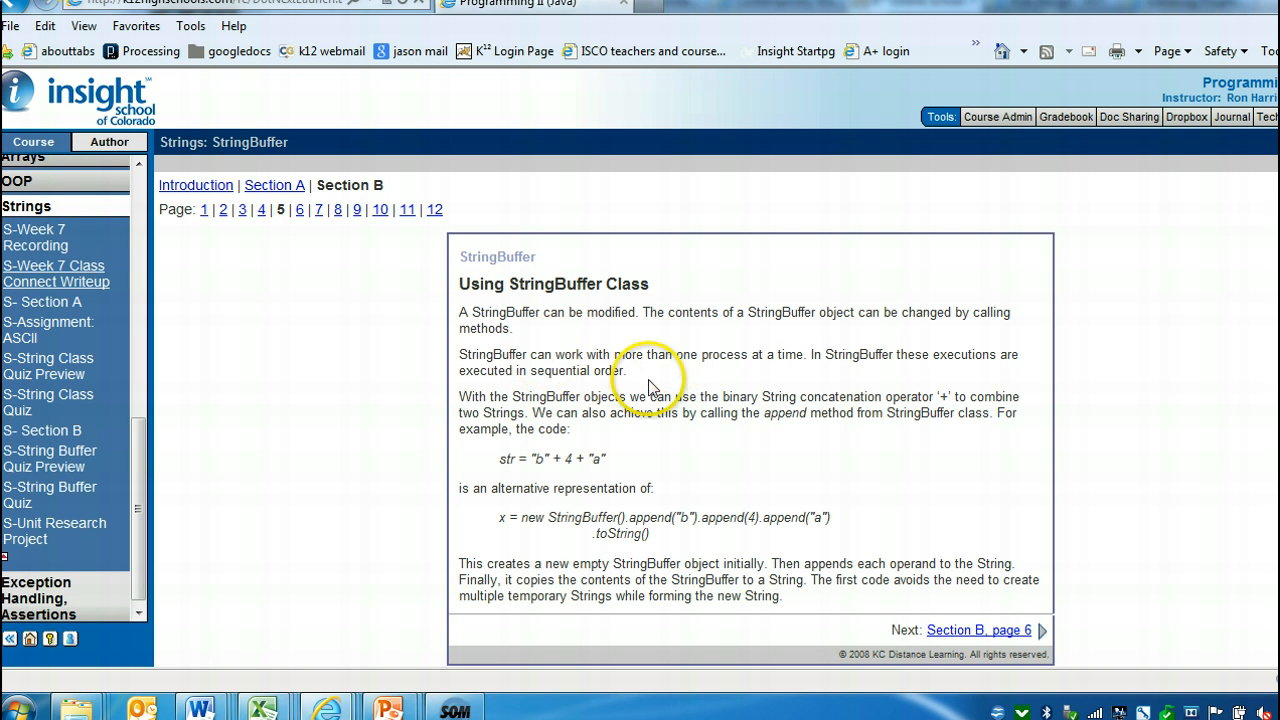
{"action": "mouse_move", "coordinate": [592, 356]}
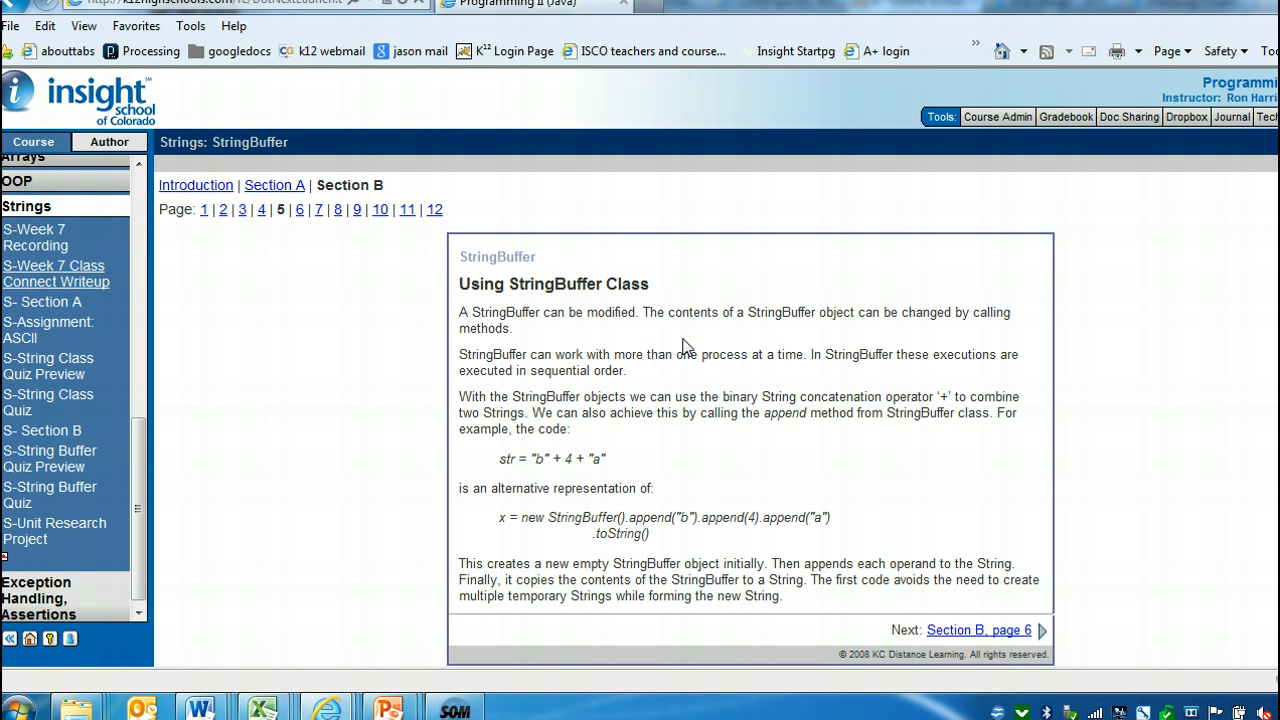
{"action": "left_click_drag", "start_coordinate": [586, 354], "coordinate": [770, 354]}
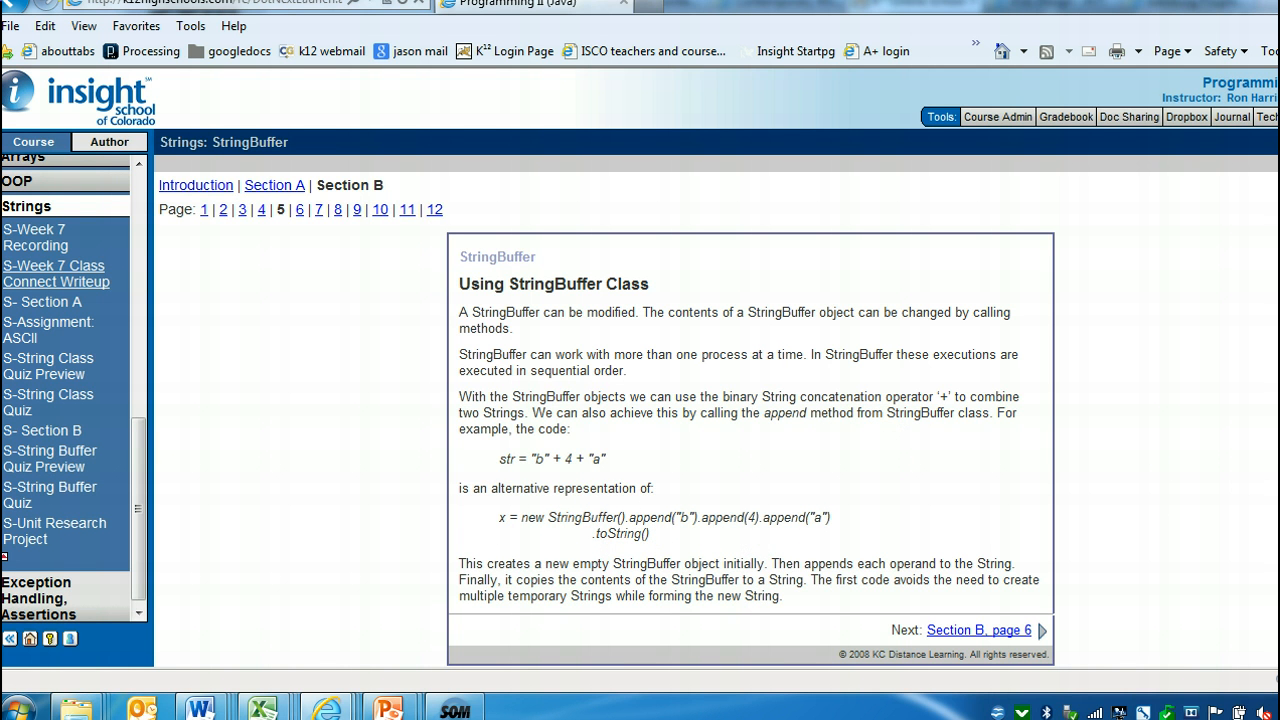
{"action": "mouse_move", "coordinate": [884, 496]}
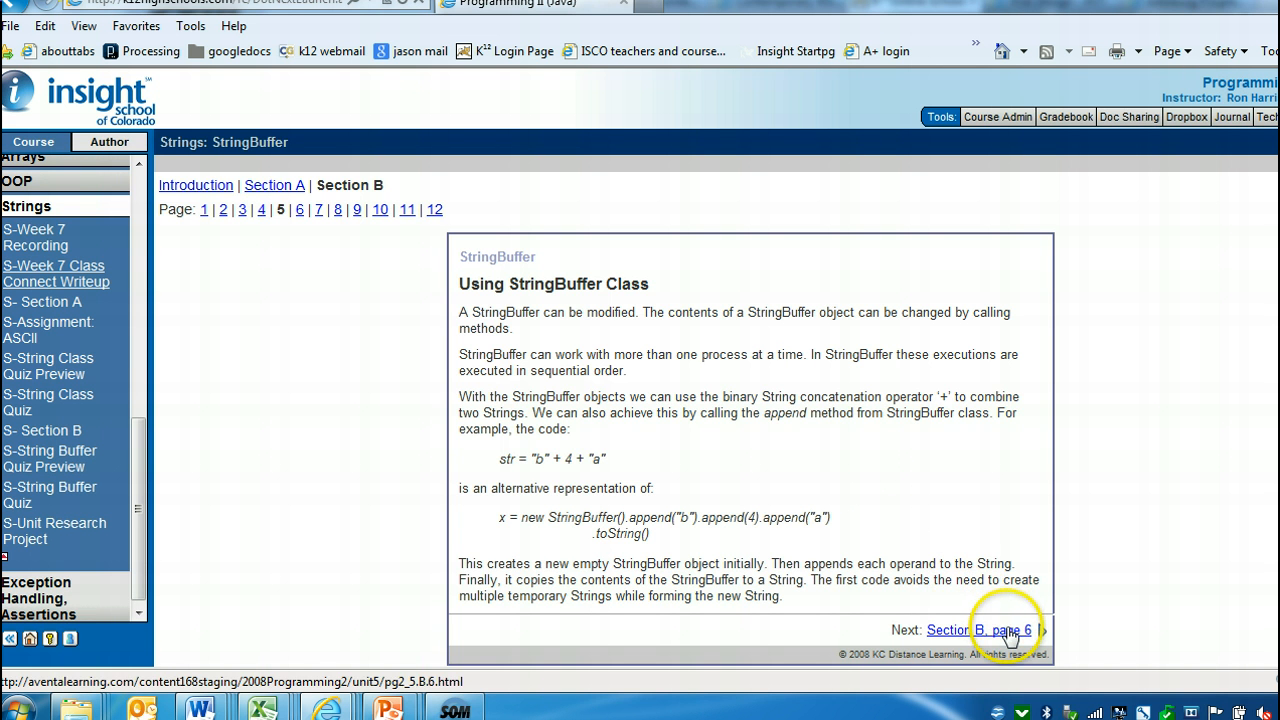
Review page 6's StringBuffer function list, then continue to page 7's StringBuffer Methods presentation.
{"action": "left_click", "coordinate": [978, 630]}
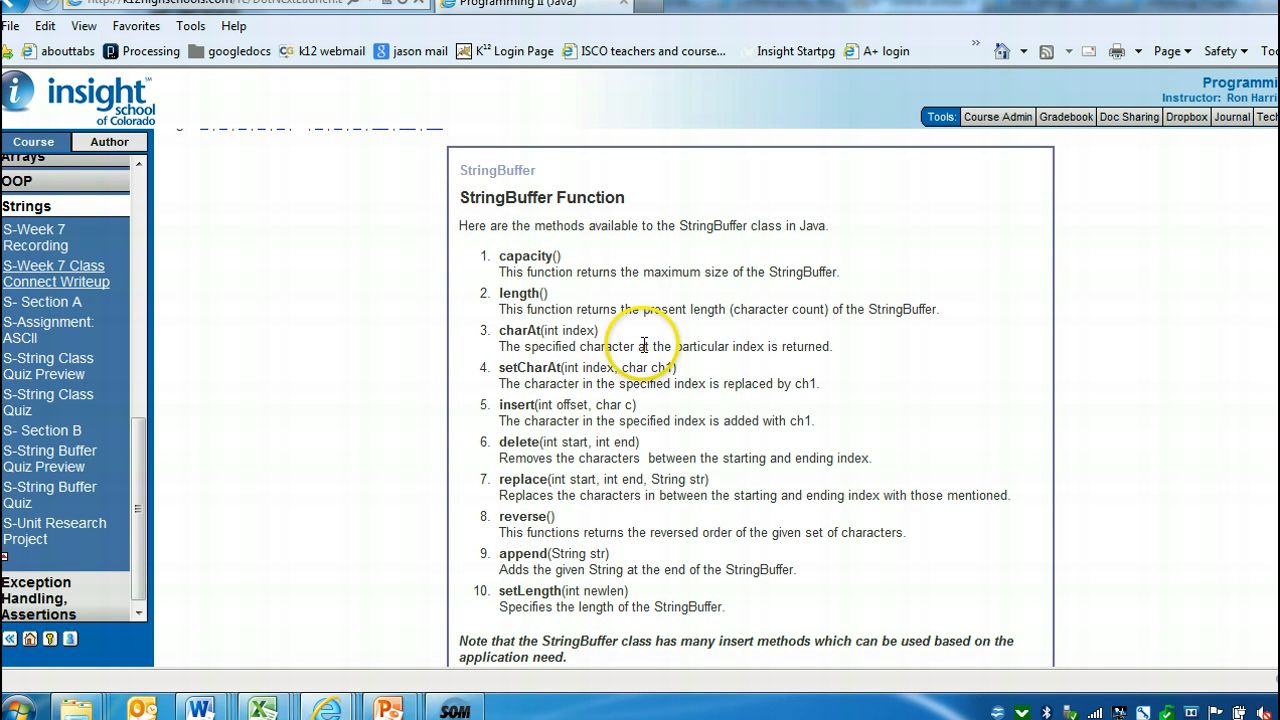
{"action": "mouse_move", "coordinate": [600, 272]}
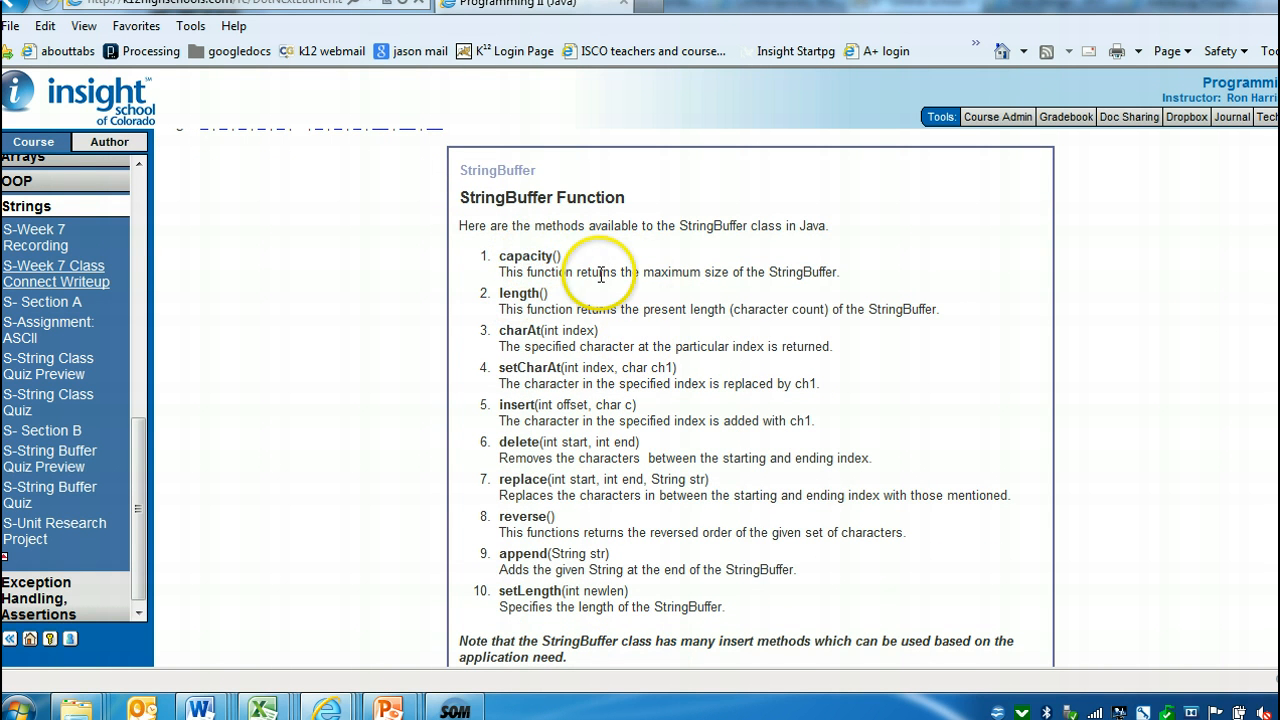
{"action": "left_click_drag", "start_coordinate": [576, 272], "coordinate": [744, 272]}
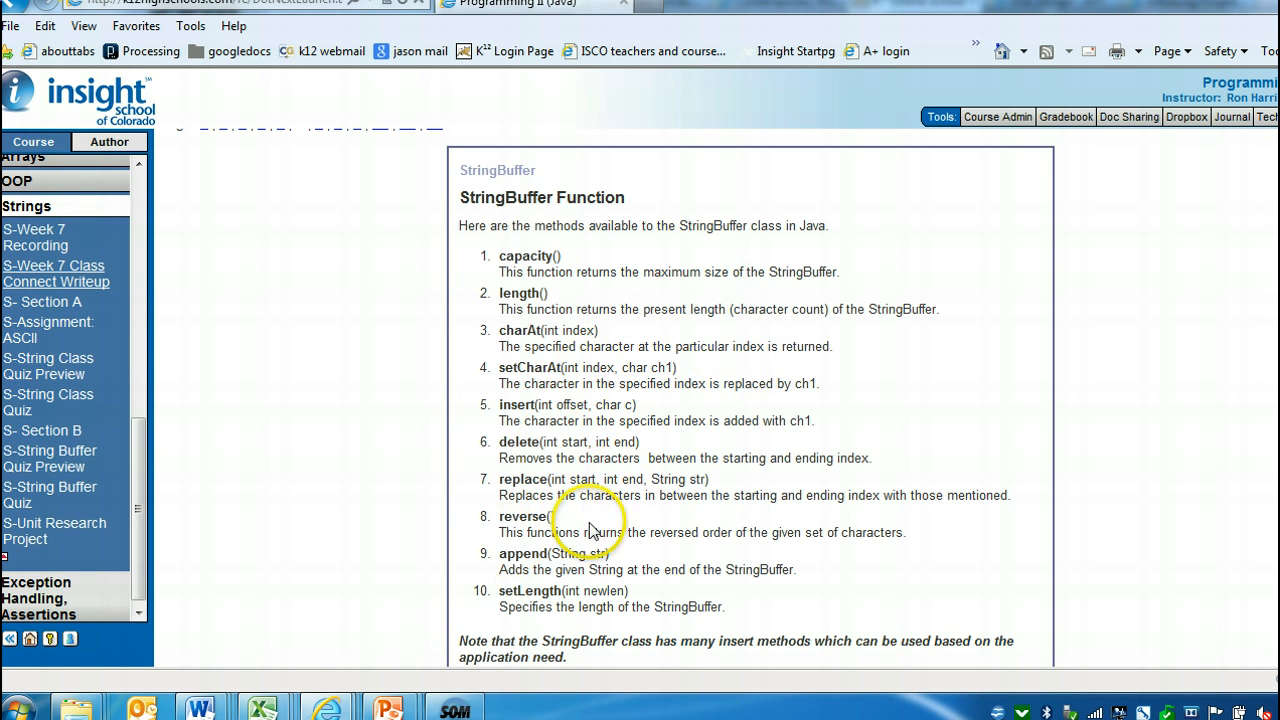
{"action": "left_click_drag", "start_coordinate": [648, 532], "coordinate": [904, 532]}
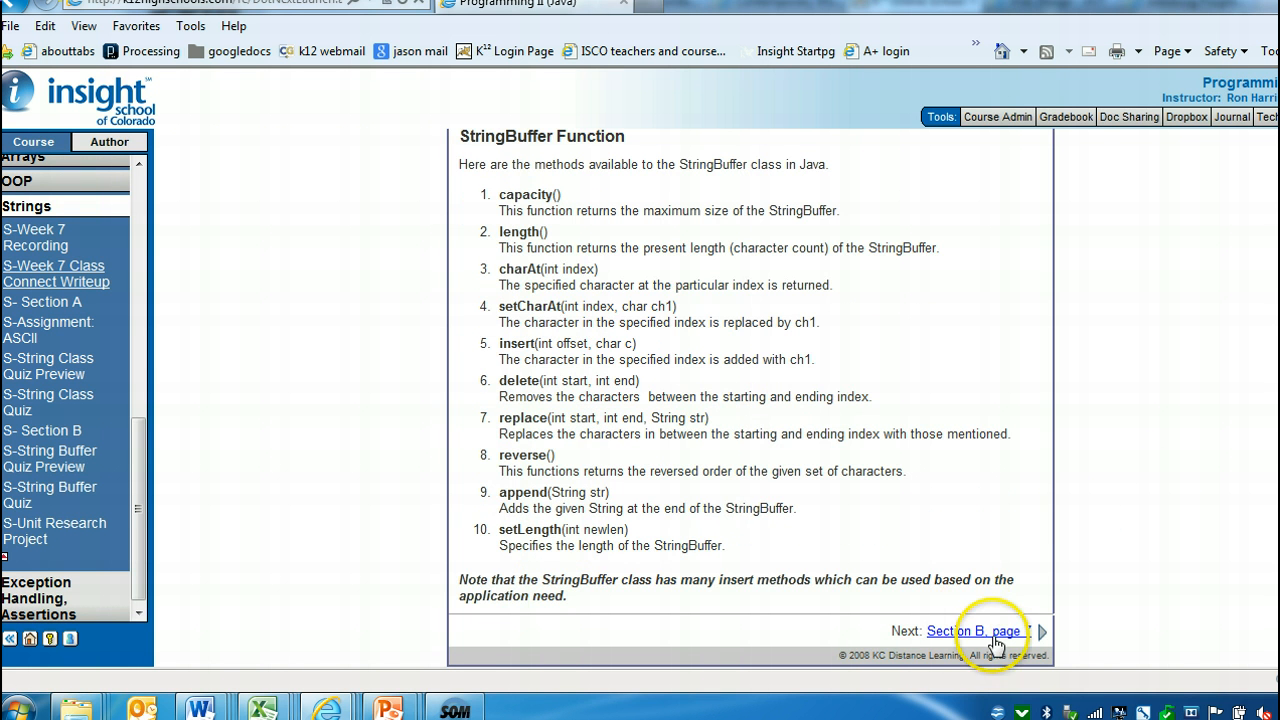
{"action": "left_click", "coordinate": [972, 632]}
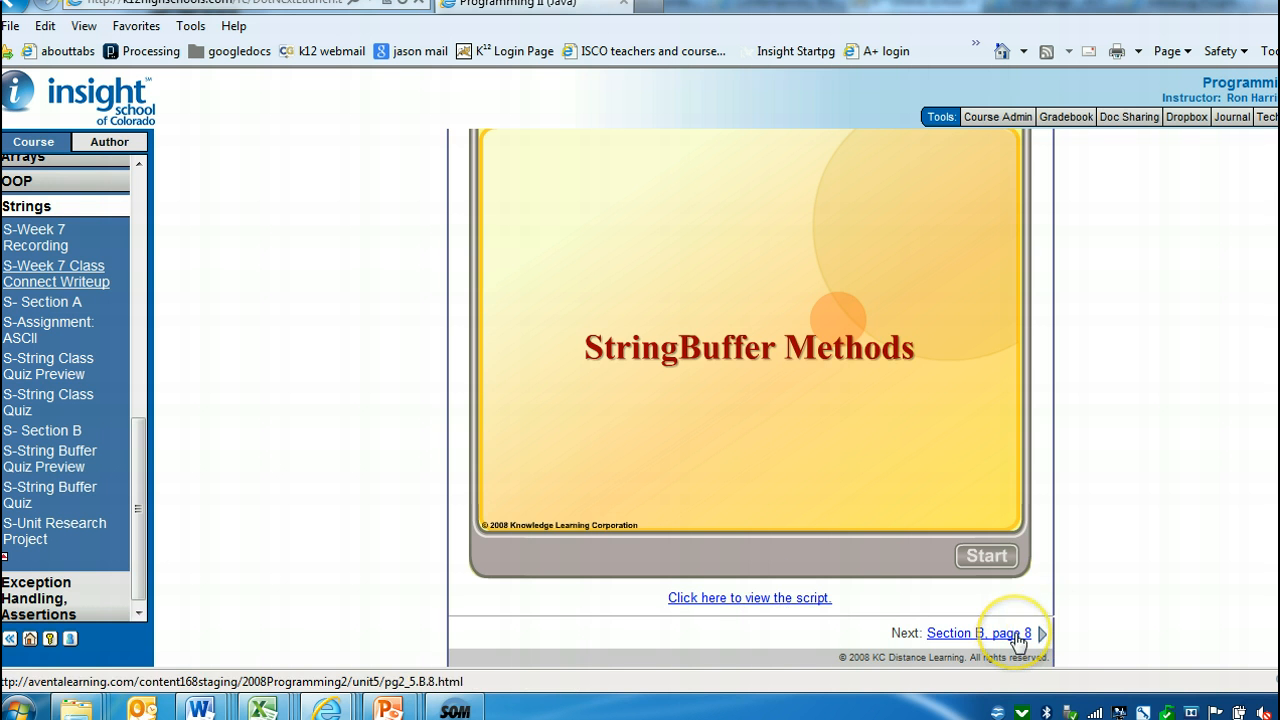
Move past the StringBuffer practice activities toward the page 10 discussion question.
{"action": "left_click", "coordinate": [978, 632]}
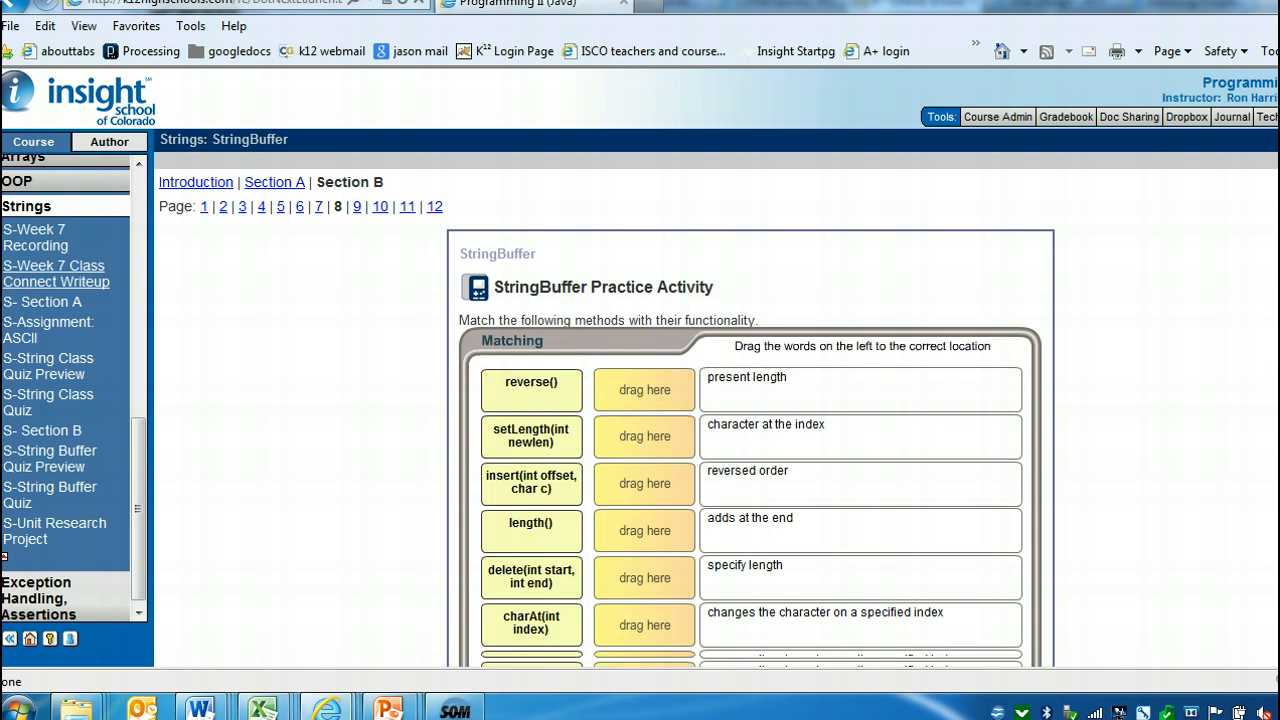
{"action": "scroll", "scroll_direction": "down", "scroll_amount": 3}
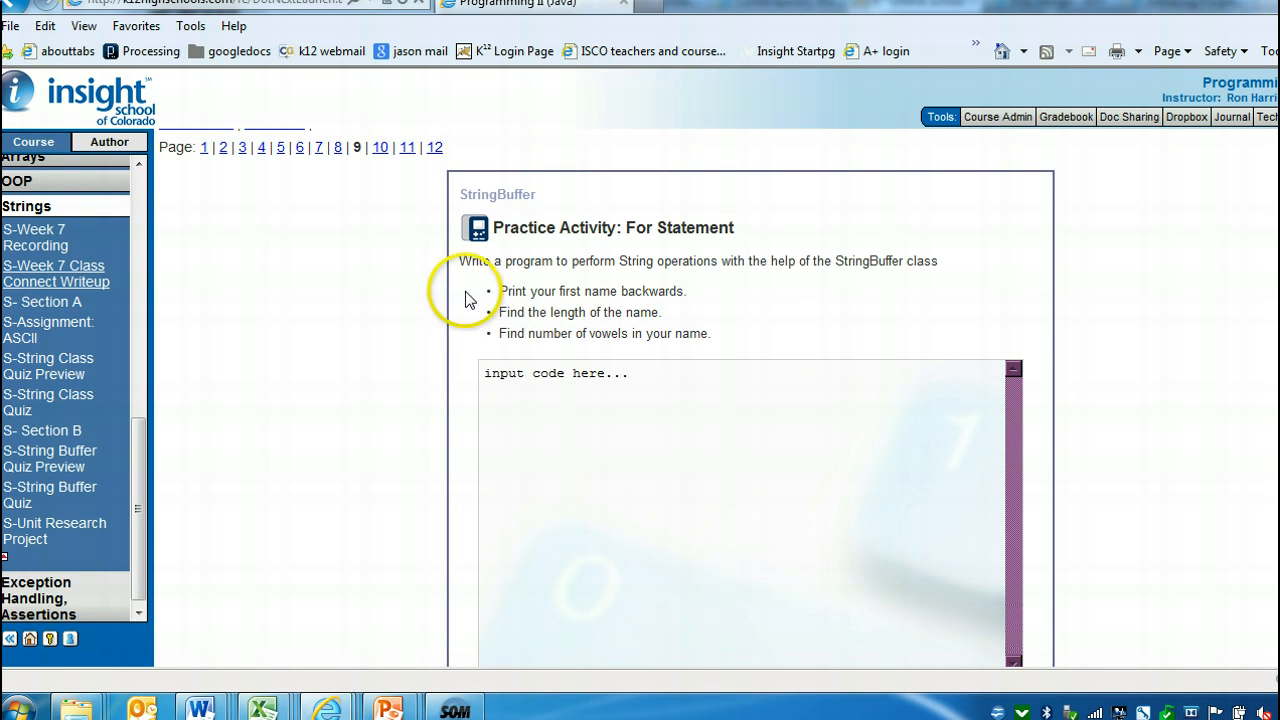
{"action": "left_click_drag", "start_coordinate": [500, 292], "coordinate": [660, 312]}
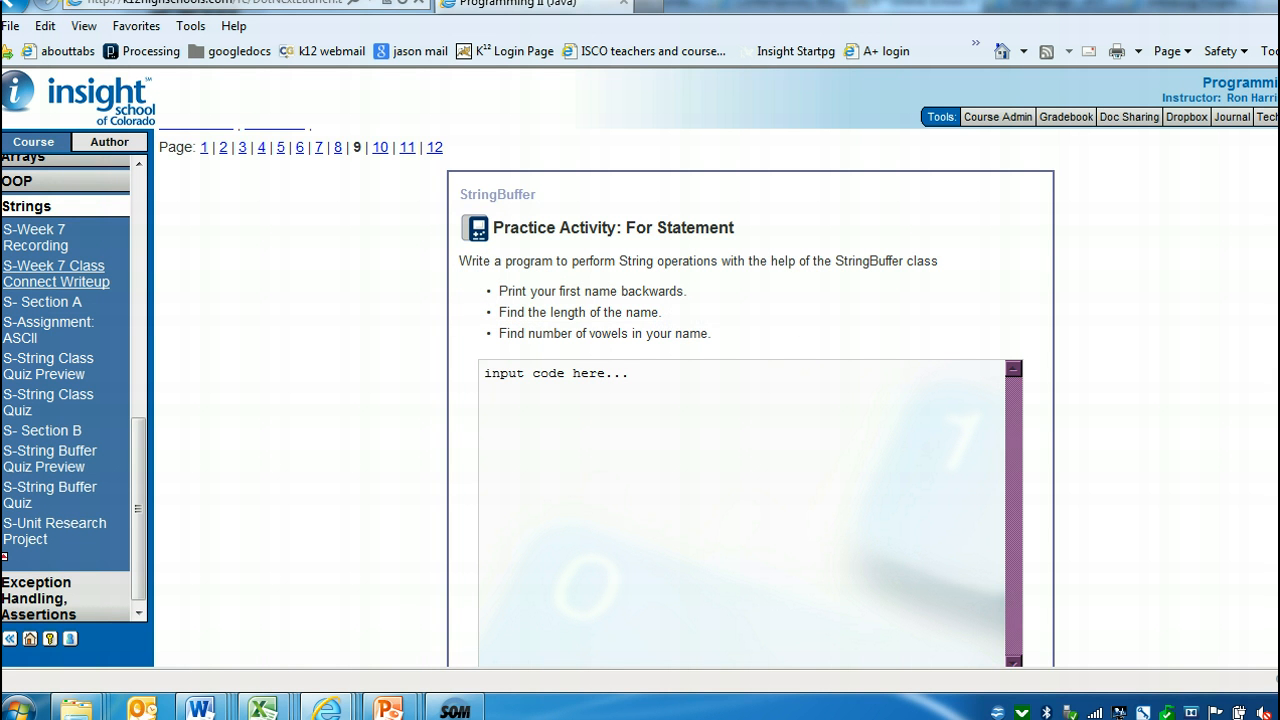
{"action": "scroll", "scroll_direction": "down", "scroll_amount": 3}
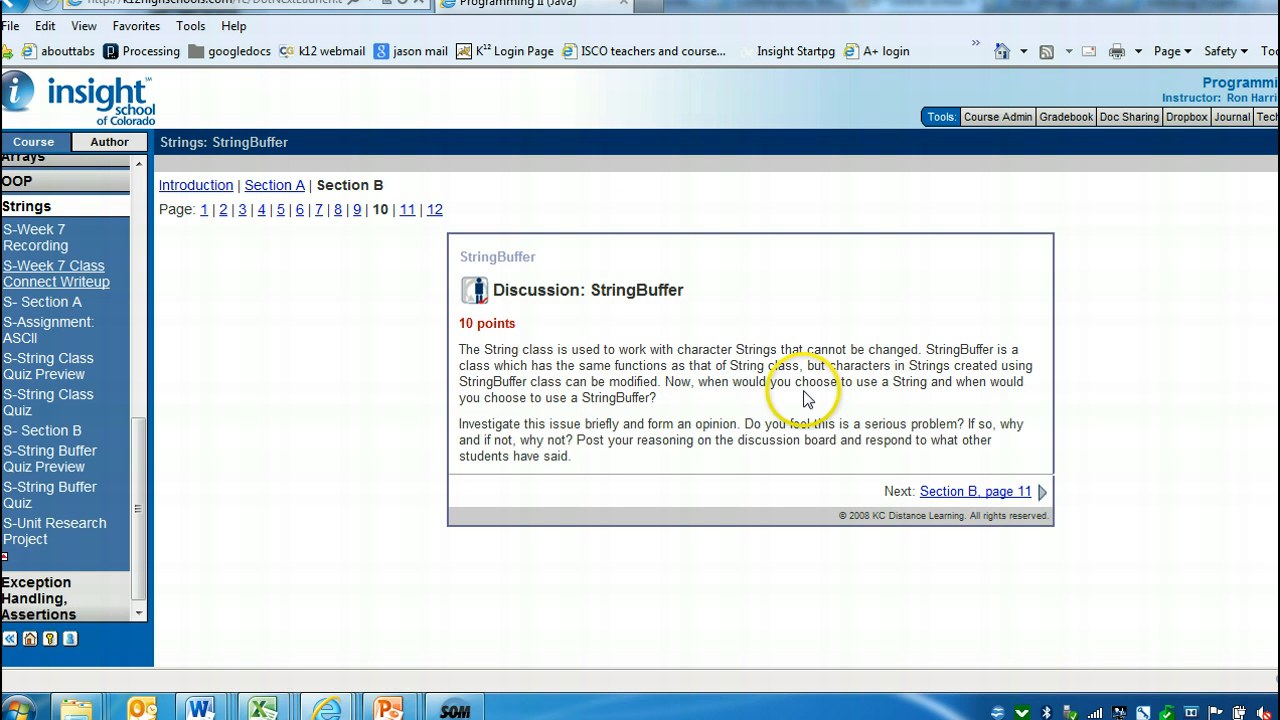
{"action": "mouse_move", "coordinate": [696, 300]}
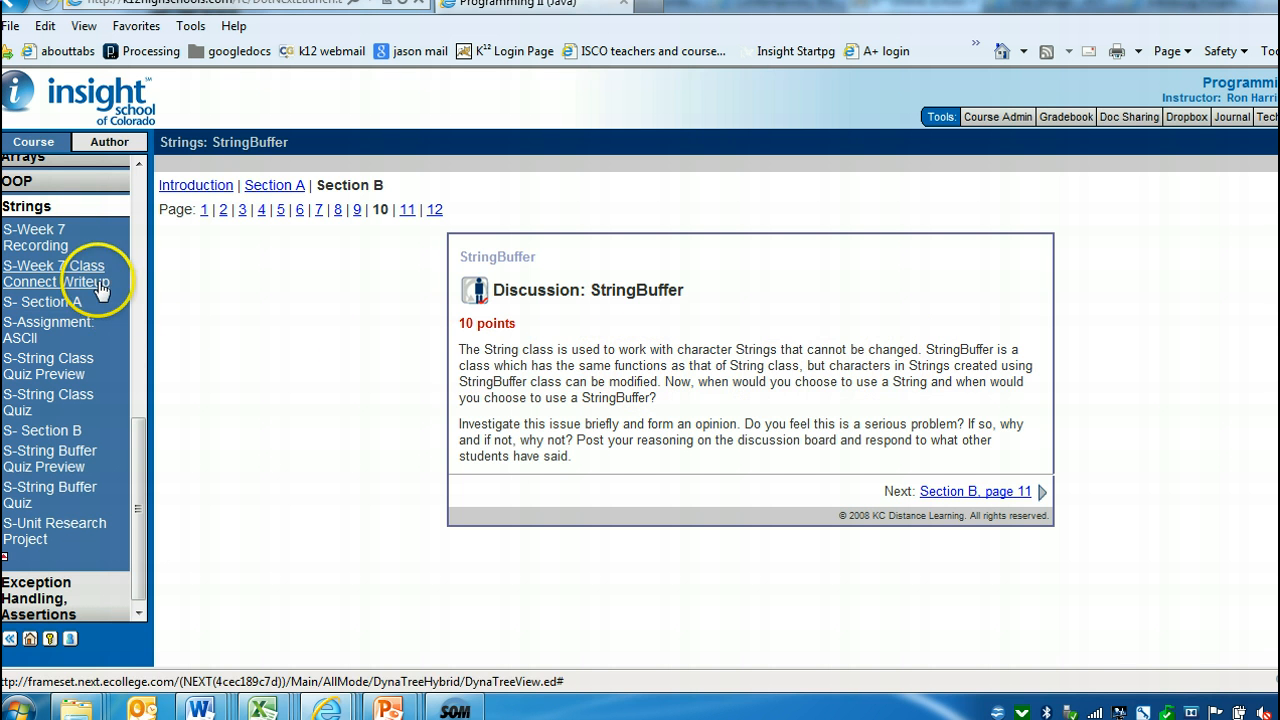
Review the Section B page 10 String versus StringBuffer question in the Week 7 writeup.
{"action": "left_click", "coordinate": [56, 272]}
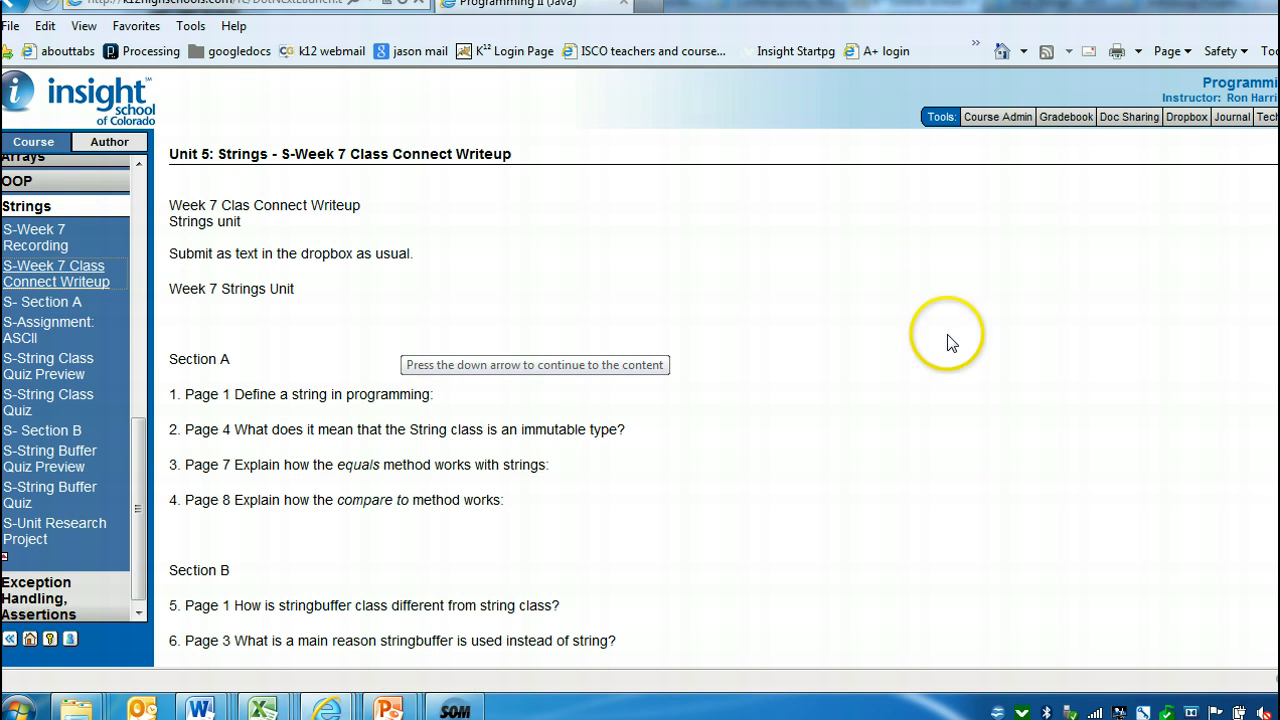
{"action": "scroll", "scroll_direction": "down", "scroll_amount": 3}
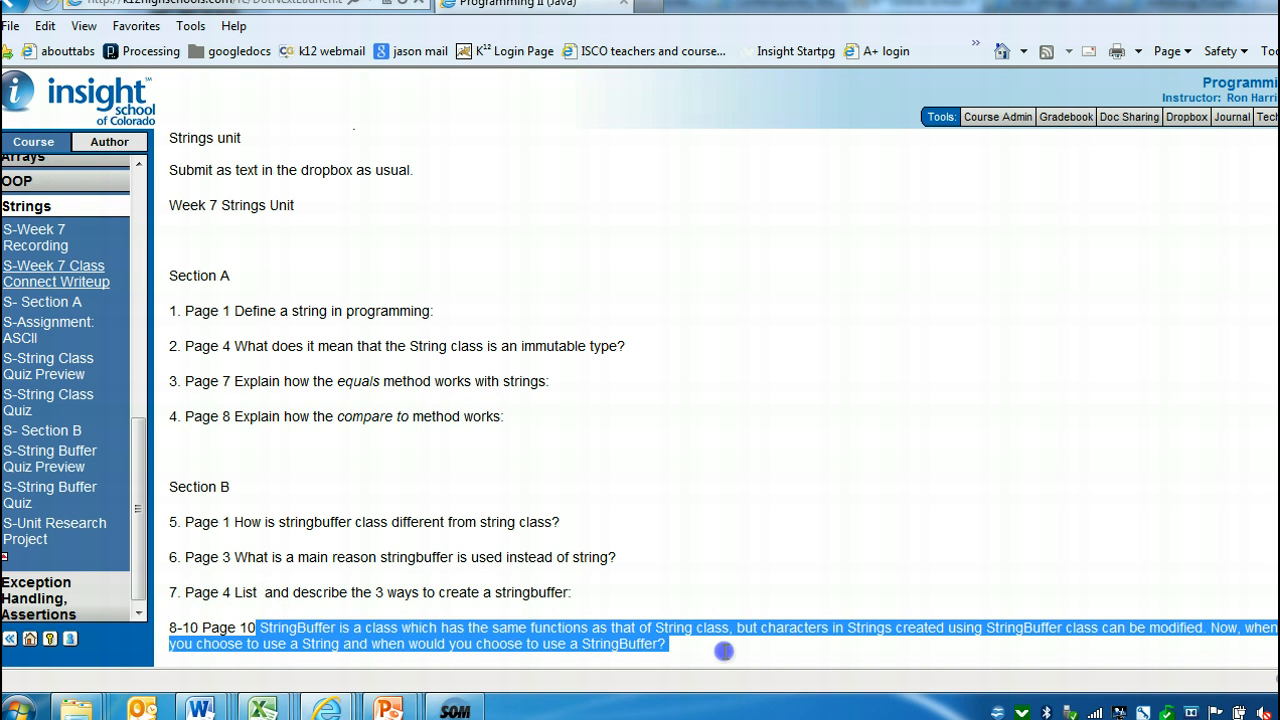
{"action": "mouse_move", "coordinate": [890, 642]}
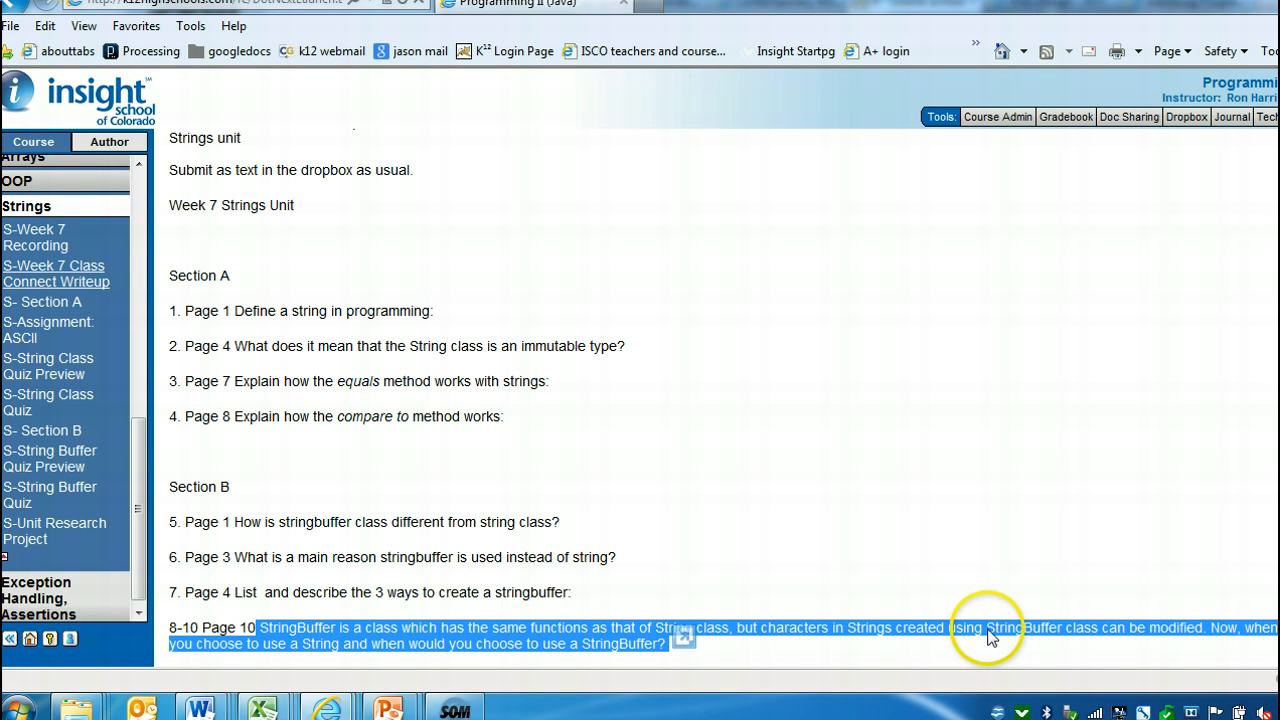
{"action": "left_click", "coordinate": [1150, 628]}
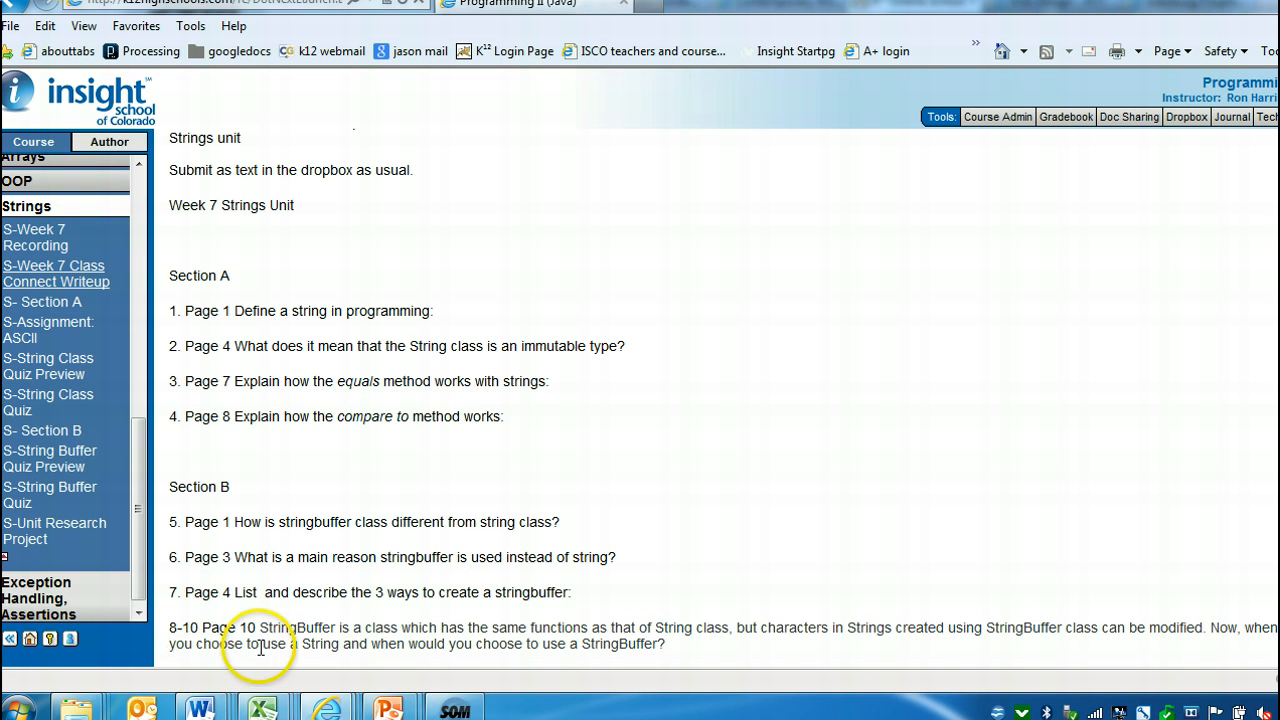
{"action": "left_click_drag", "start_coordinate": [258, 644], "coordinate": [690, 644]}
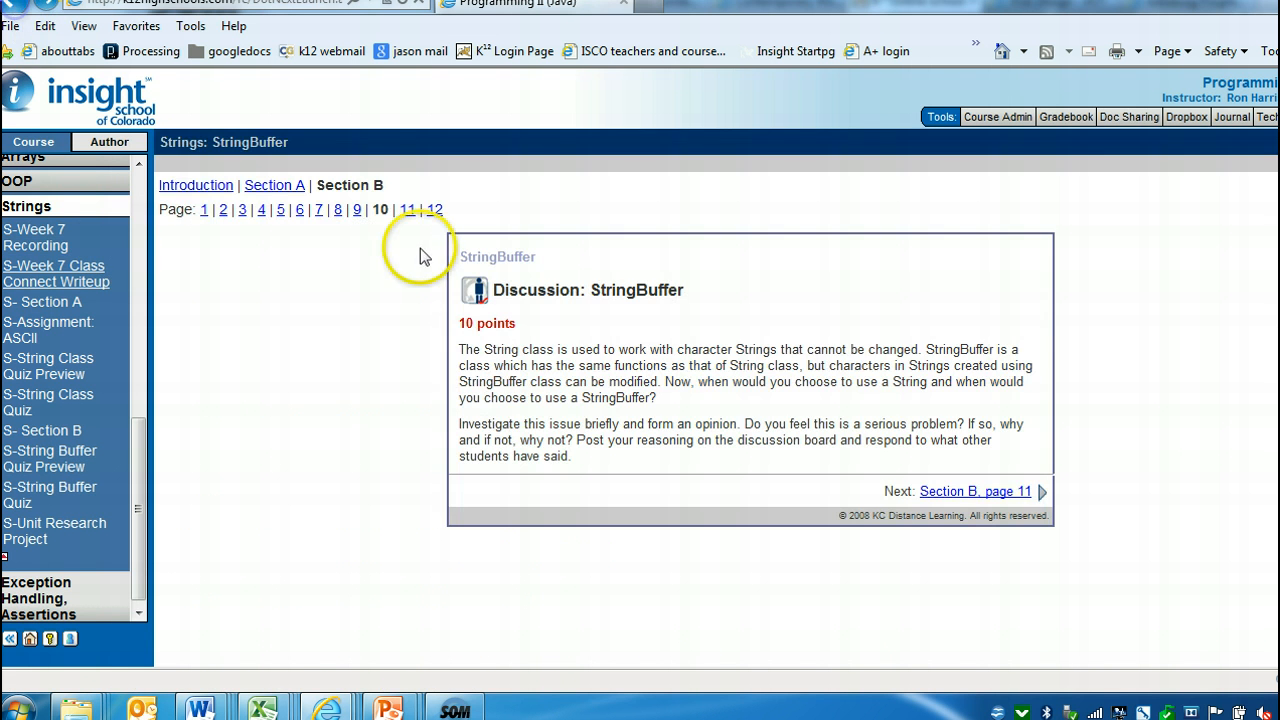
{"action": "mouse_move", "coordinate": [568, 368]}
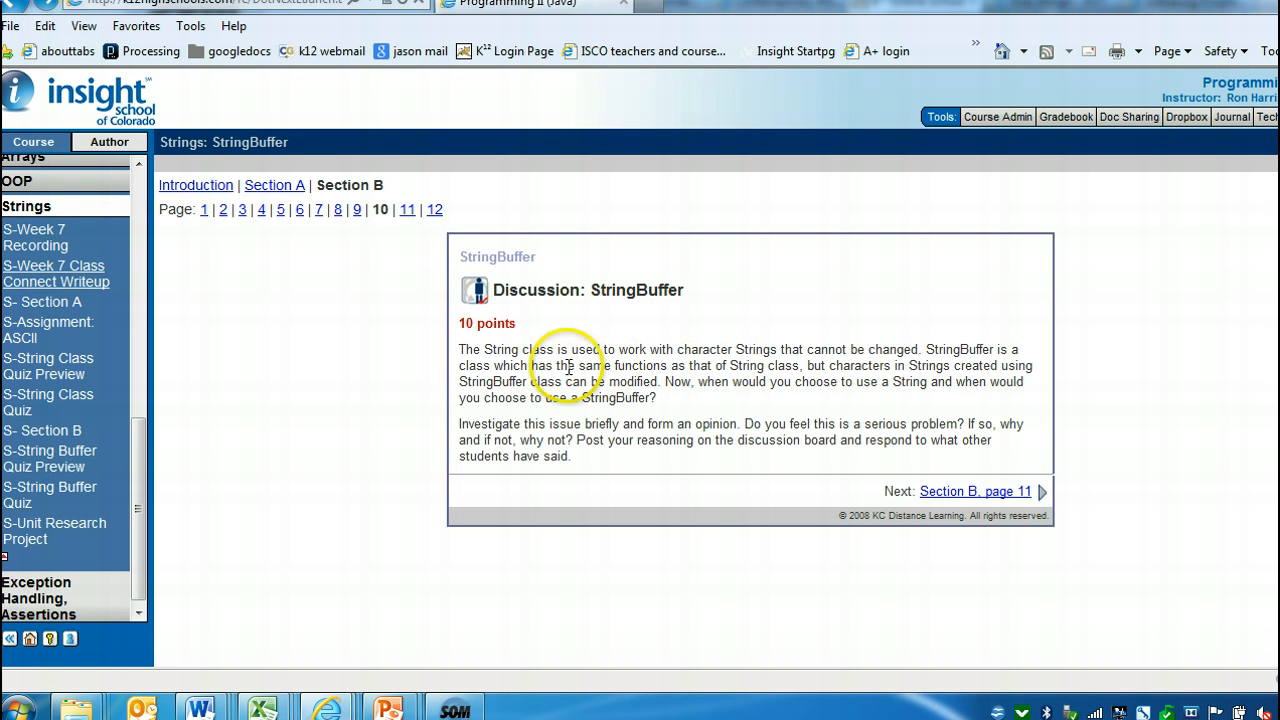
{"action": "mouse_move", "coordinate": [518, 432]}
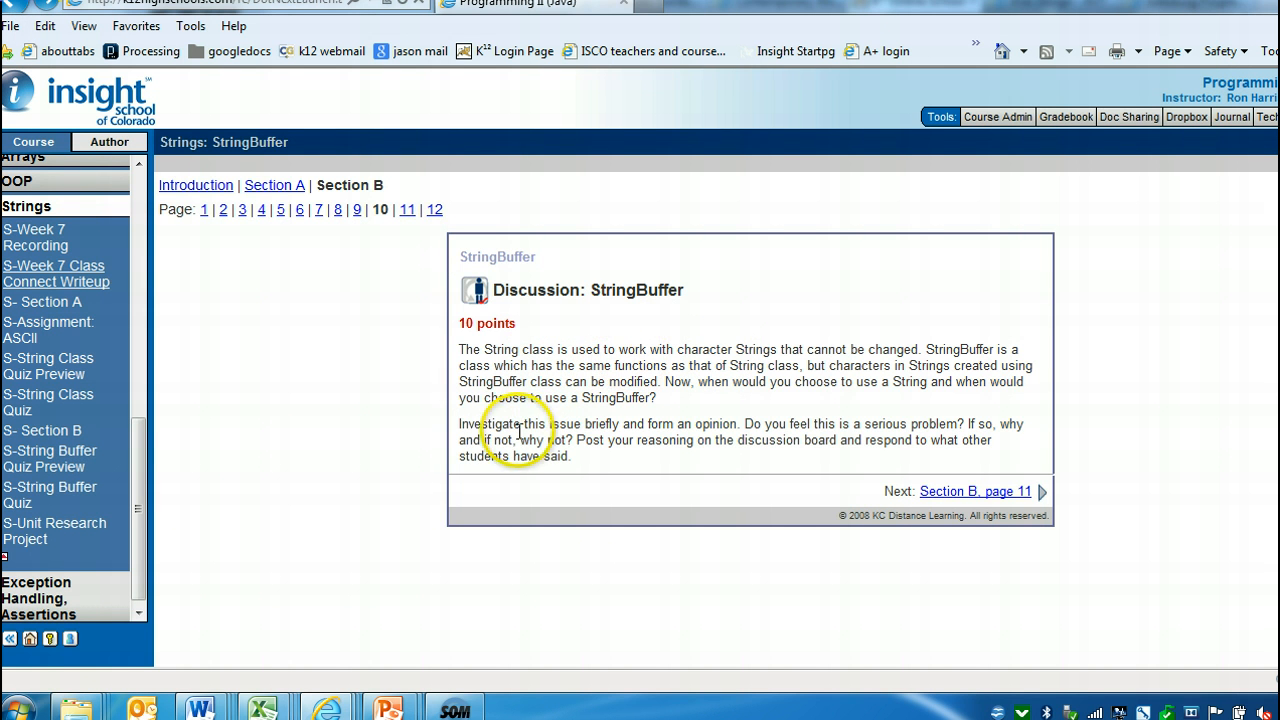
{"action": "left_click_drag", "start_coordinate": [460, 424], "coordinate": [734, 424]}
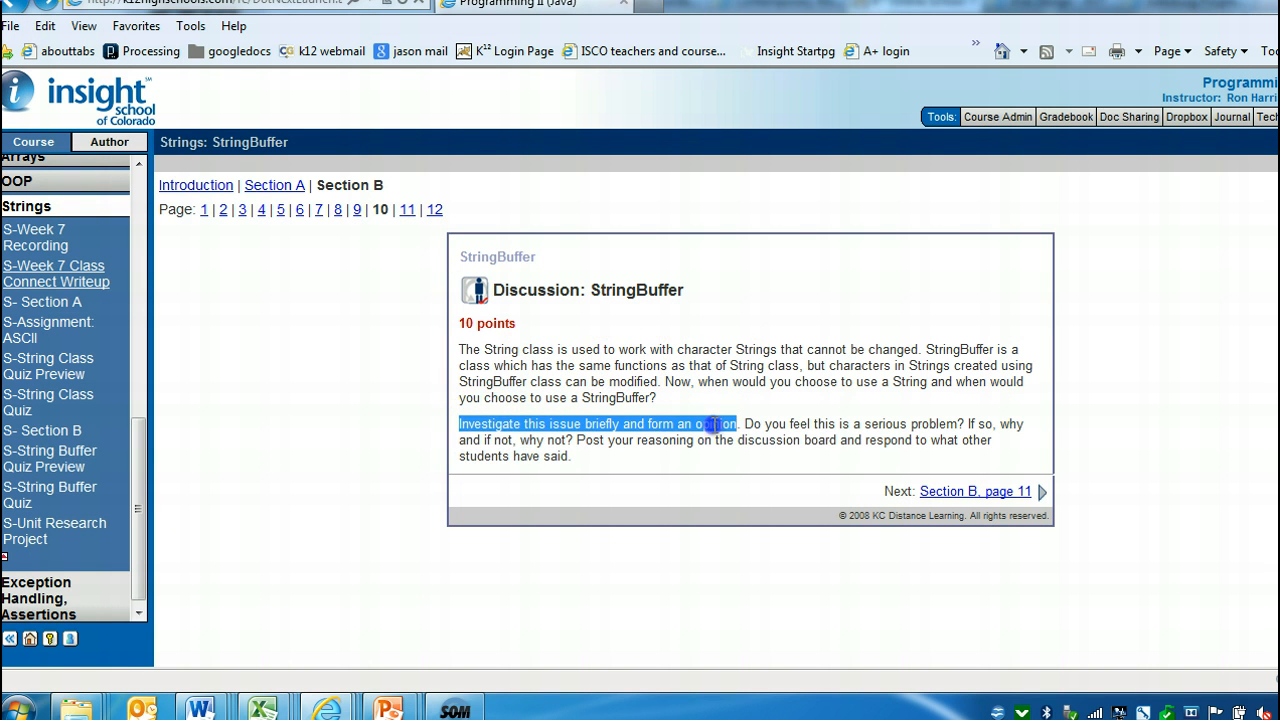
{"action": "left_click", "coordinate": [830, 428]}
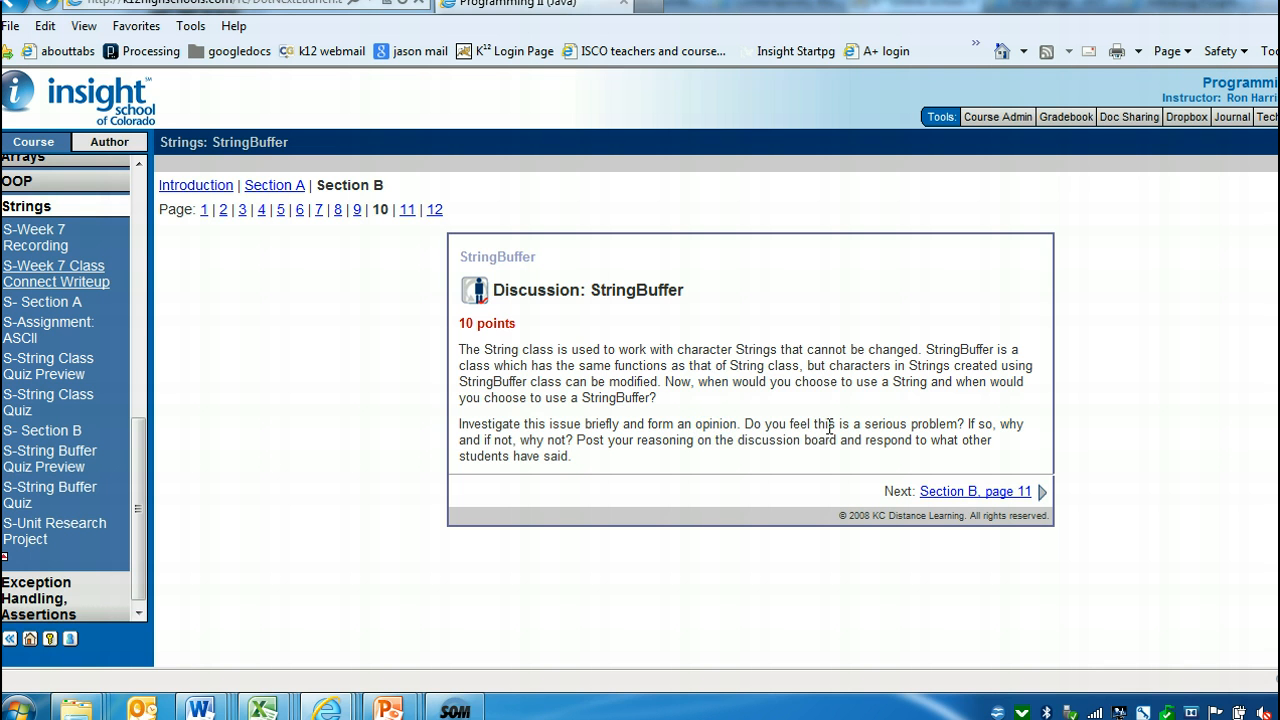
{"action": "mouse_move", "coordinate": [680, 380]}
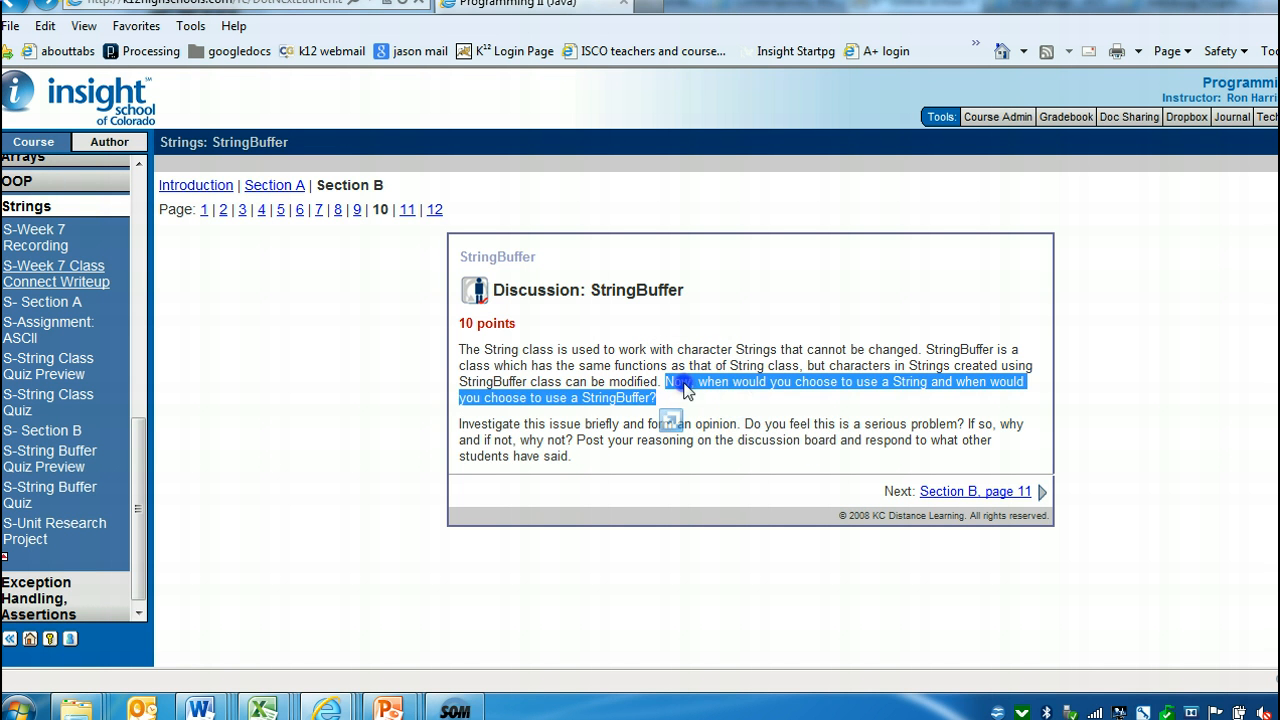
{"action": "left_click", "coordinate": [756, 382]}
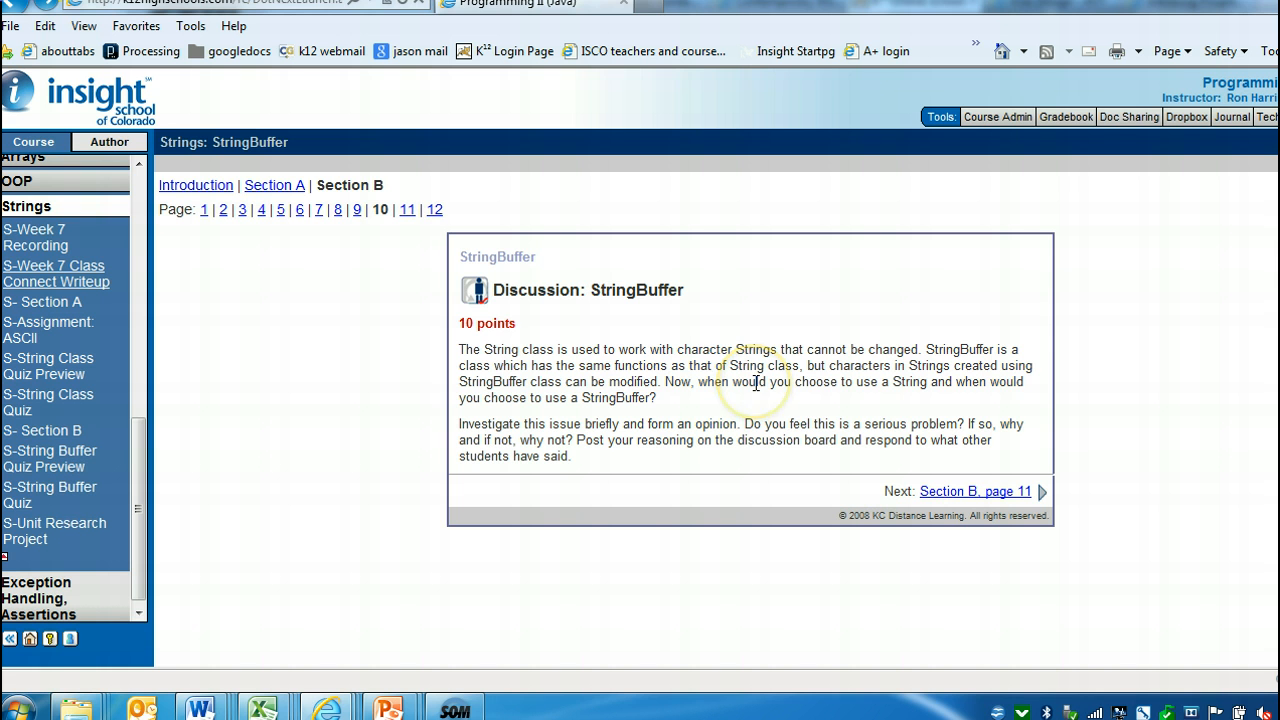
{"action": "mouse_move", "coordinate": [536, 356]}
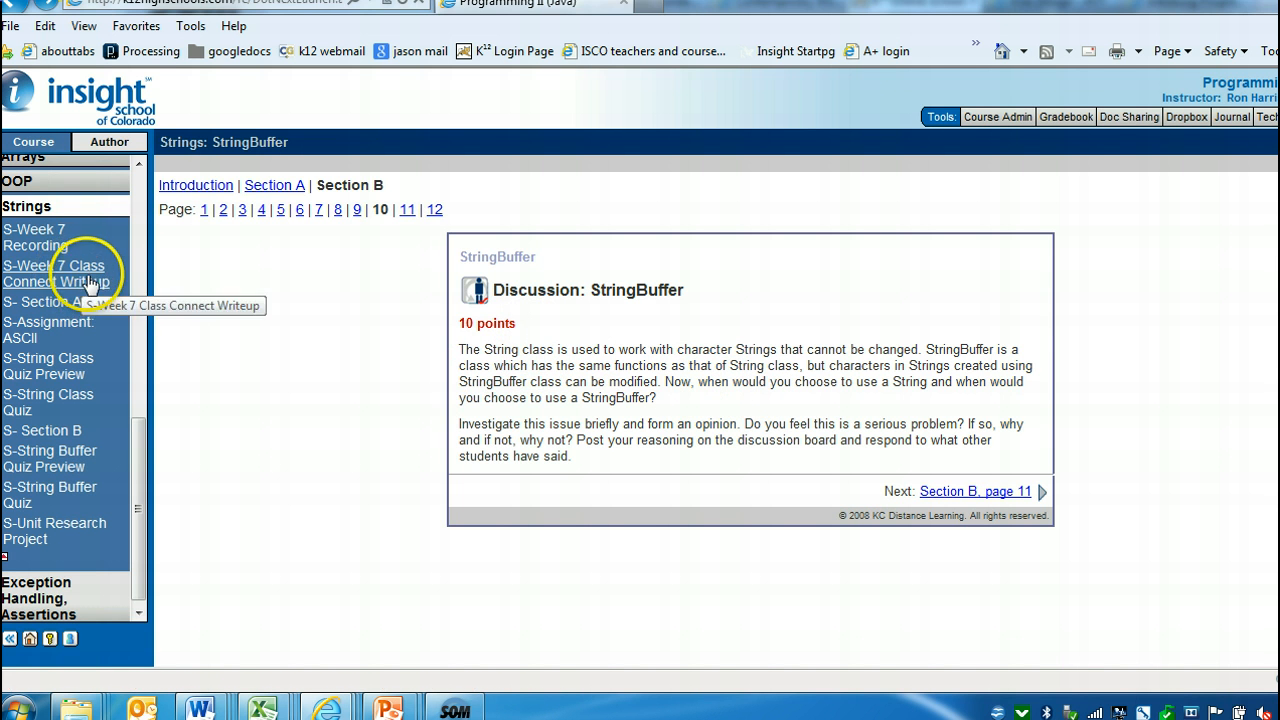
{"action": "mouse_move", "coordinate": [556, 390]}
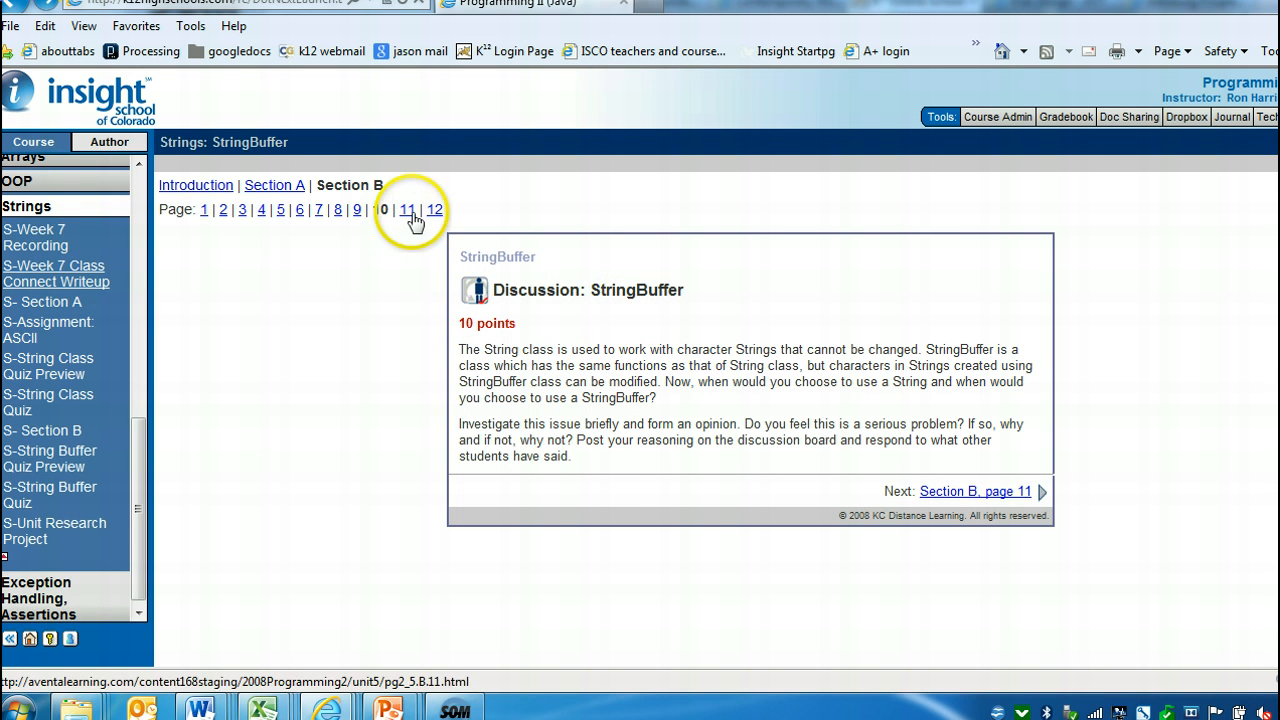
Go to Section B page 11, the StringBuffer Quiz overview.
{"action": "left_click", "coordinate": [408, 210]}
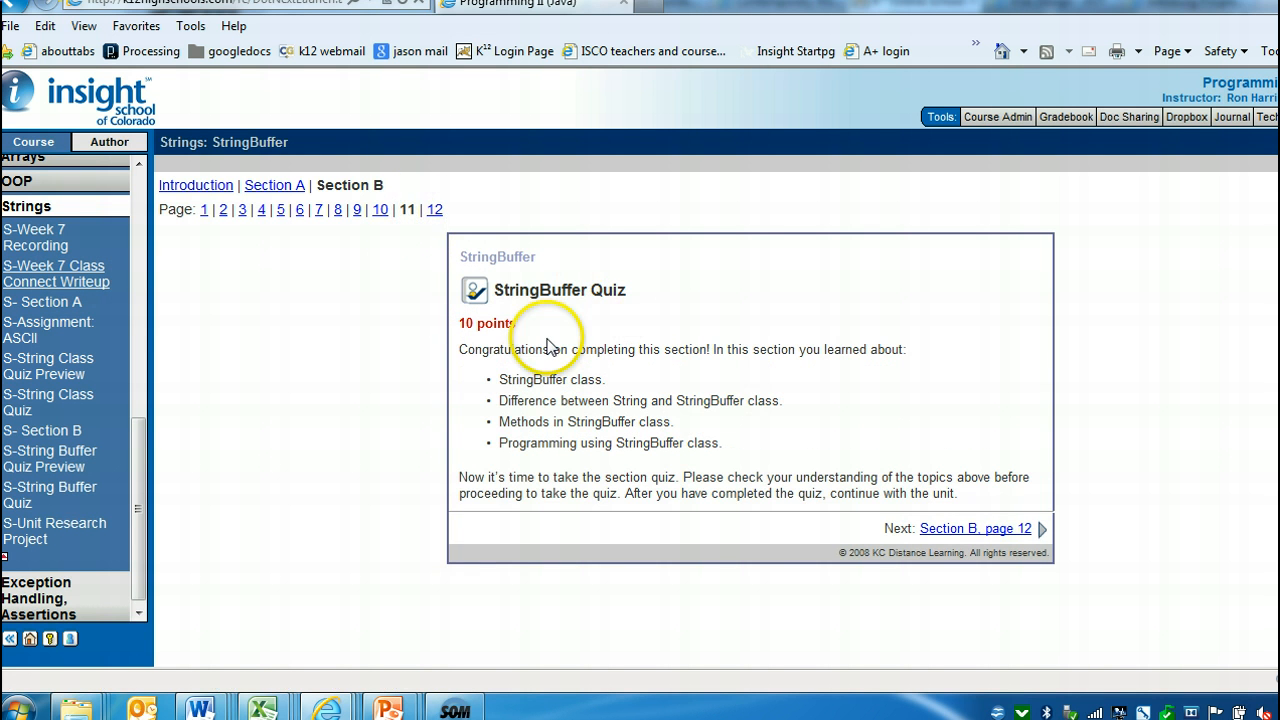
{"action": "mouse_move", "coordinate": [404, 344]}
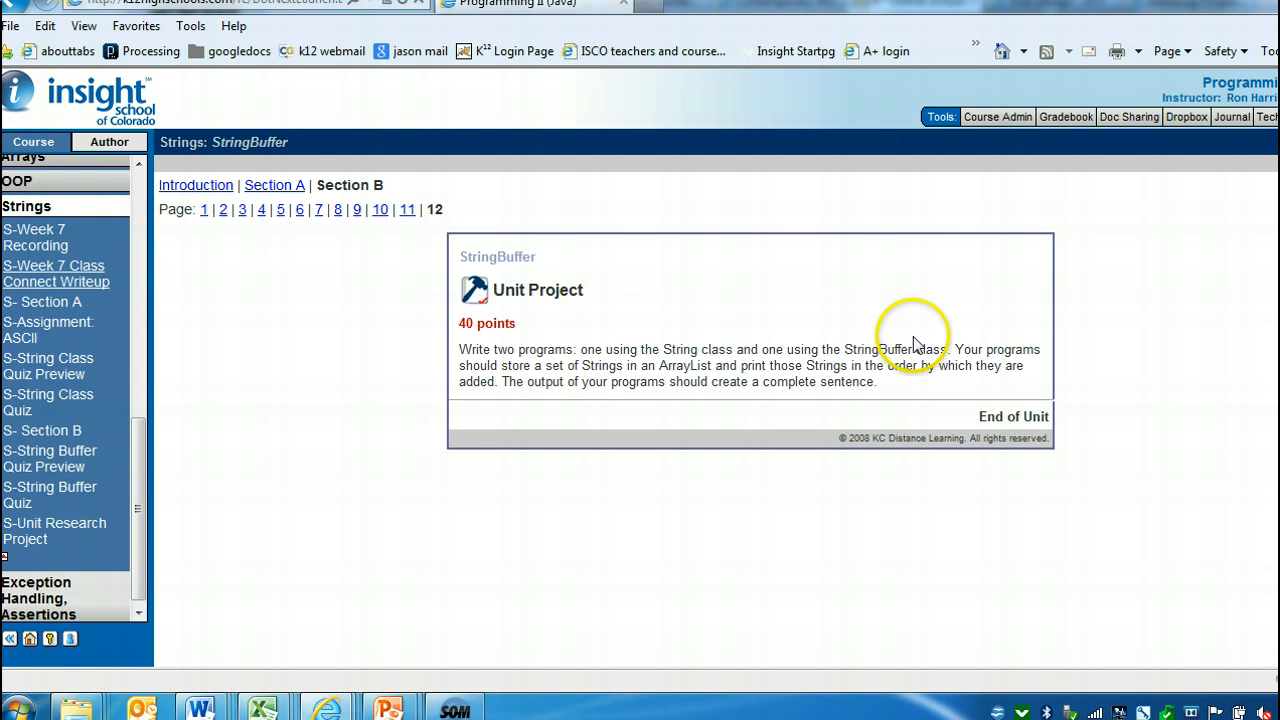
{"action": "mouse_move", "coordinate": [56, 530]}
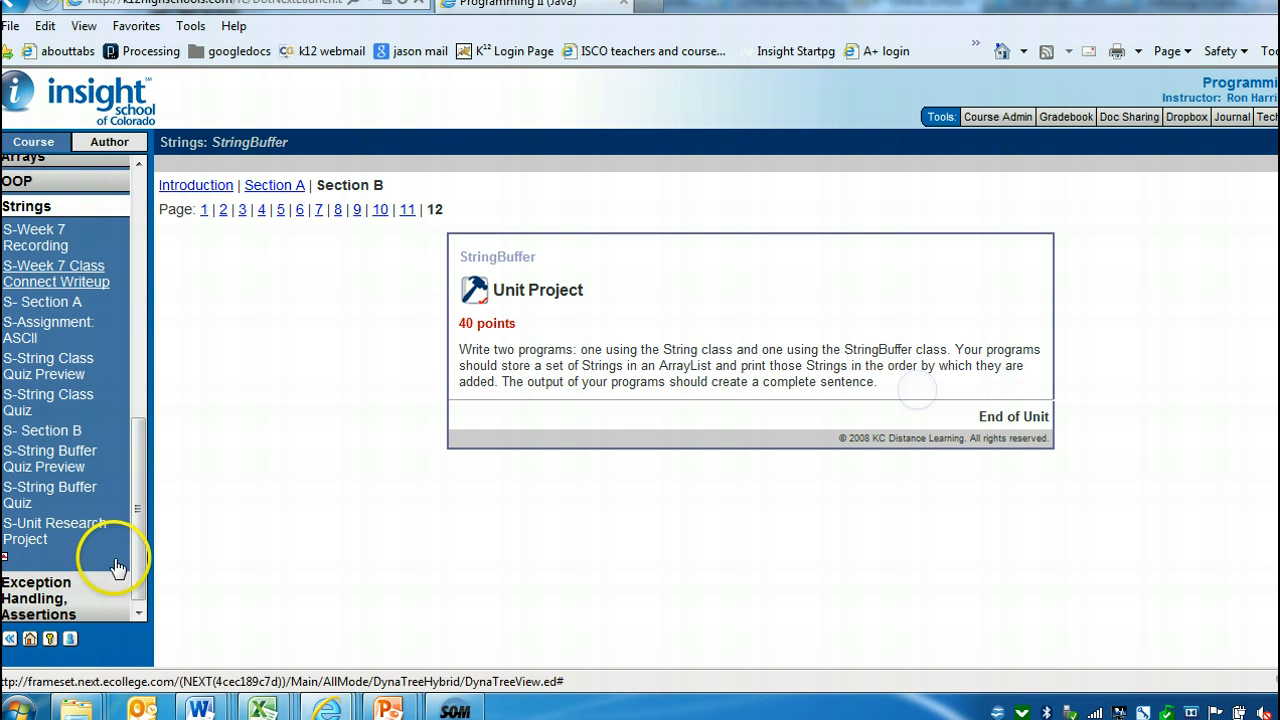
Open the S-Unit Research Project item, which has no content yet.
{"action": "left_click", "coordinate": [54, 530]}
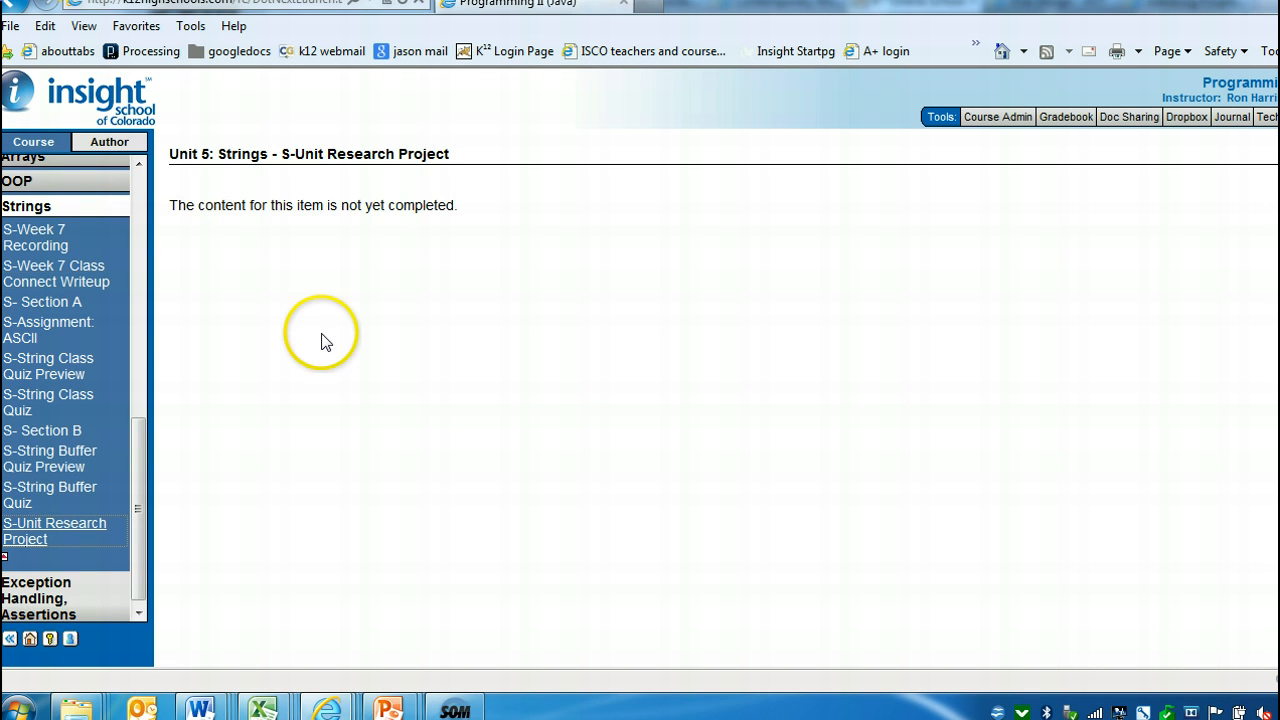
{"action": "mouse_move", "coordinate": [424, 270]}
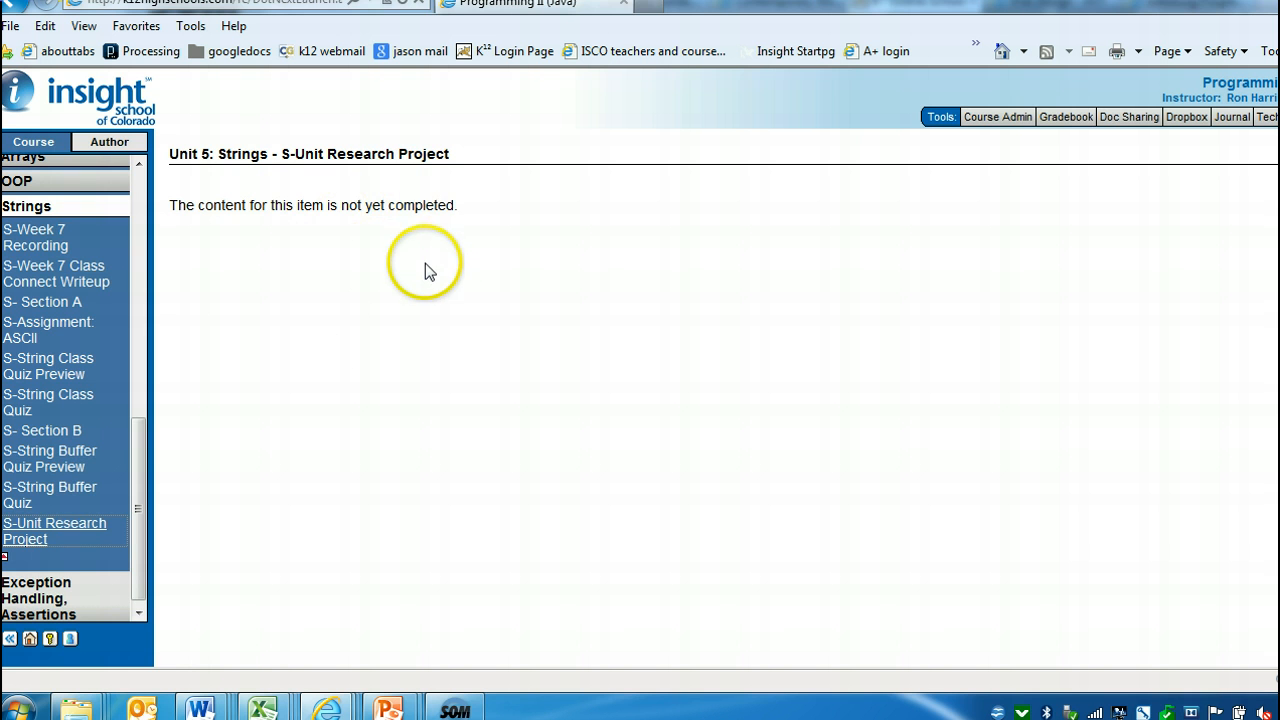
{"action": "mouse_move", "coordinate": [360, 370]}
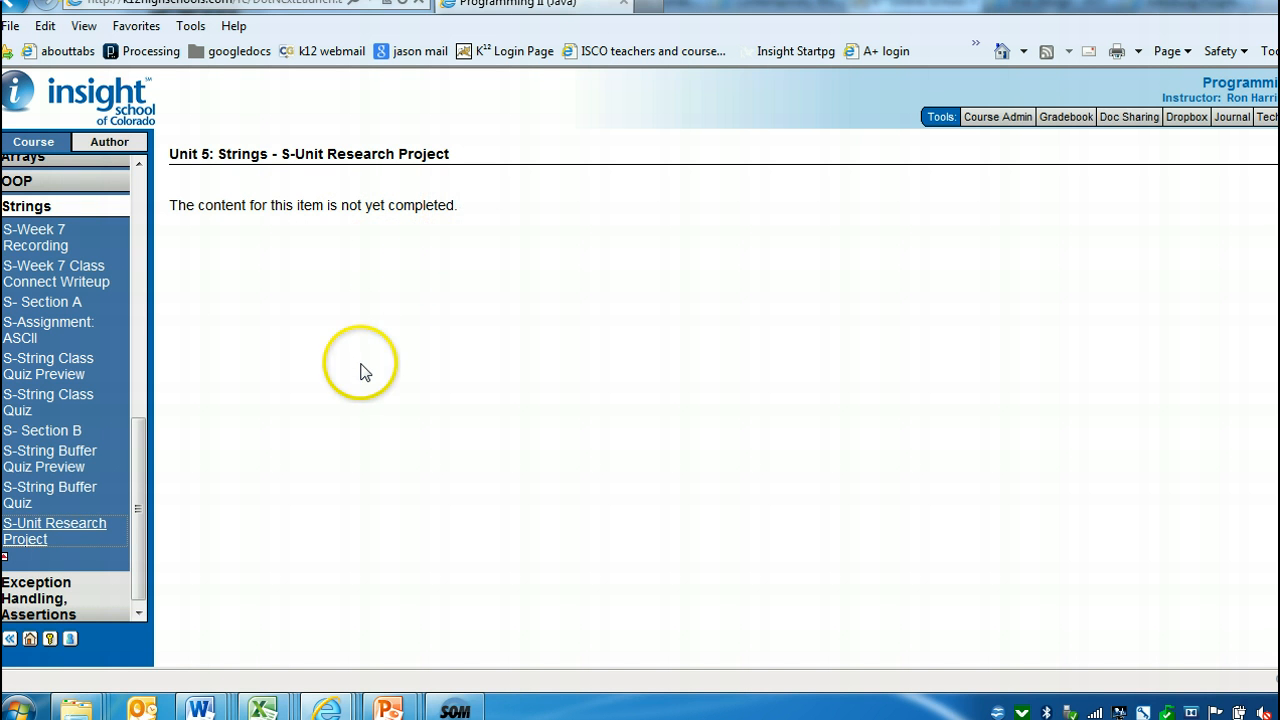
{"action": "mouse_move", "coordinate": [170, 258]}
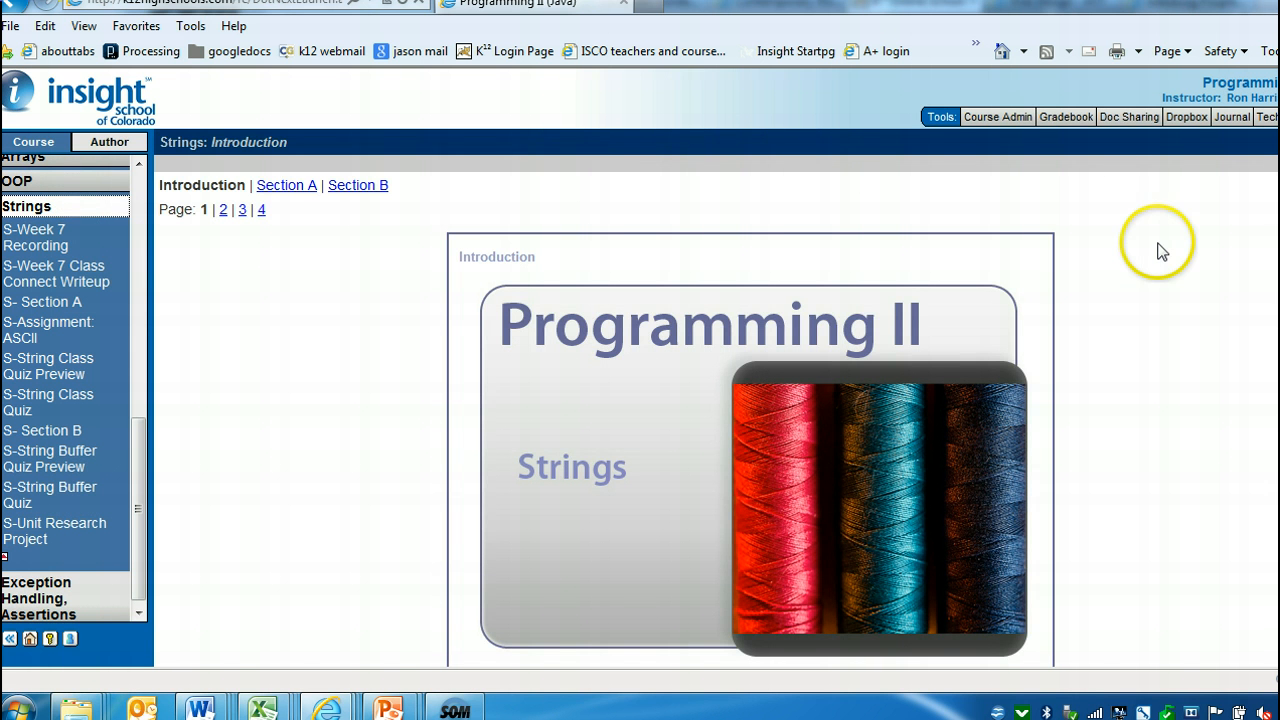
{"action": "mouse_move", "coordinate": [732, 172]}
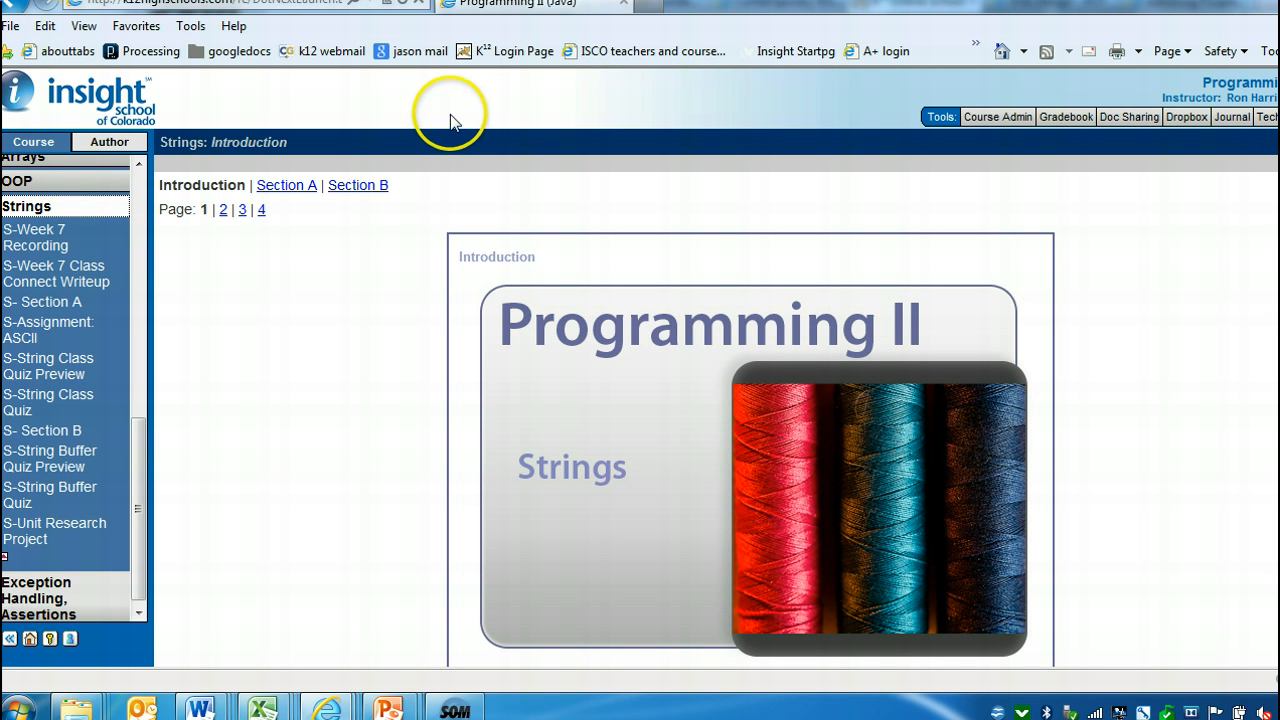
{"action": "mouse_move", "coordinate": [536, 112]}
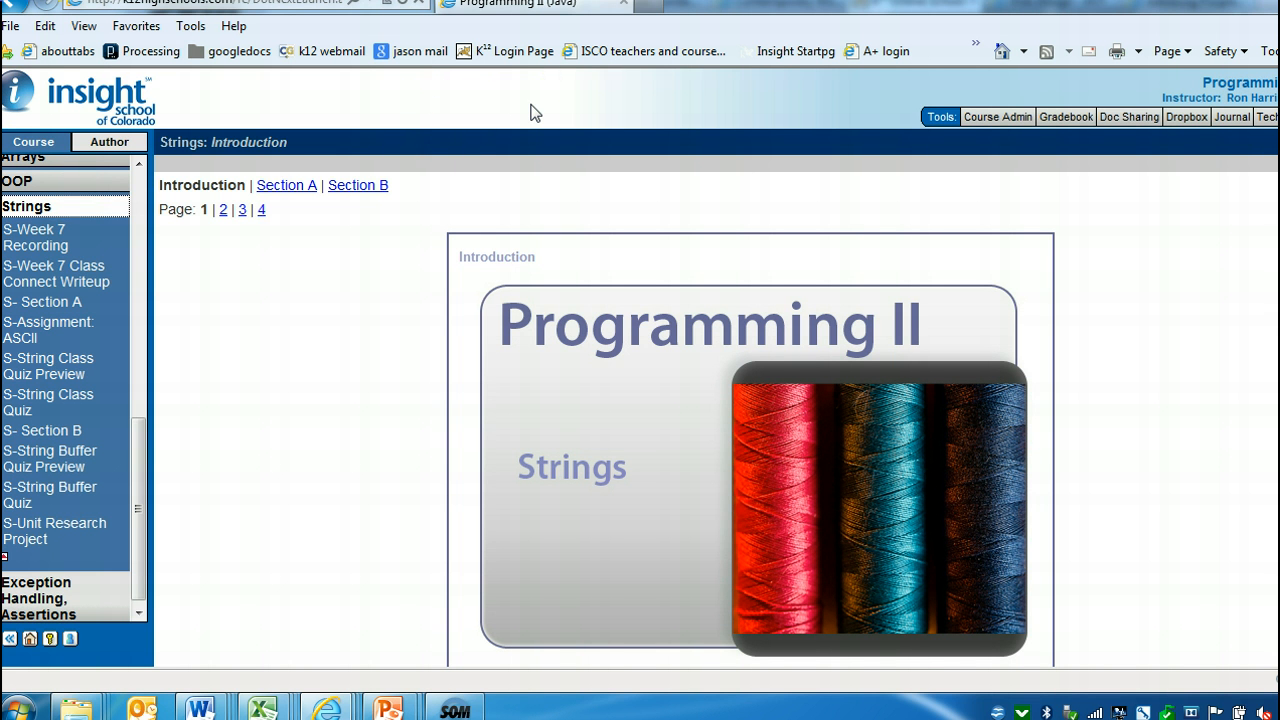